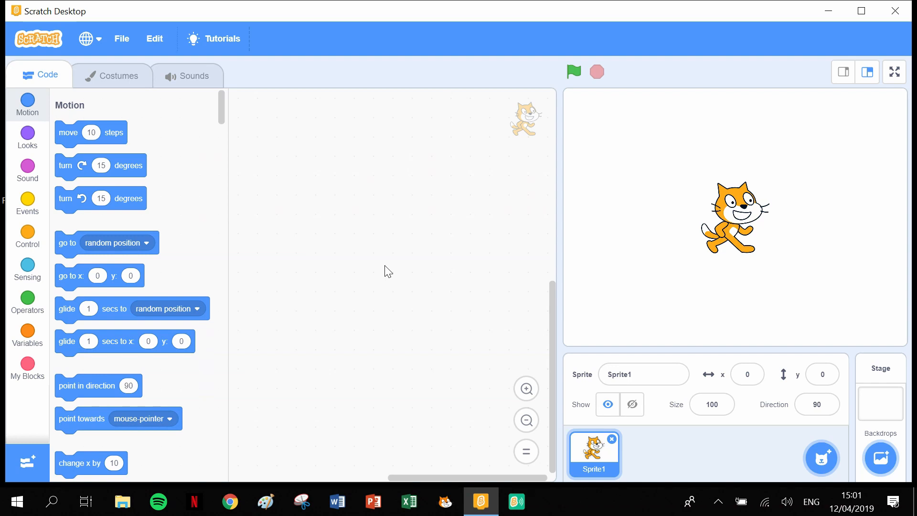
pyautogui.moveTo(614, 451)
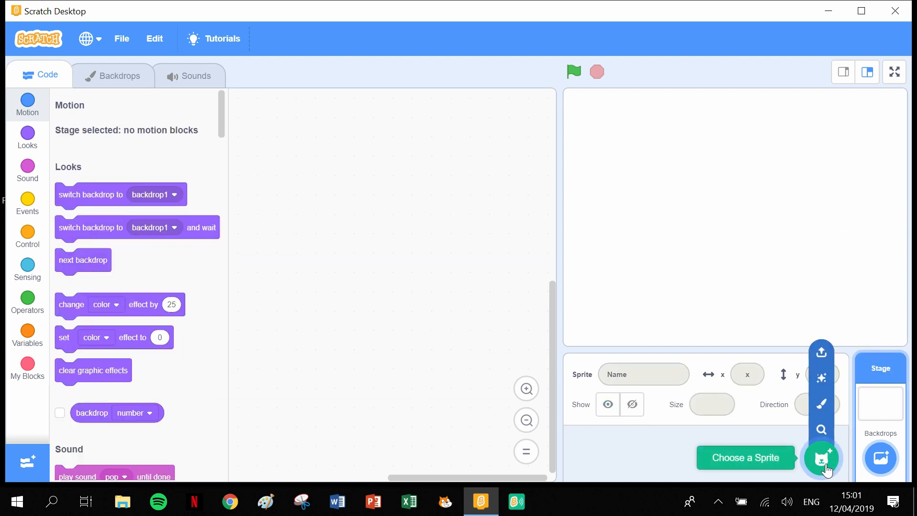
# Step: Add the Pencil sprite from the sprite library in place of the cat
pyautogui.click(821, 457)
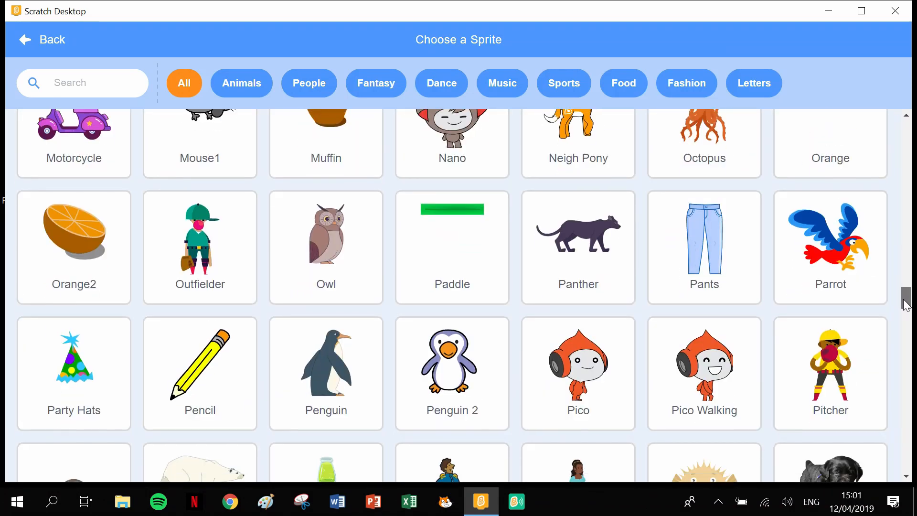
pyautogui.click(200, 363)
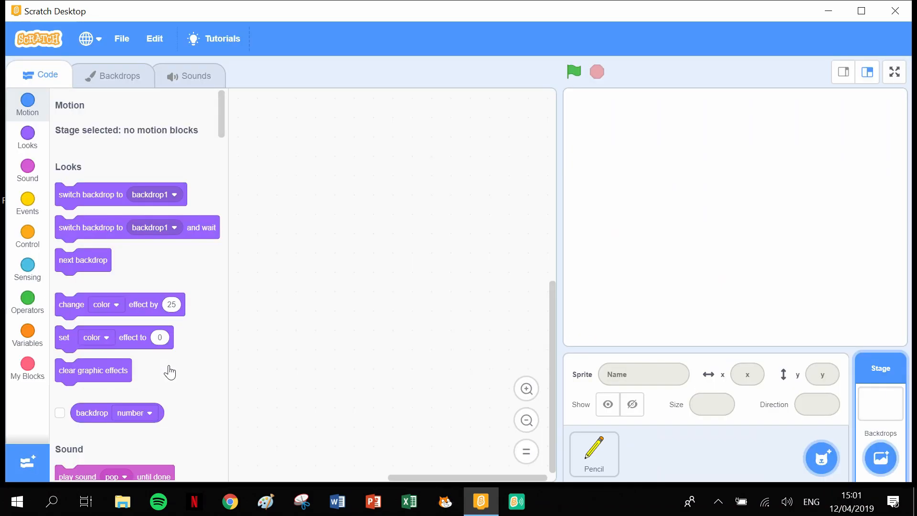
# Step: Drag the pencil costume artwork so its drawing tip sits at the canvas centre
pyautogui.click(595, 453)
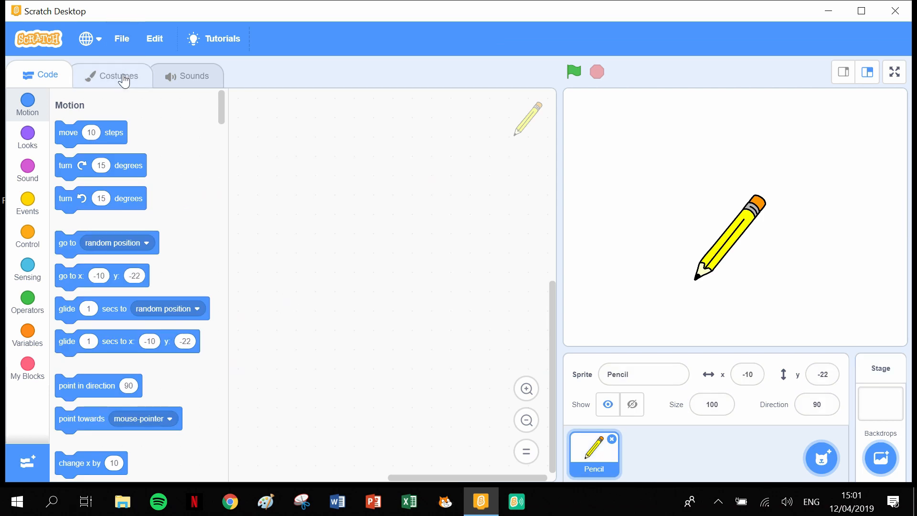
pyautogui.click(123, 76)
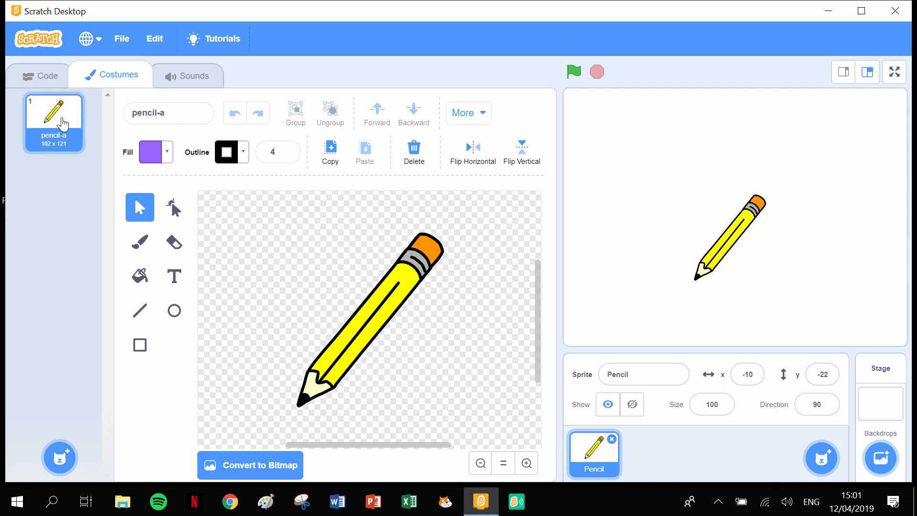
pyautogui.moveTo(251, 209); pyautogui.dragTo(388, 333)
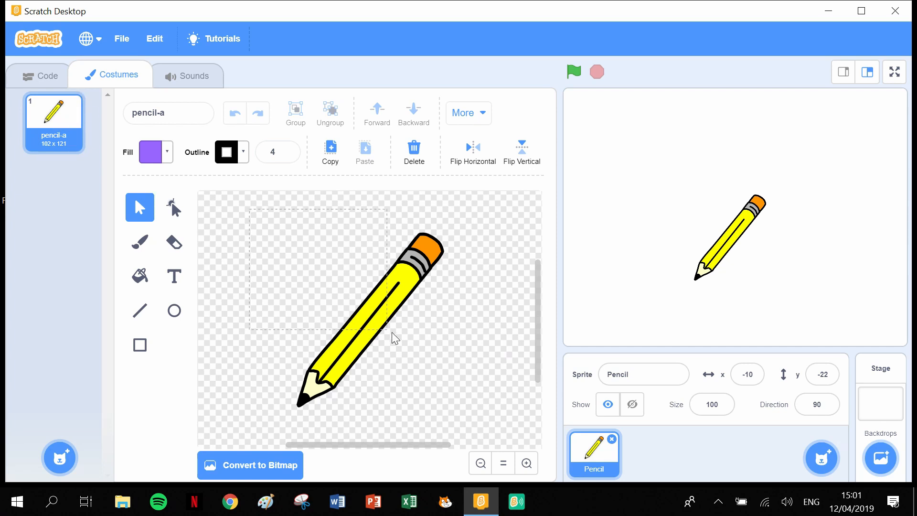
pyautogui.click(363, 337)
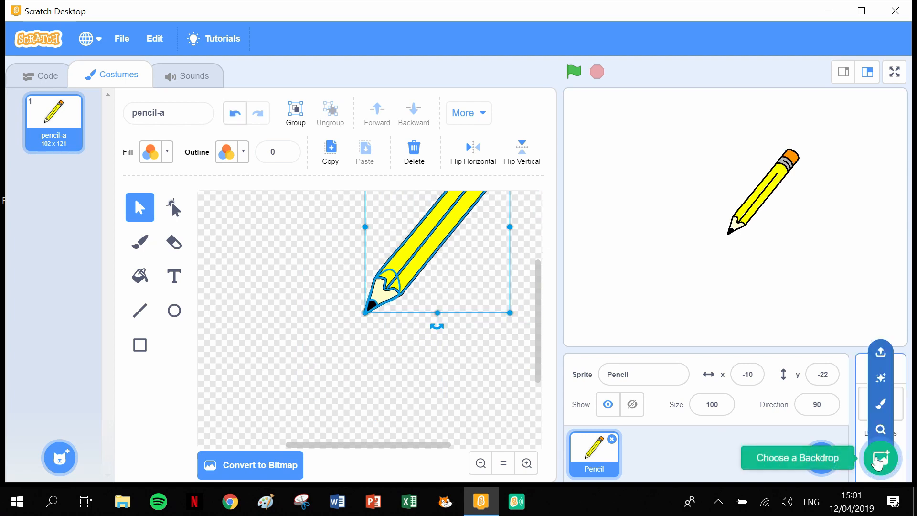
# Step: Choose the Wall 1 brick backdrop from the backdrop library for the stage
pyautogui.click(881, 458)
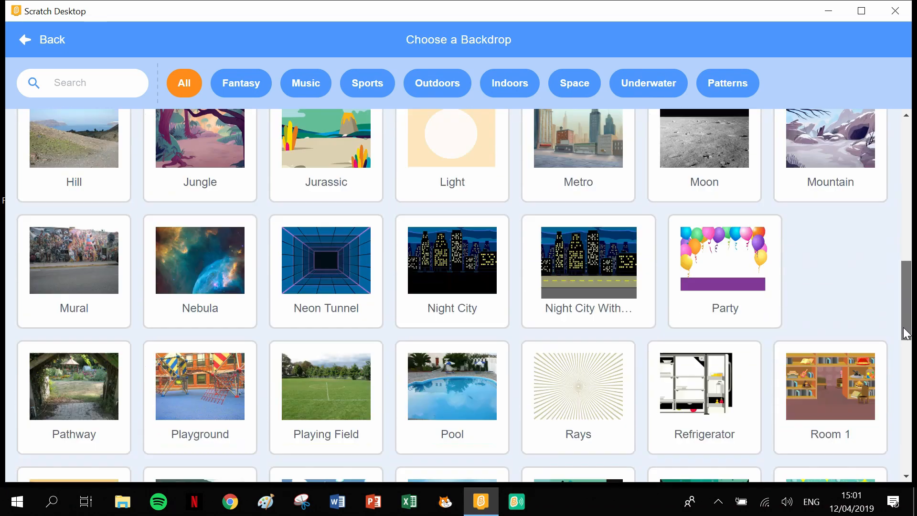
pyautogui.scroll(-3)
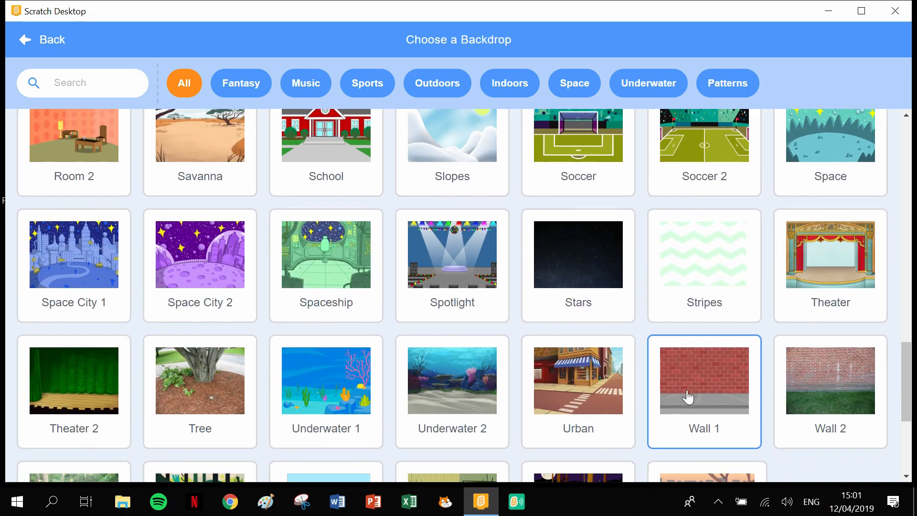
pyautogui.click(704, 380)
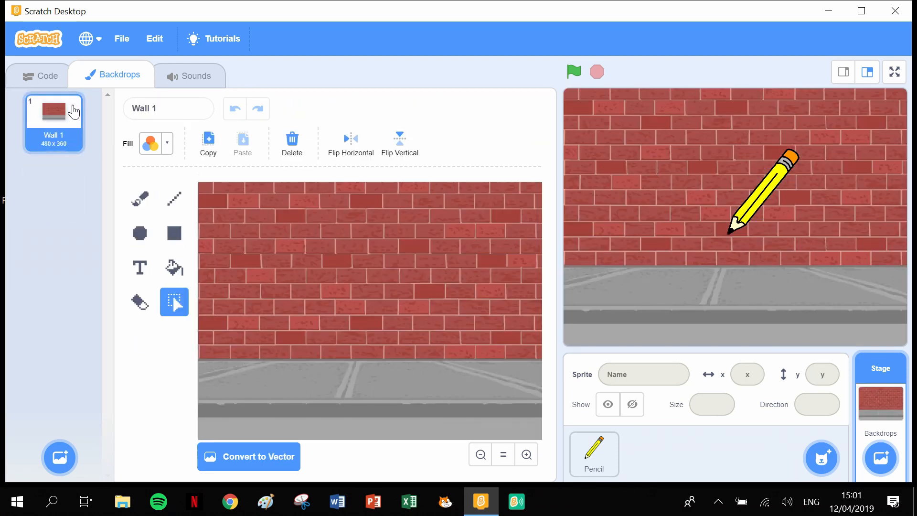
pyautogui.moveTo(25, 210)
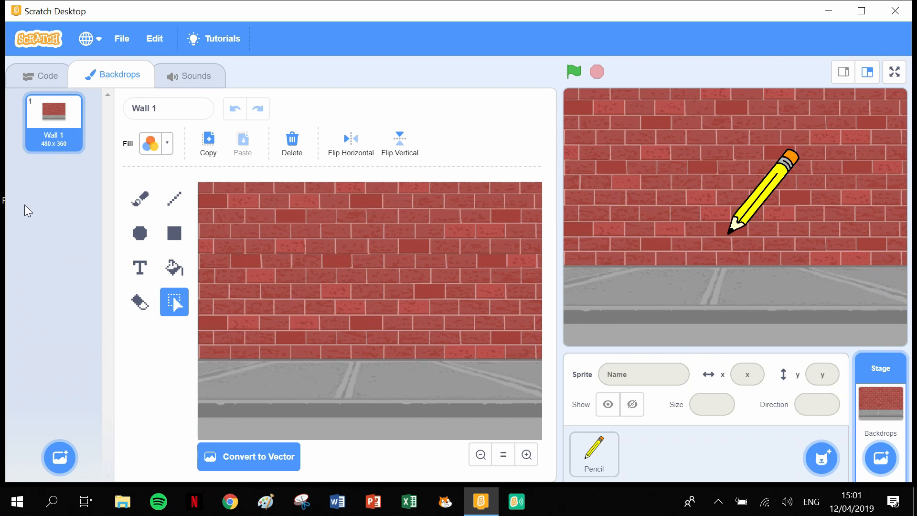
pyautogui.moveTo(53, 117)
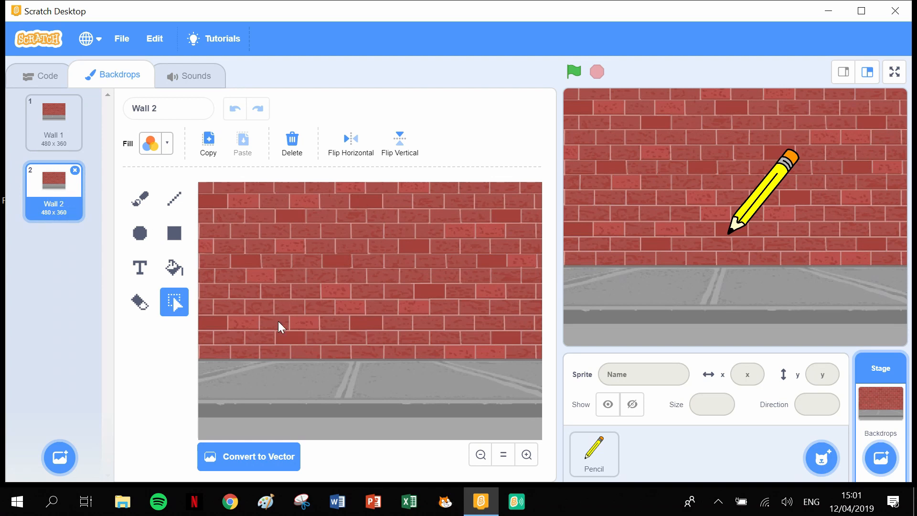
pyautogui.moveTo(194, 190)
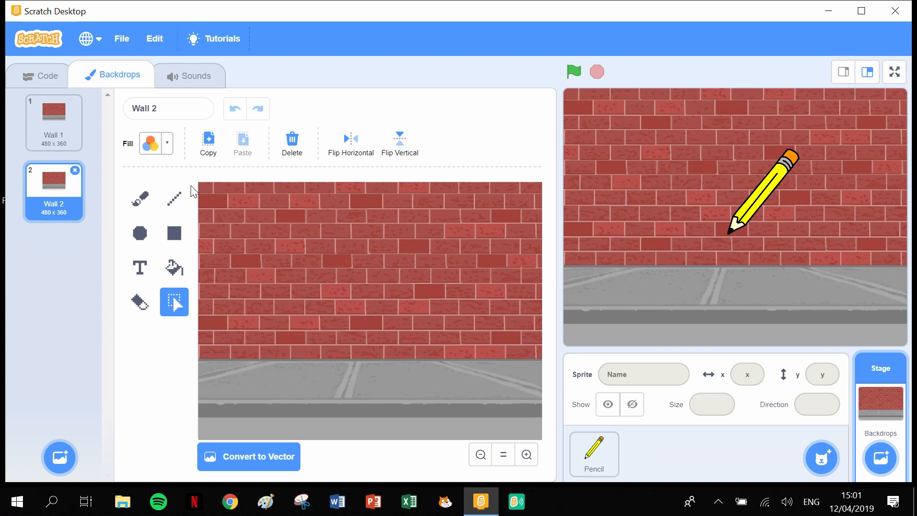
# Step: Set the fill colour to black (Brightness 0) and start a text label on the pavement
pyautogui.click(152, 143)
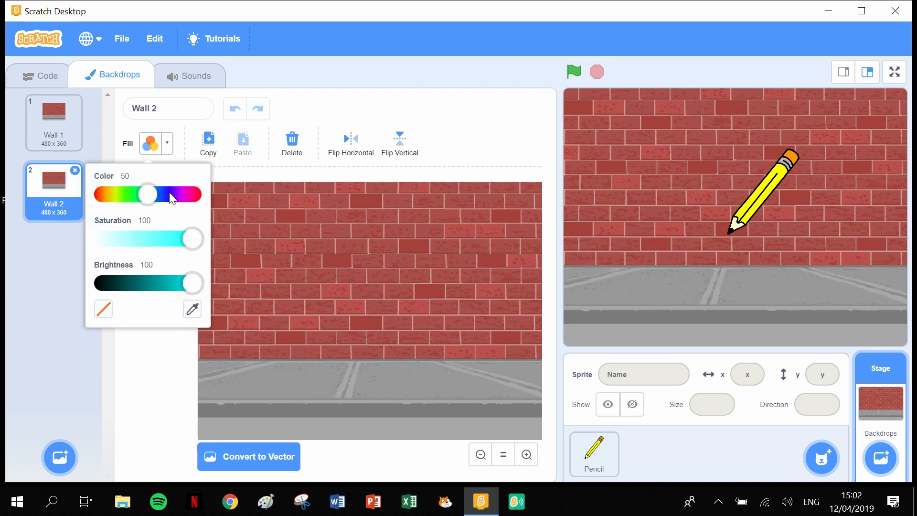
pyautogui.moveTo(192, 282); pyautogui.dragTo(103, 283)
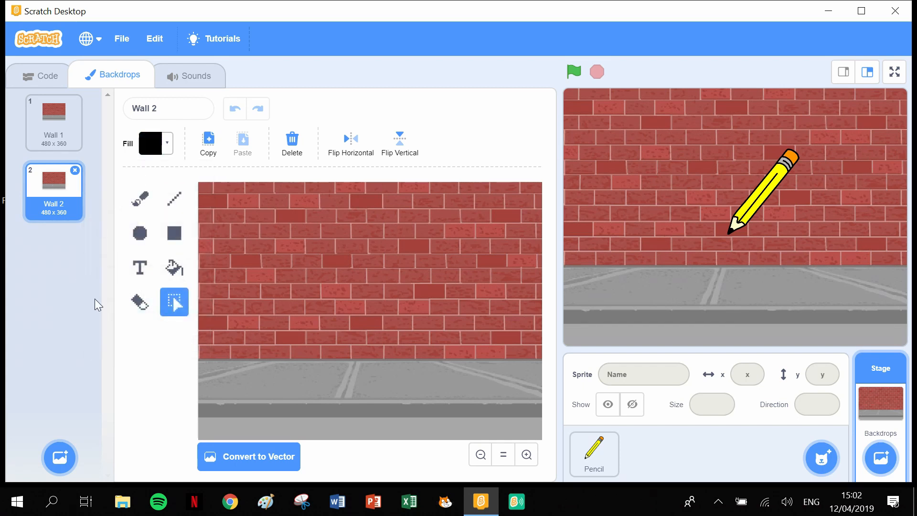
pyautogui.click(139, 267)
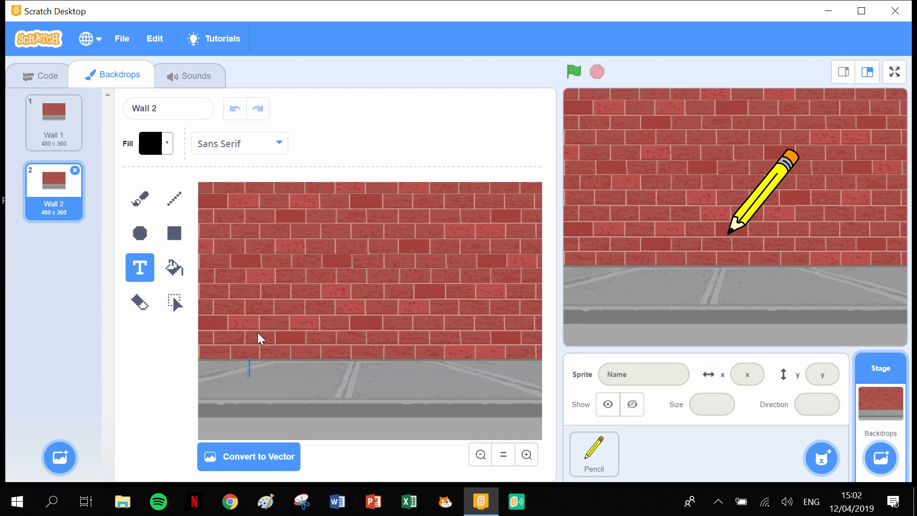
# Step: Write 'This is an Isosceles triangle. Isosceles triangles have 2 sides of equal length.' in the grey strip
pyautogui.write('This is')
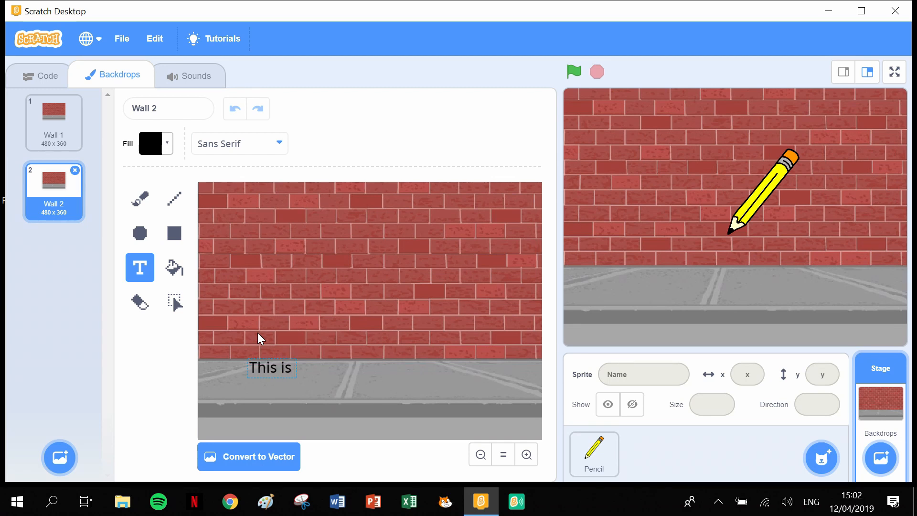
pyautogui.write('an')
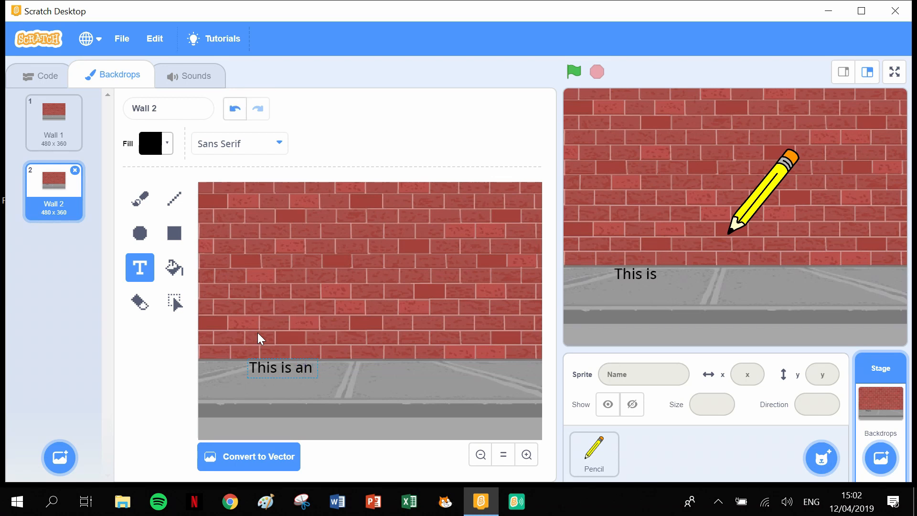
pyautogui.write('I')
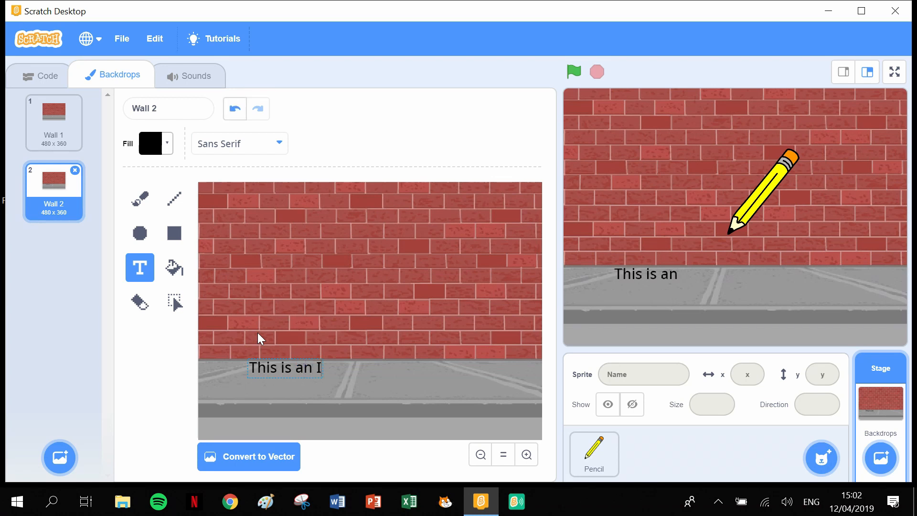
pyautogui.write('so')
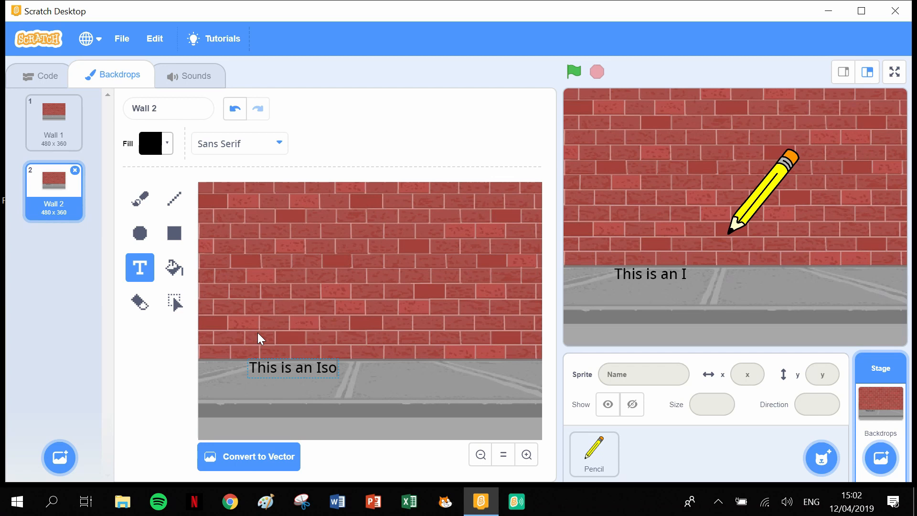
pyautogui.write('sc')
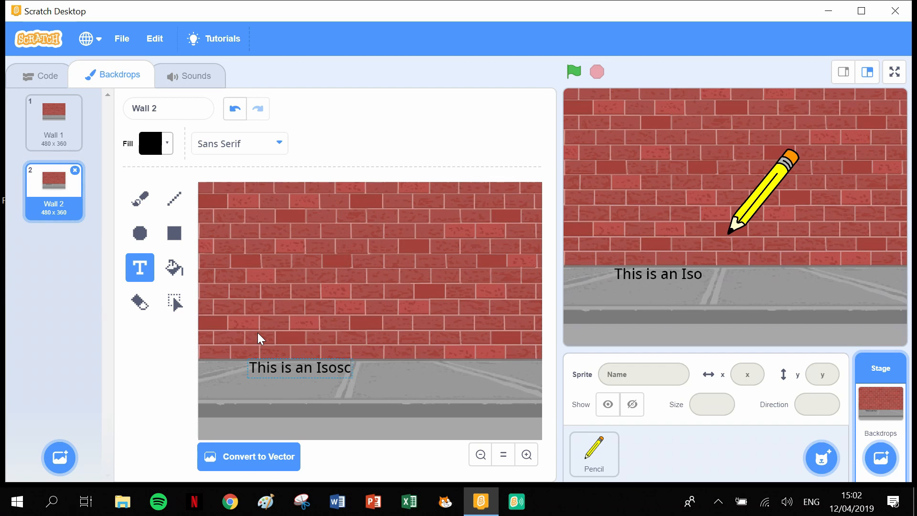
pyautogui.write('eles tr')
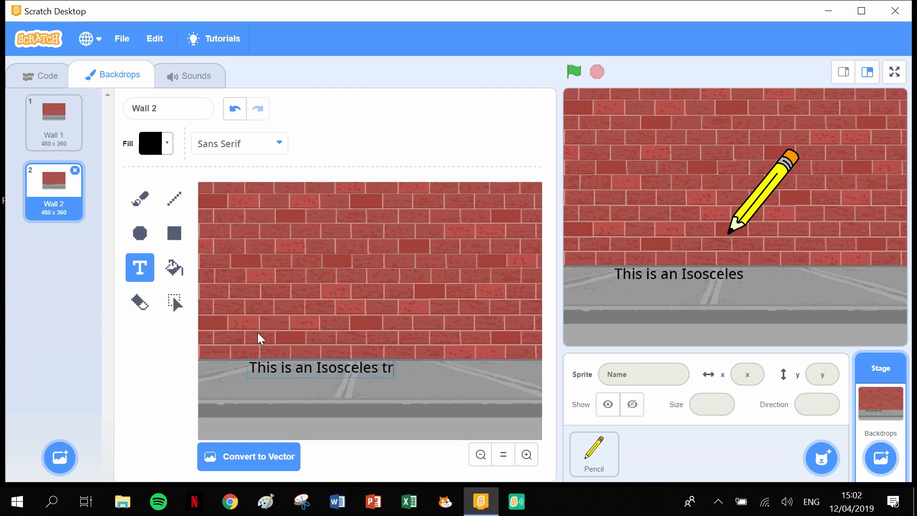
pyautogui.write('iangl')
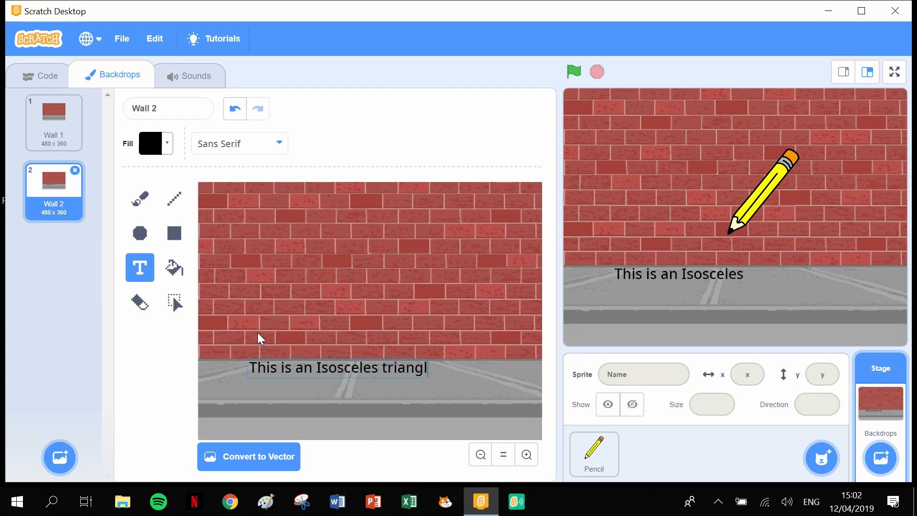
pyautogui.write('e.')
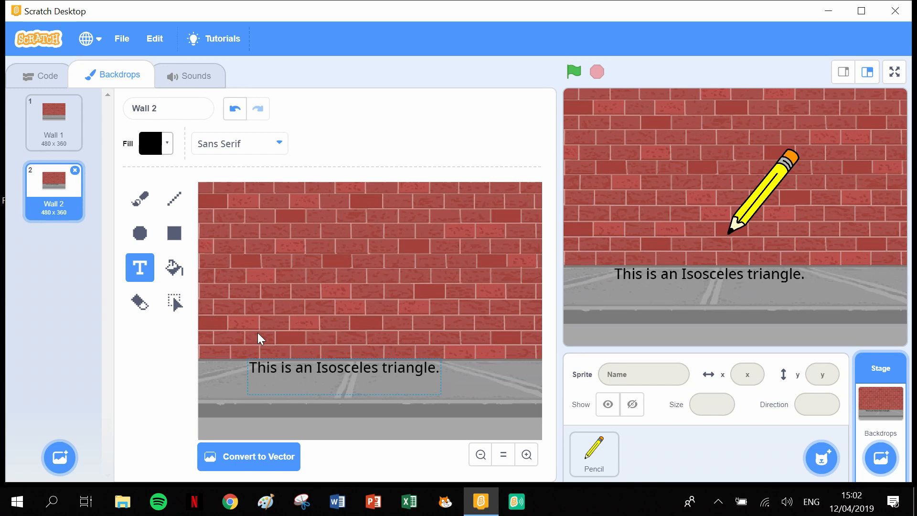
pyautogui.write('Is')
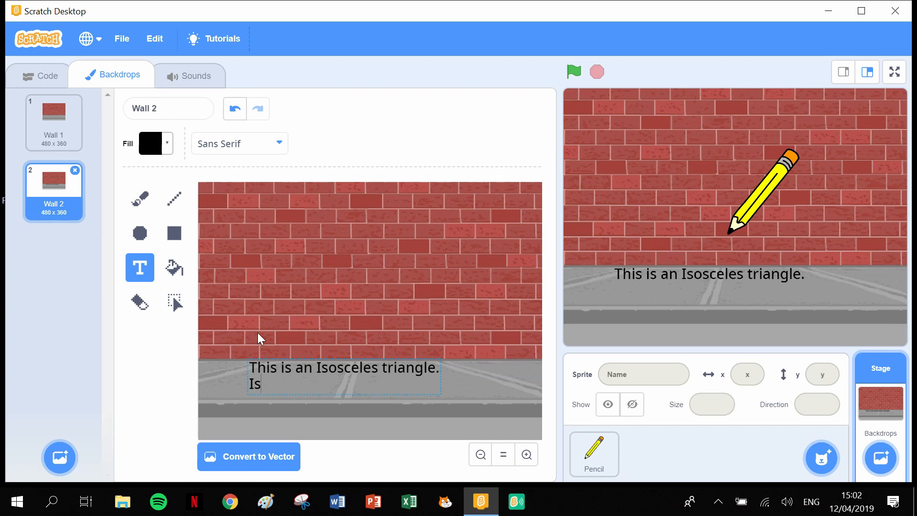
pyautogui.write('os')
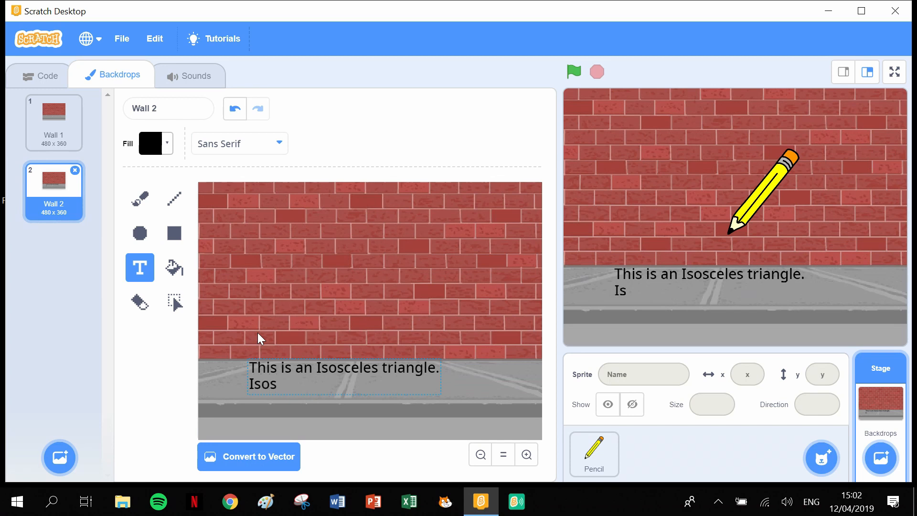
pyautogui.write('ce')
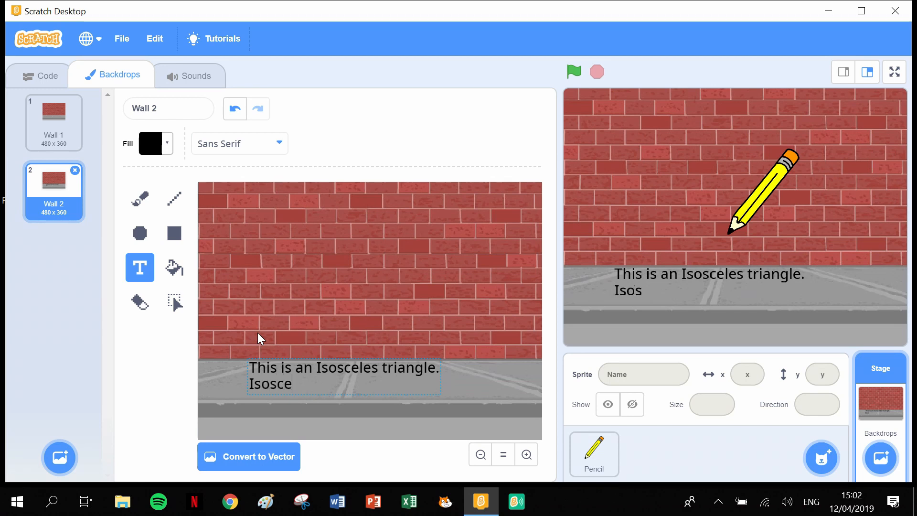
pyautogui.write('les')
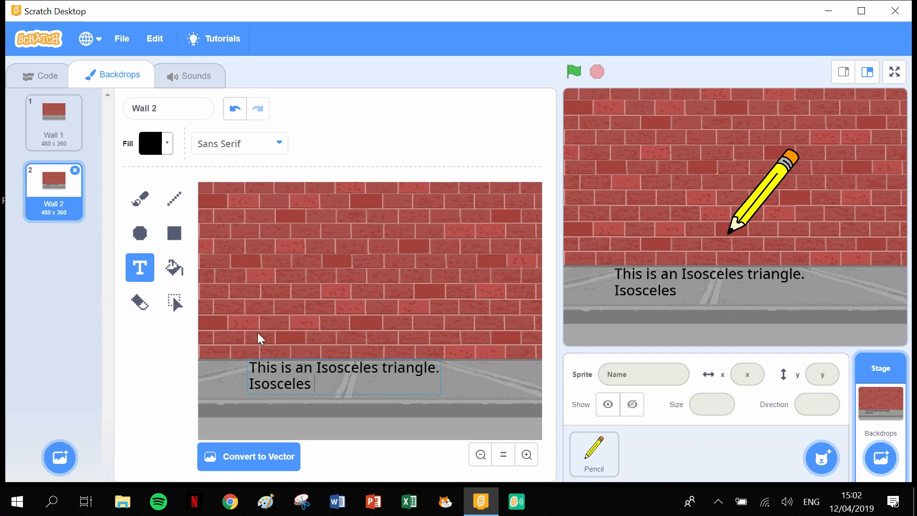
pyautogui.write('triang')
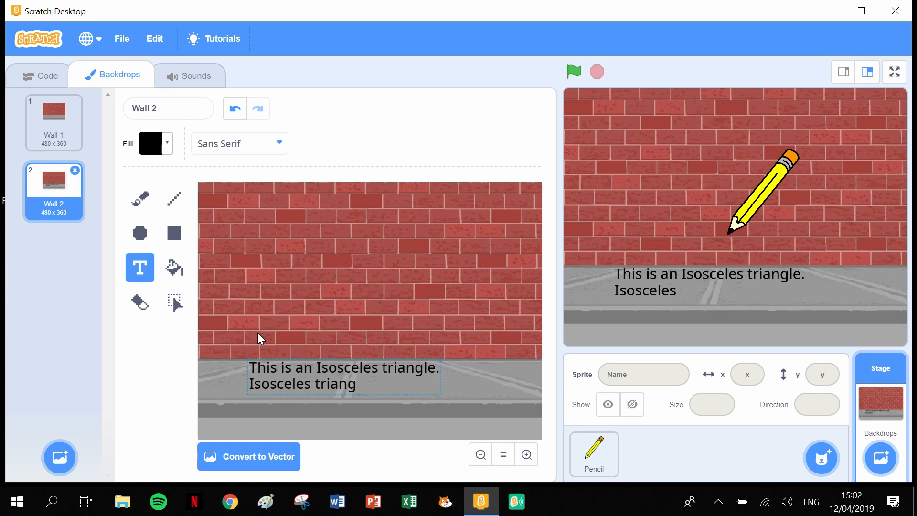
pyautogui.write('les')
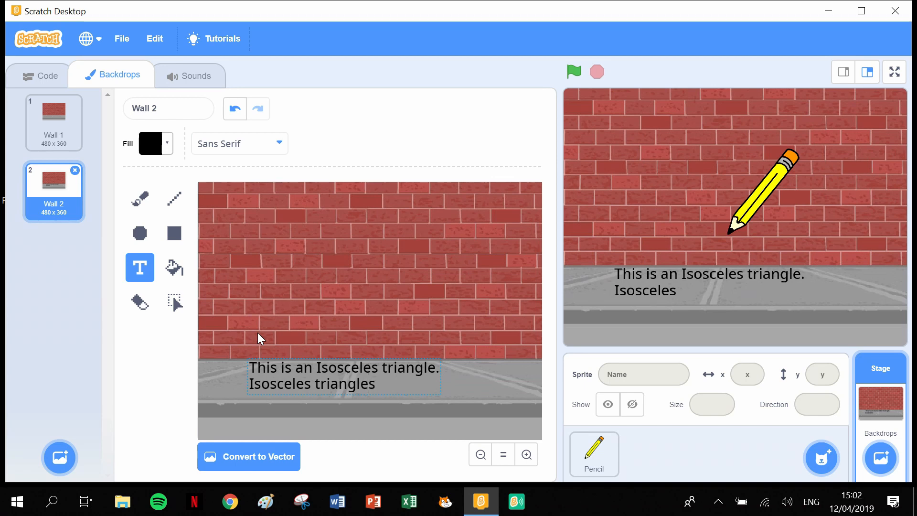
pyautogui.write('have')
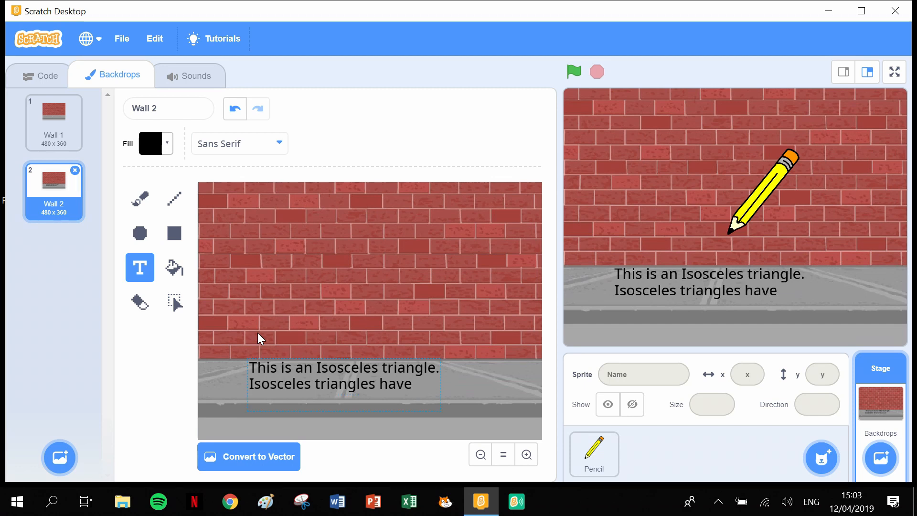
pyautogui.write('2')
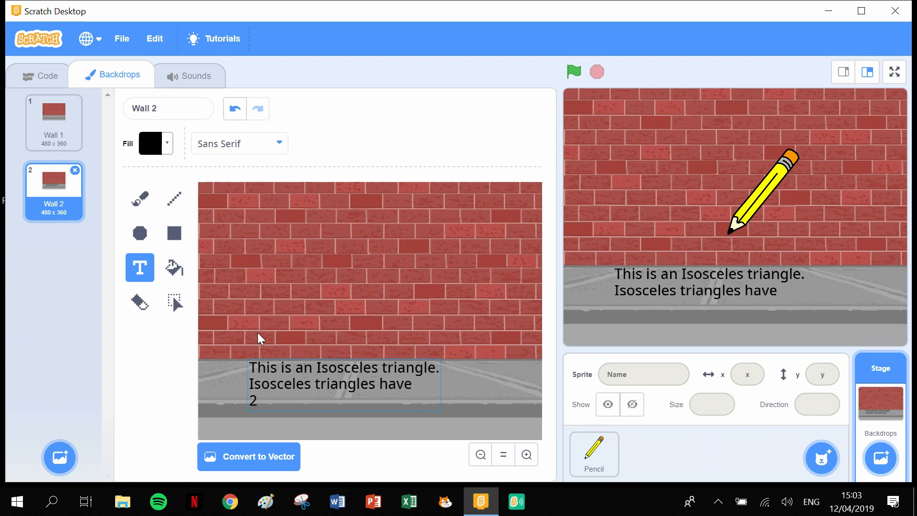
pyautogui.write('sides of eq')
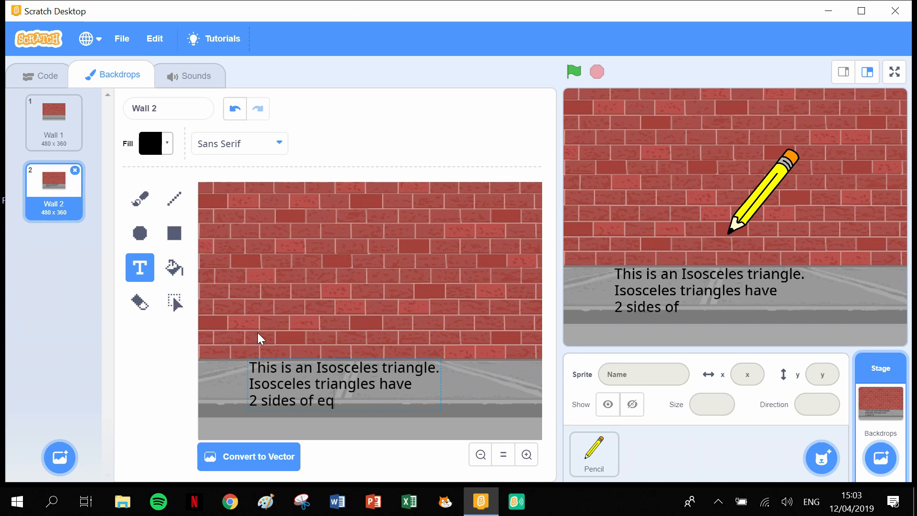
pyautogui.write('ual')
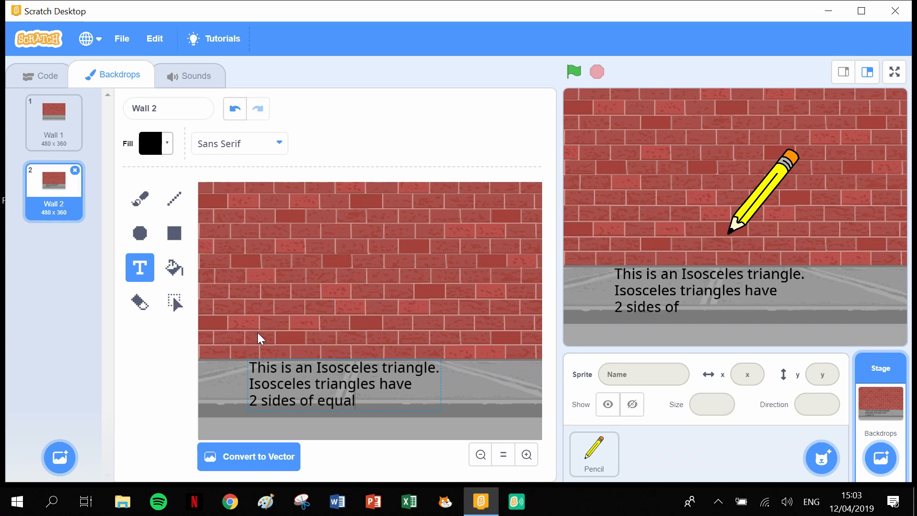
pyautogui.write('len')
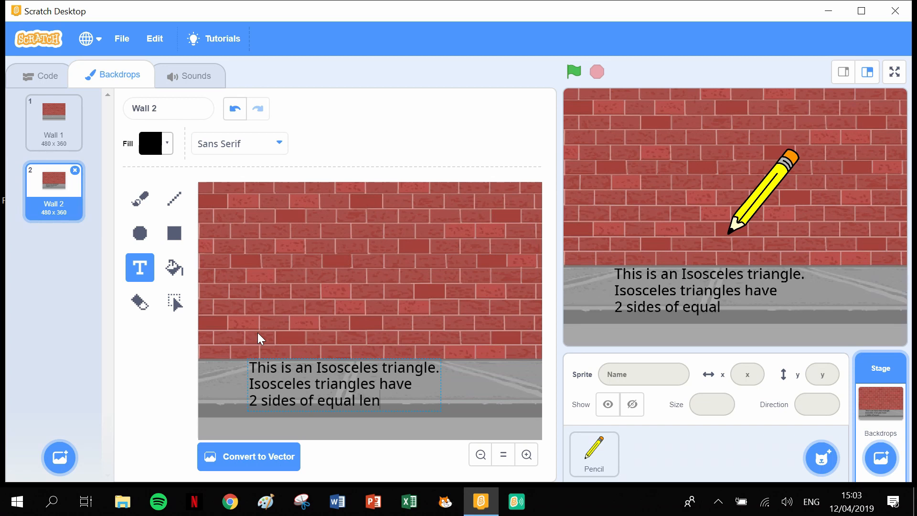
pyautogui.write('g')
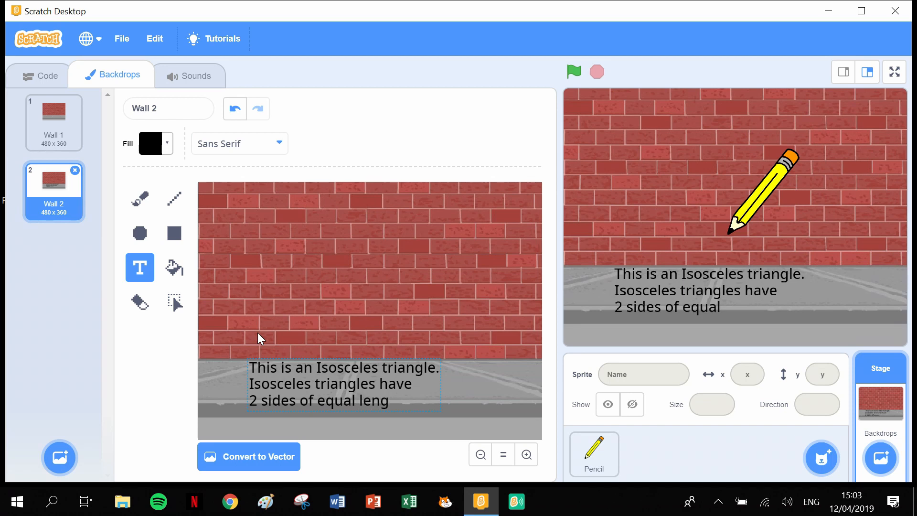
pyautogui.write('th')
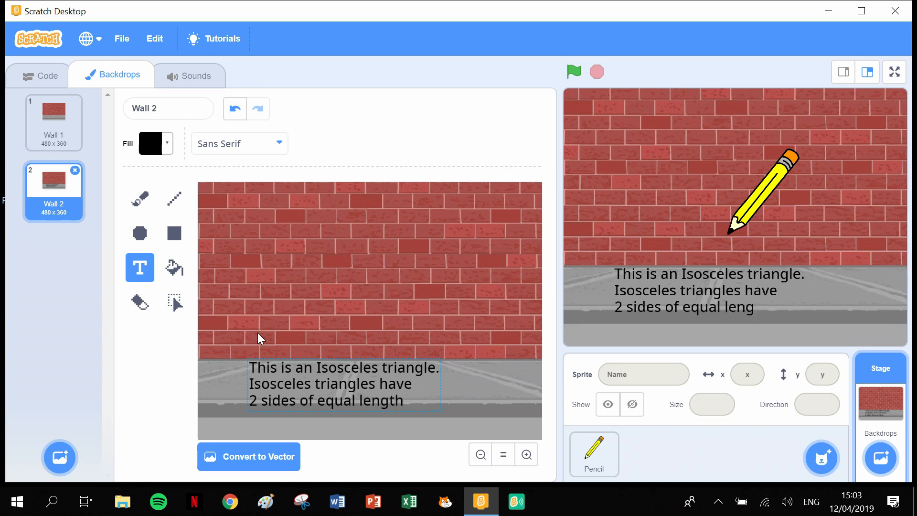
pyautogui.write('.')
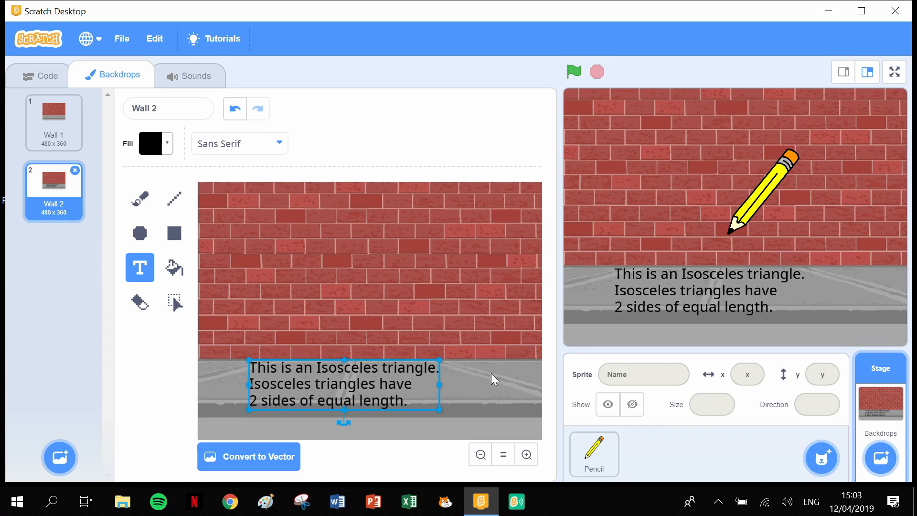
# Step: Enlarge the caption text box, then select the Pencil sprite for editing
pyautogui.moveTo(437, 420); pyautogui.dragTo(463, 420)
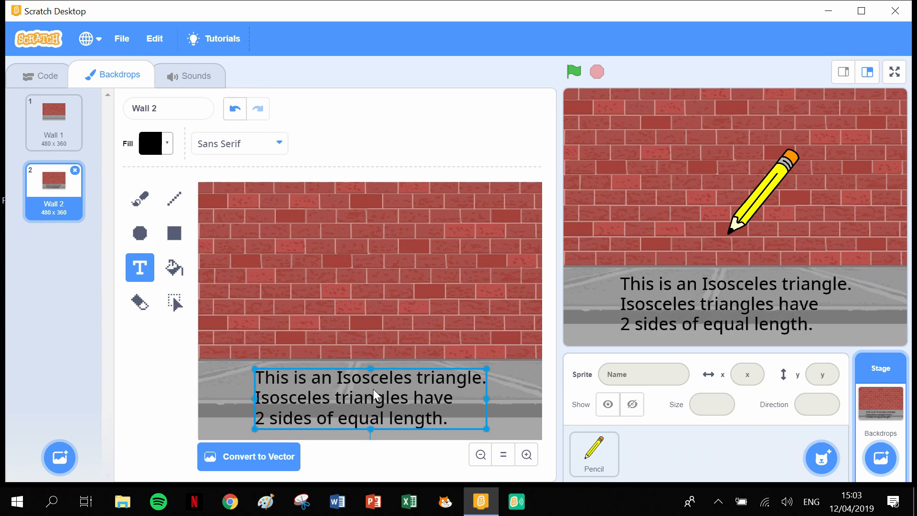
pyautogui.moveTo(713, 298)
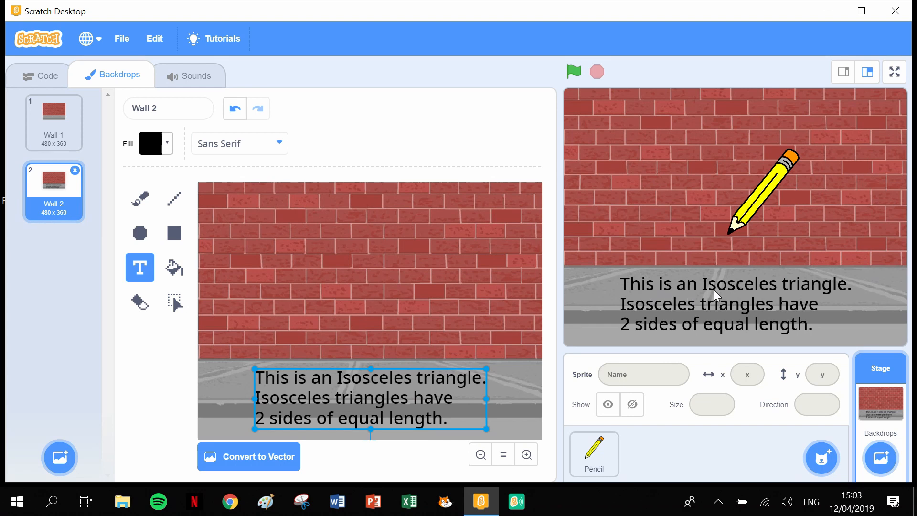
pyautogui.moveTo(669, 321)
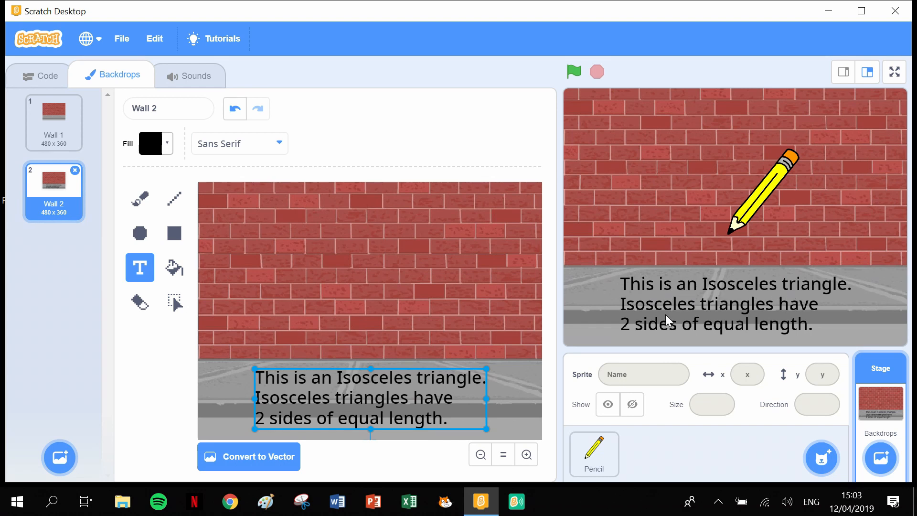
pyautogui.moveTo(654, 330)
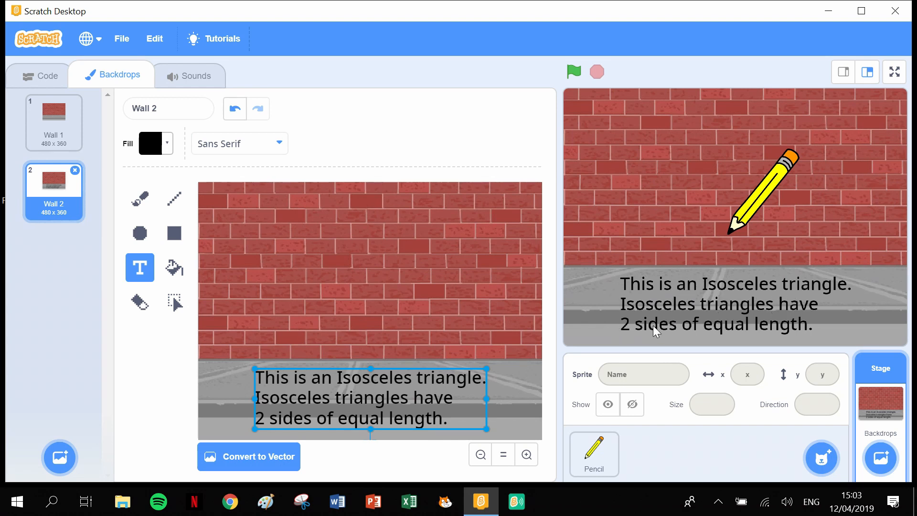
pyautogui.moveTo(684, 292)
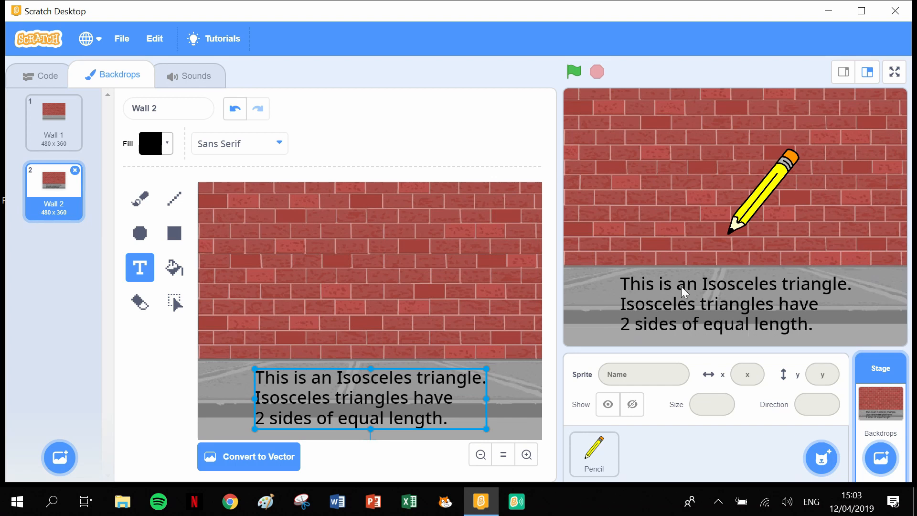
pyautogui.moveTo(562, 453)
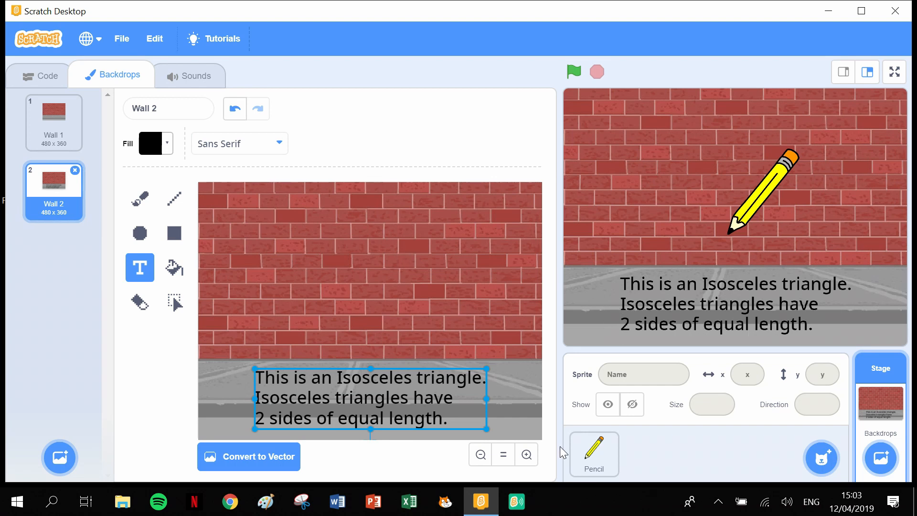
pyautogui.click(594, 453)
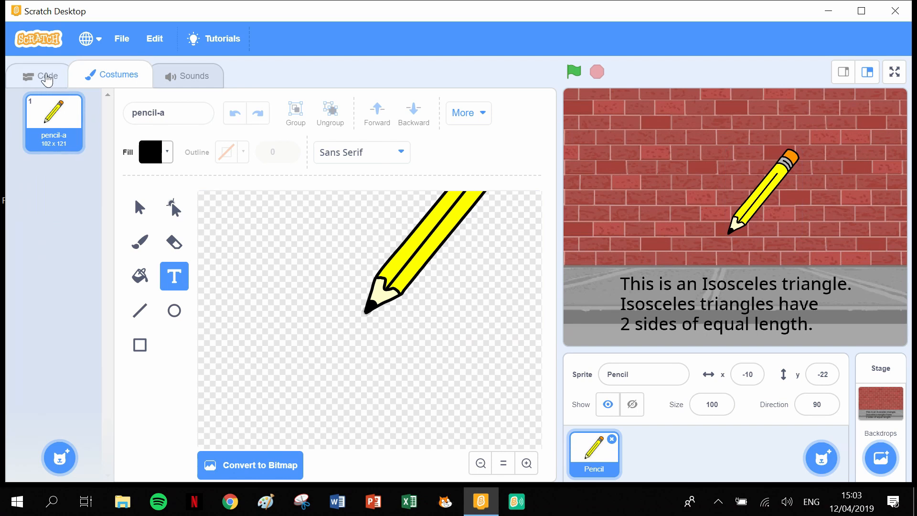
# Step: Place a 'when green flag clicked' event at the top of the Pencil's script area
pyautogui.click(44, 75)
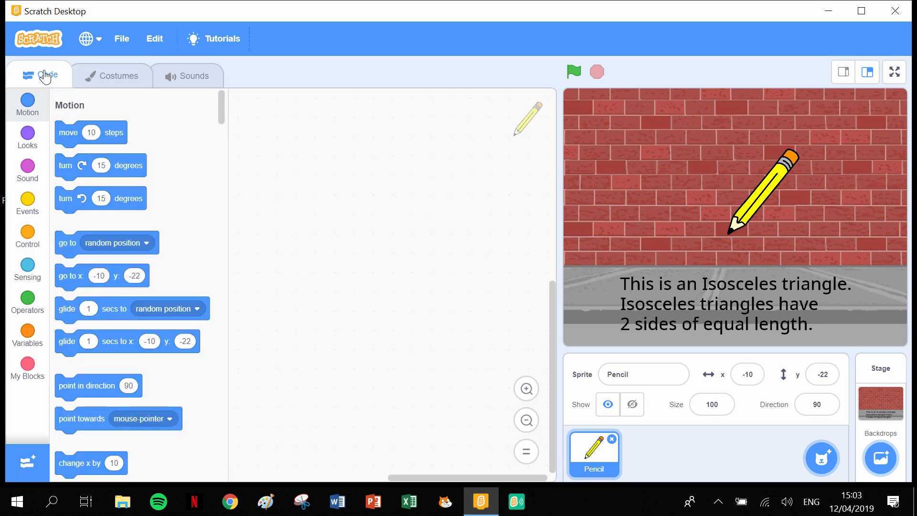
pyautogui.click(26, 202)
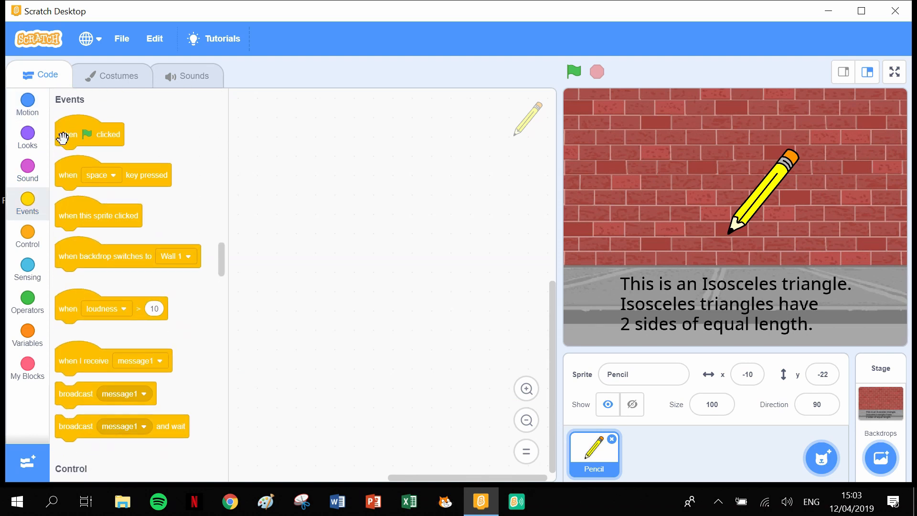
pyautogui.moveTo(88, 133); pyautogui.dragTo(339, 129)
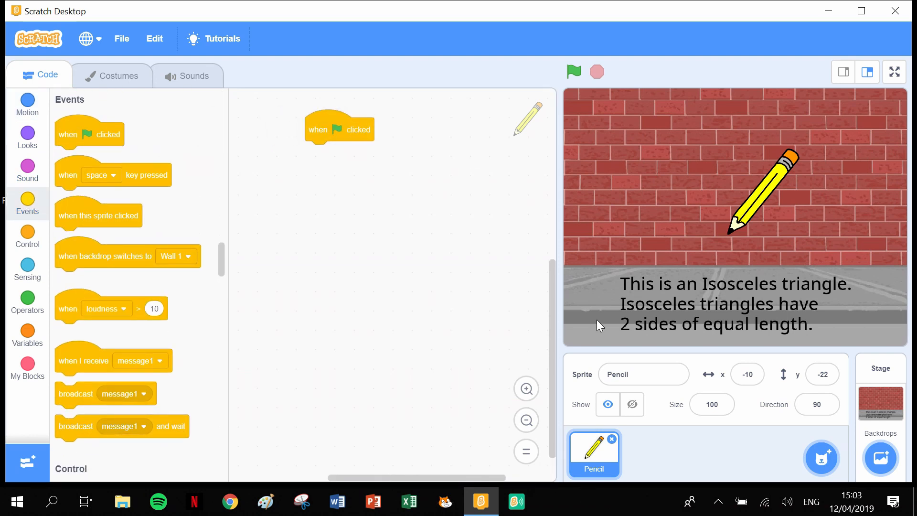
pyautogui.moveTo(339, 129); pyautogui.dragTo(484, 113)
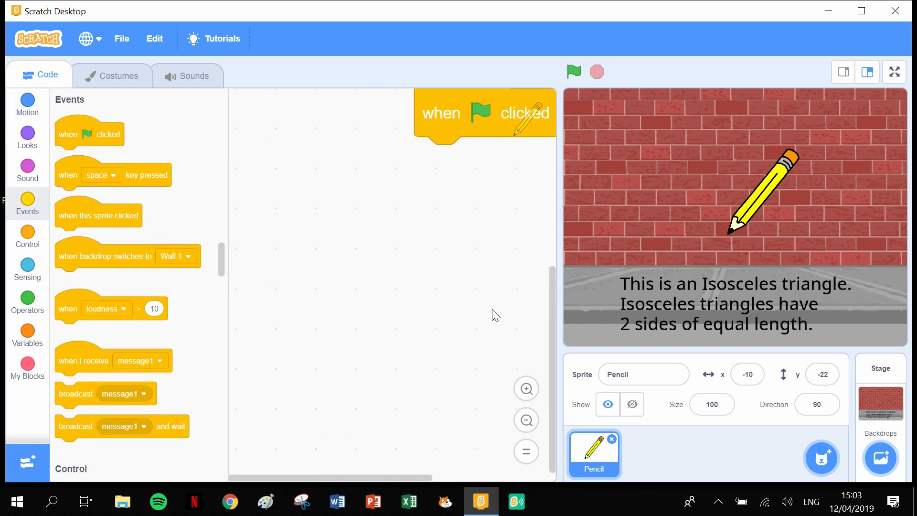
pyautogui.moveTo(479, 114); pyautogui.dragTo(366, 140)
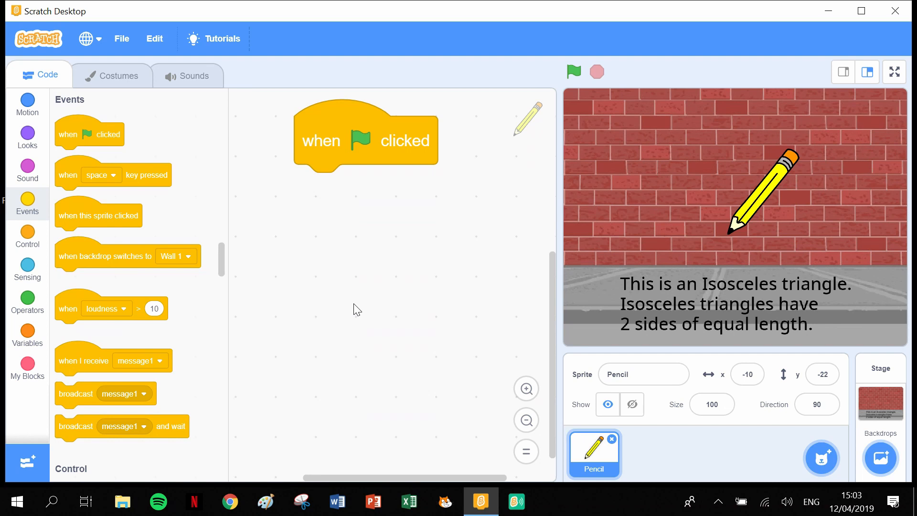
# Step: Attach 'switch backdrop to Wall 1' from Looks beneath the green-flag event
pyautogui.click(27, 134)
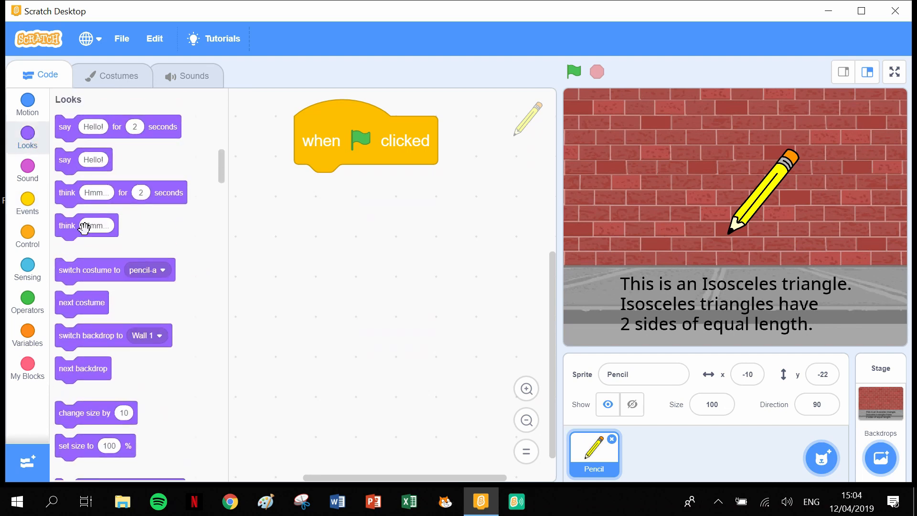
pyautogui.moveTo(90, 335); pyautogui.dragTo(304, 314)
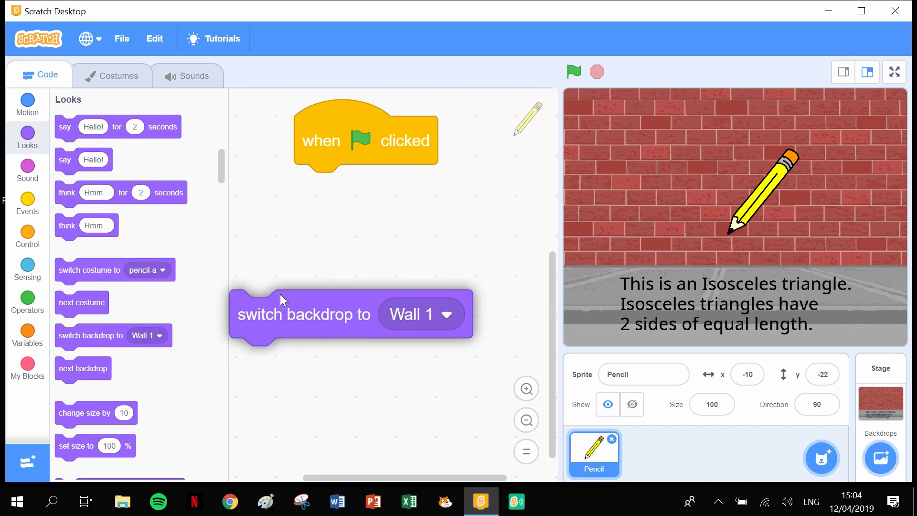
pyautogui.moveTo(303, 313); pyautogui.dragTo(339, 184)
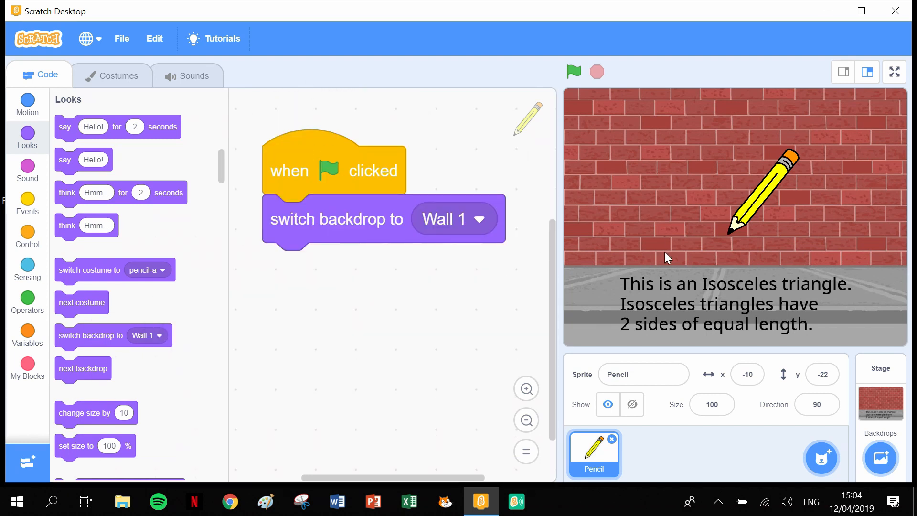
pyautogui.moveTo(736, 182)
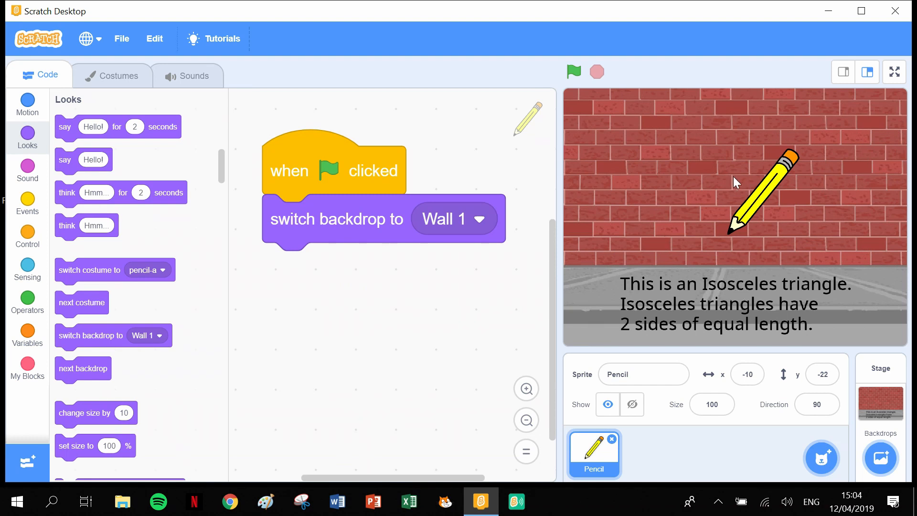
pyautogui.moveTo(695, 307)
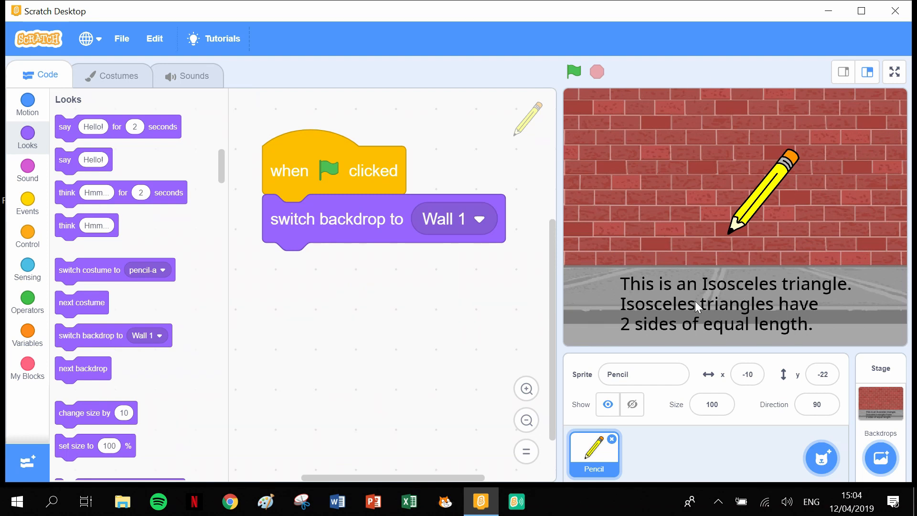
pyautogui.moveTo(308, 360)
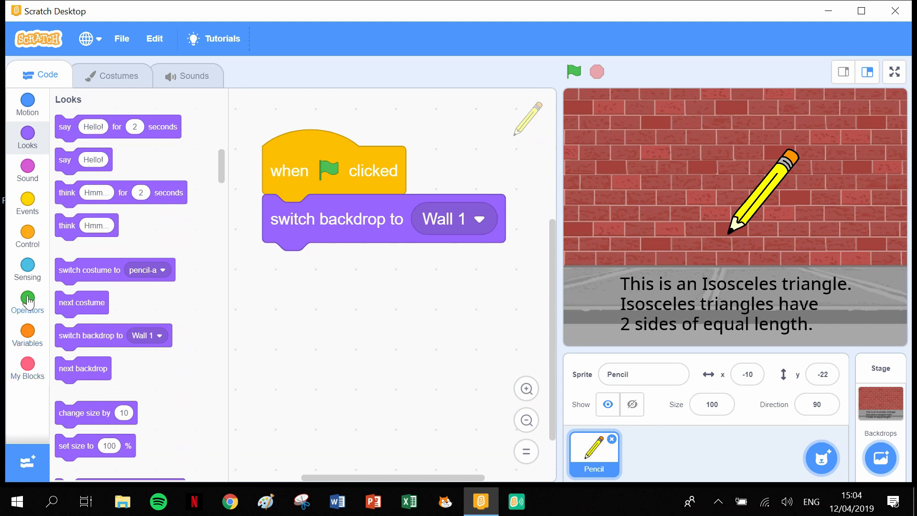
# Step: Add the Pen extension with 'pen up' and 'erase all' after the backdrop switch
pyautogui.click(24, 463)
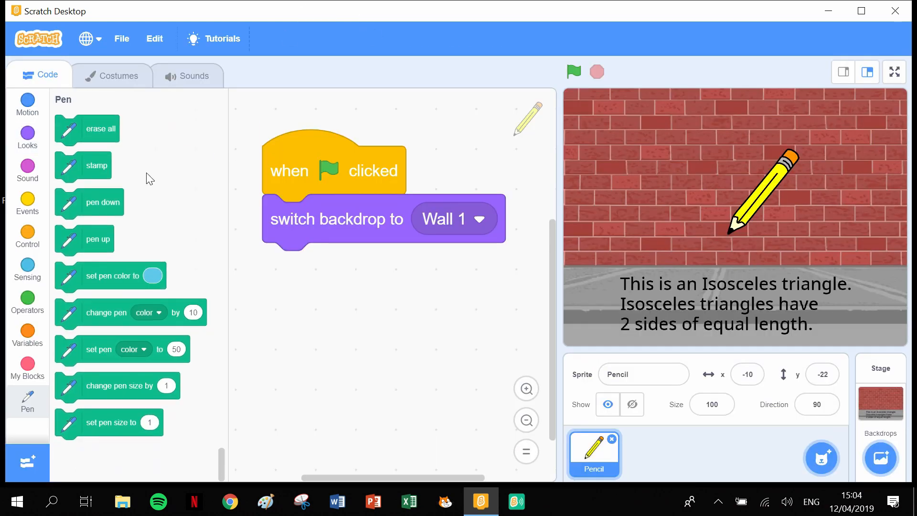
pyautogui.moveTo(110, 321)
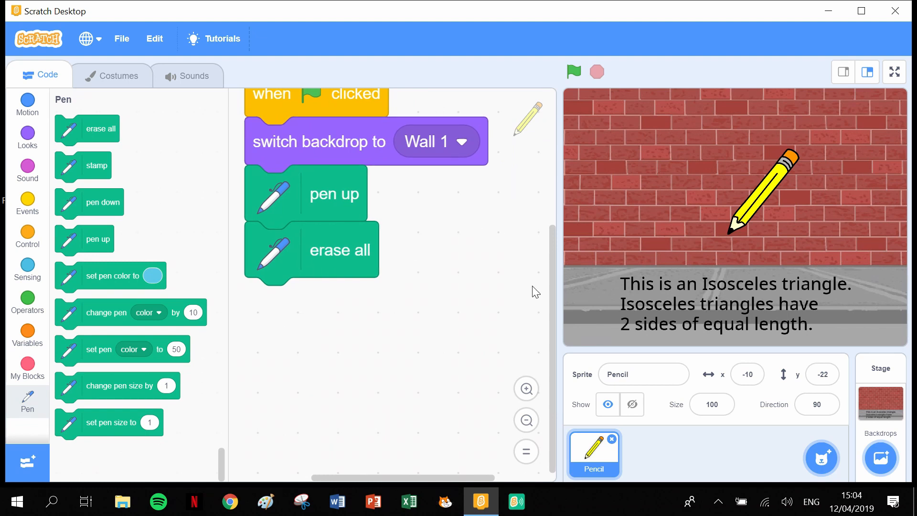
pyautogui.moveTo(447, 343)
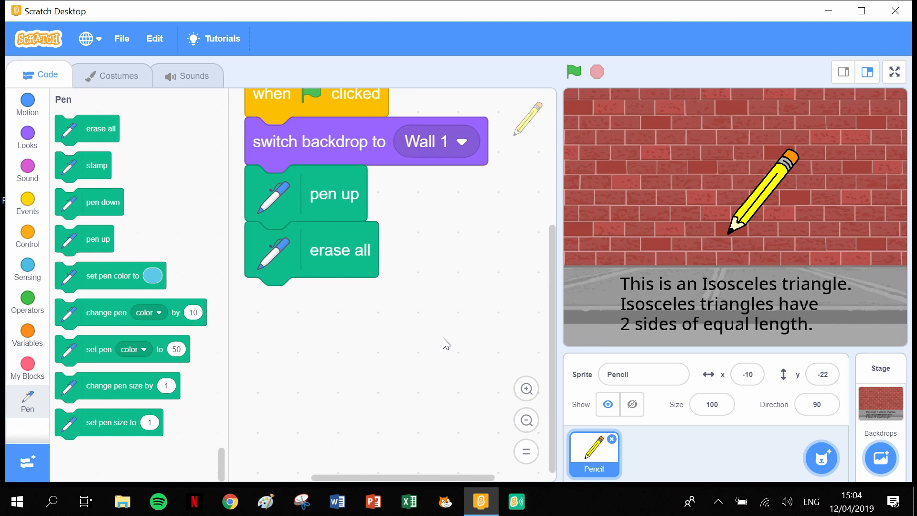
pyautogui.click(27, 104)
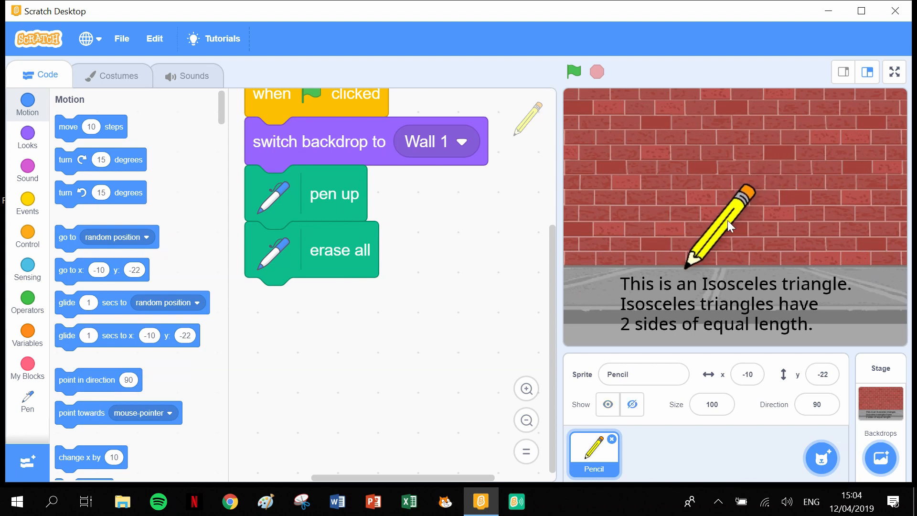
# Step: Add 'go to x: -81 y: -62' and a 'point in direction 15' step to the script
pyautogui.moveTo(728, 228); pyautogui.dragTo(719, 220)
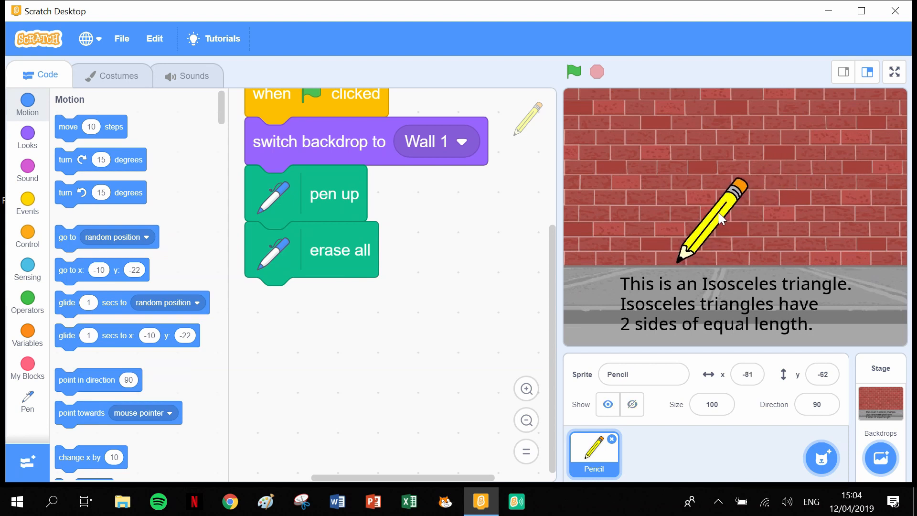
pyautogui.moveTo(721, 218); pyautogui.dragTo(681, 269)
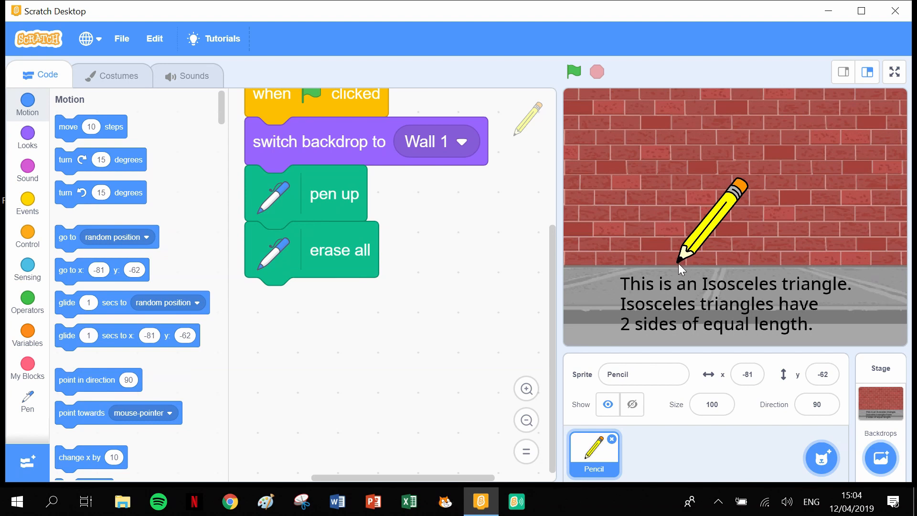
pyautogui.moveTo(689, 277)
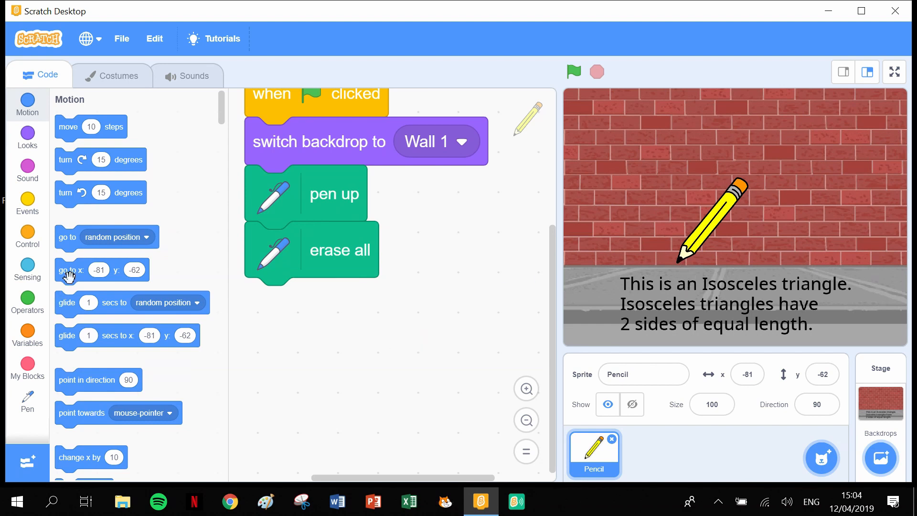
pyautogui.moveTo(69, 269); pyautogui.dragTo(275, 302)
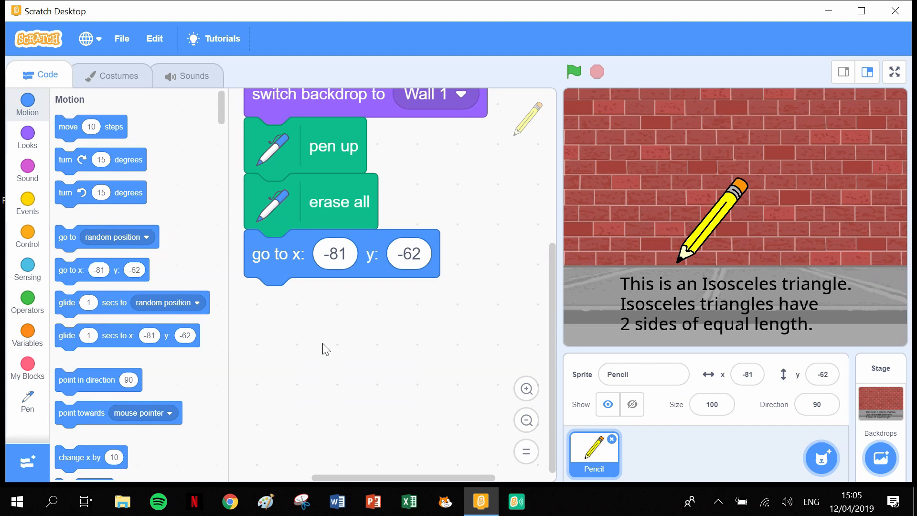
pyautogui.moveTo(99, 379); pyautogui.dragTo(246, 372)
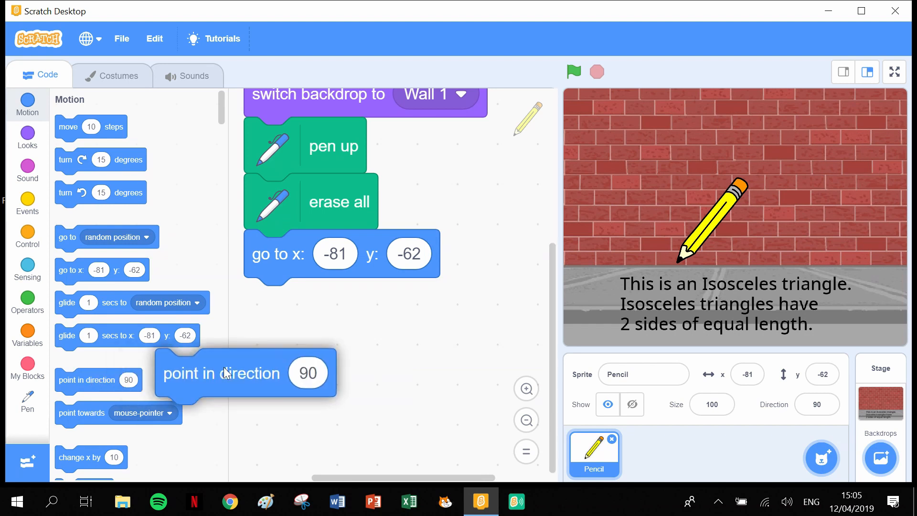
pyautogui.moveTo(221, 373); pyautogui.dragTo(310, 302)
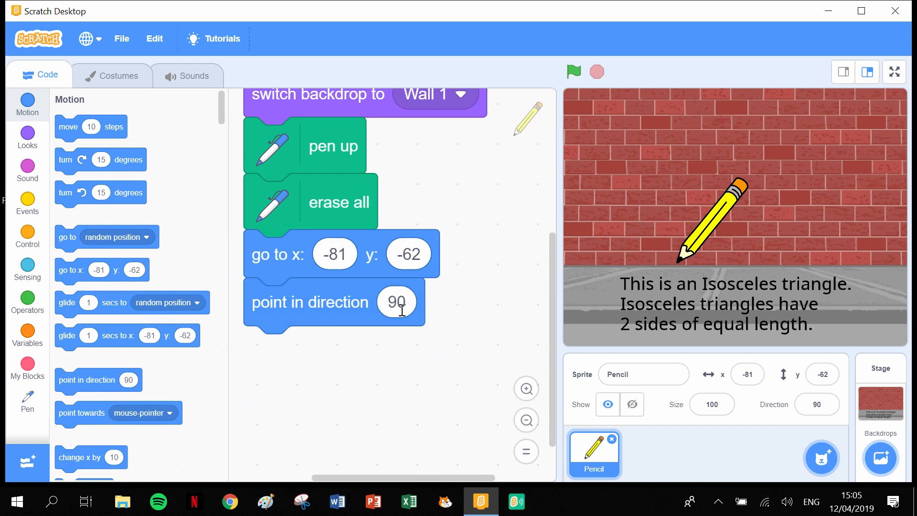
pyautogui.click(397, 302)
pyautogui.write('15')
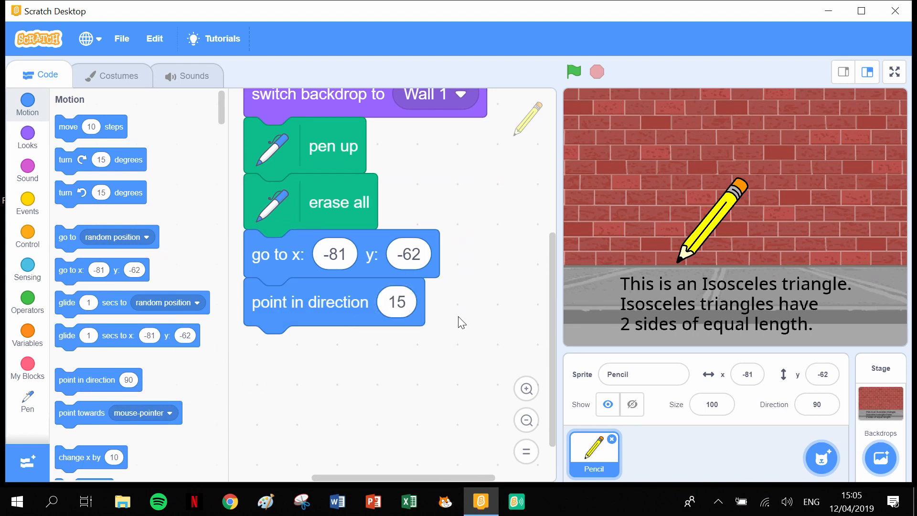
pyautogui.moveTo(679, 269)
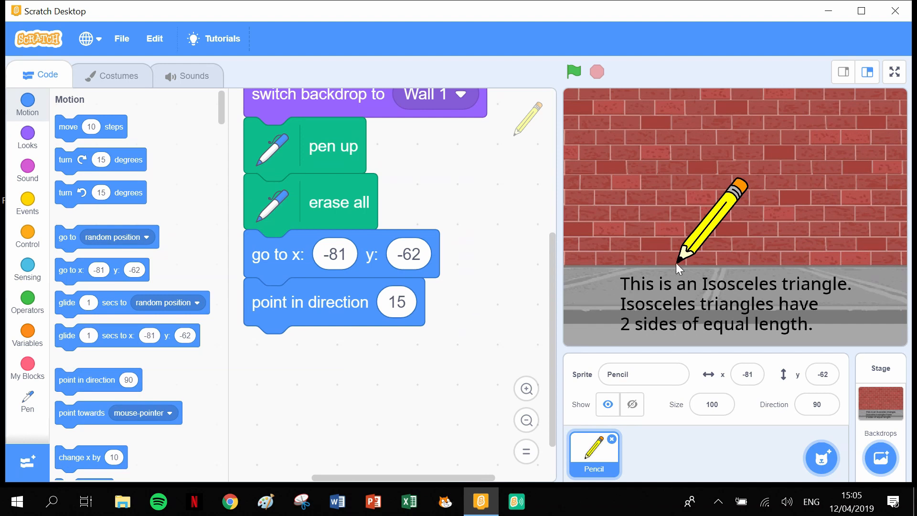
pyautogui.moveTo(683, 234)
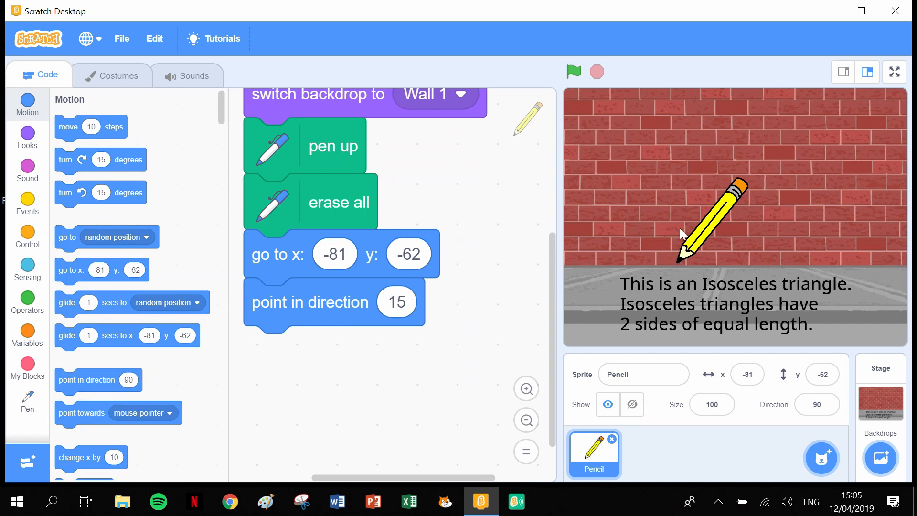
pyautogui.moveTo(691, 223)
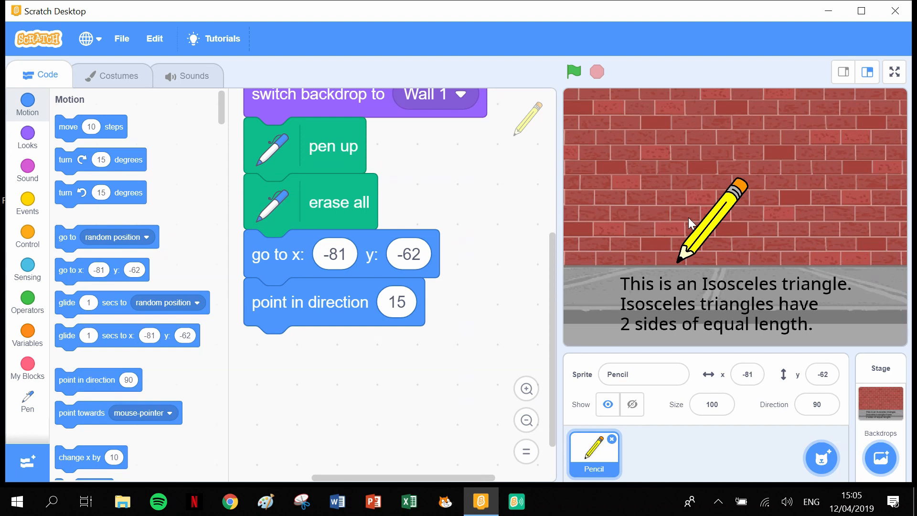
pyautogui.moveTo(720, 129)
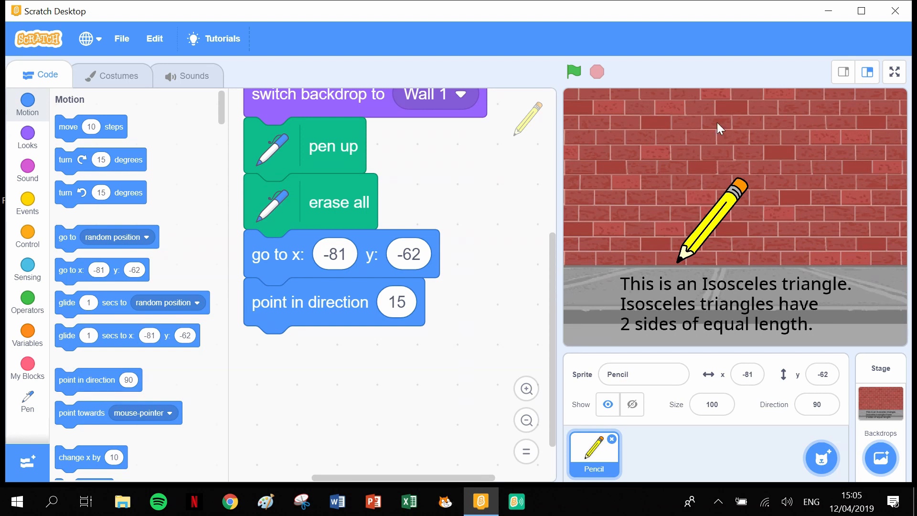
pyautogui.moveTo(521, 243)
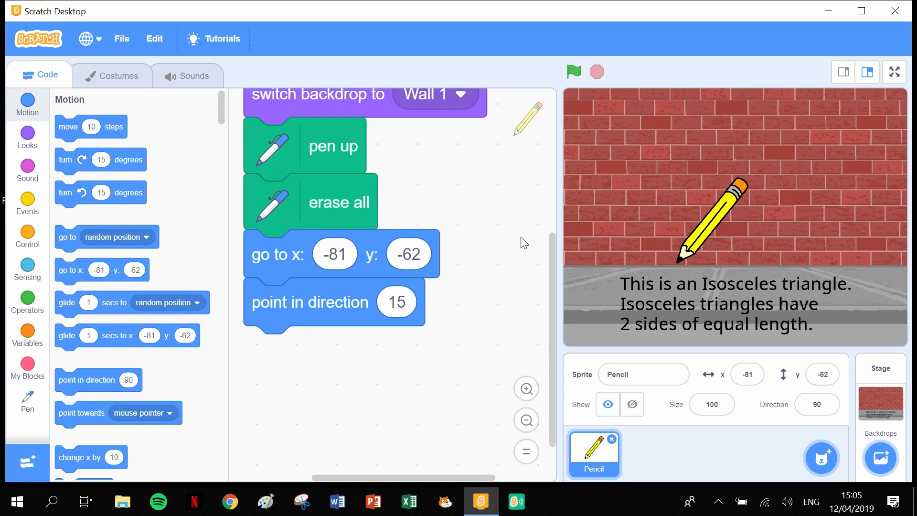
pyautogui.moveTo(354, 405)
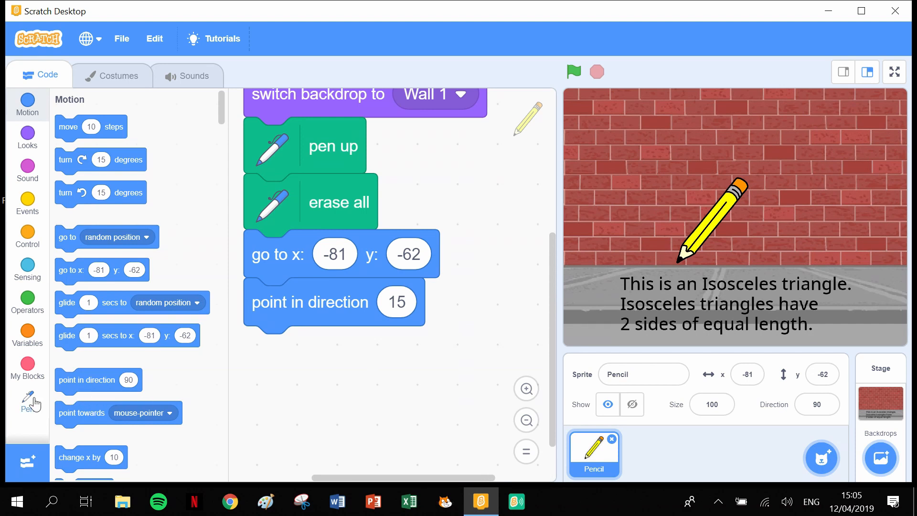
# Step: Append 'set pen size to 5', 'change pen color by 10' and 'pen down' under the direction step
pyautogui.click(27, 399)
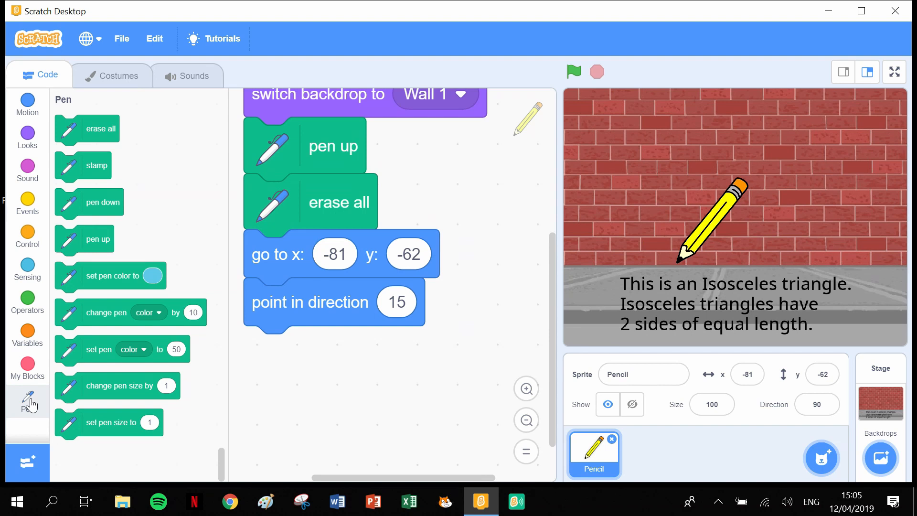
pyautogui.moveTo(93, 422)
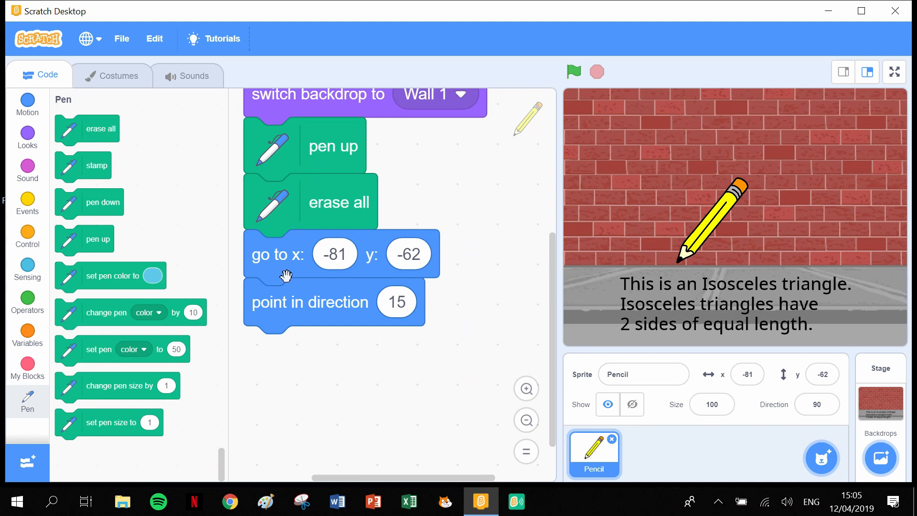
pyautogui.moveTo(101, 426)
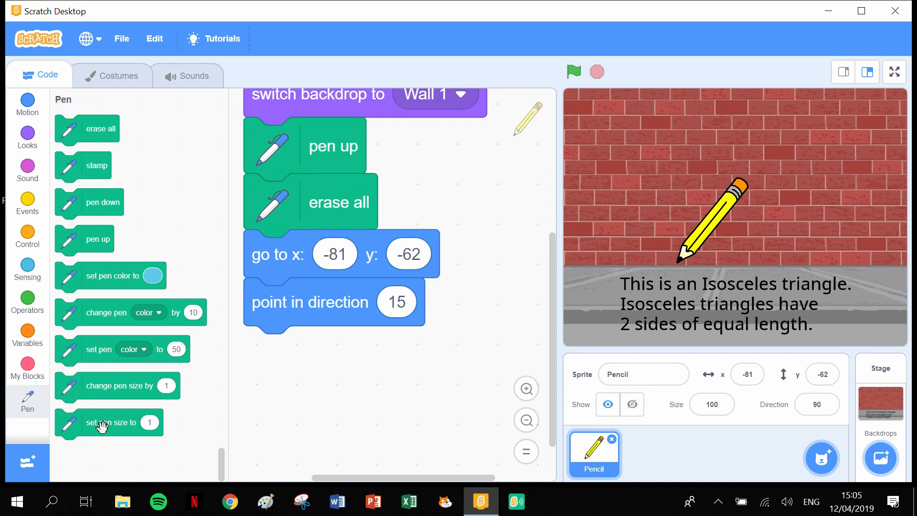
pyautogui.moveTo(102, 422); pyautogui.dragTo(360, 353)
pyautogui.write('5')
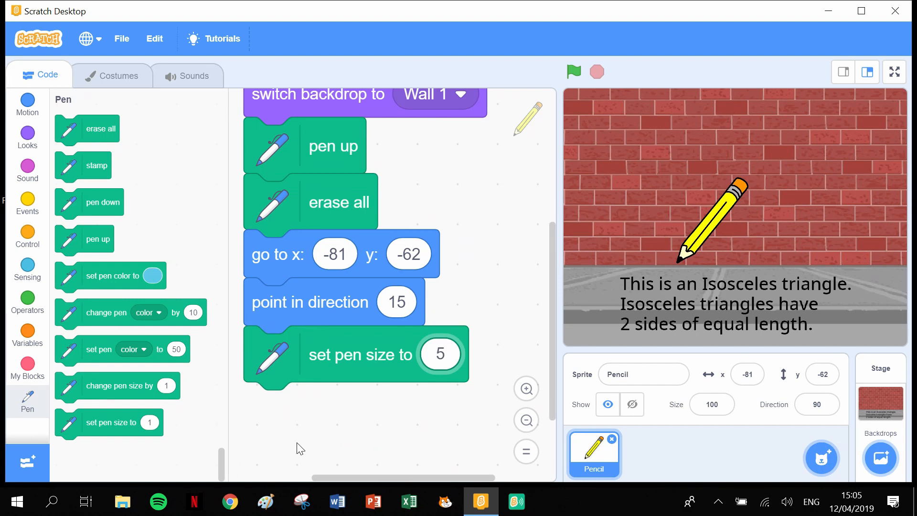
pyautogui.moveTo(89, 350)
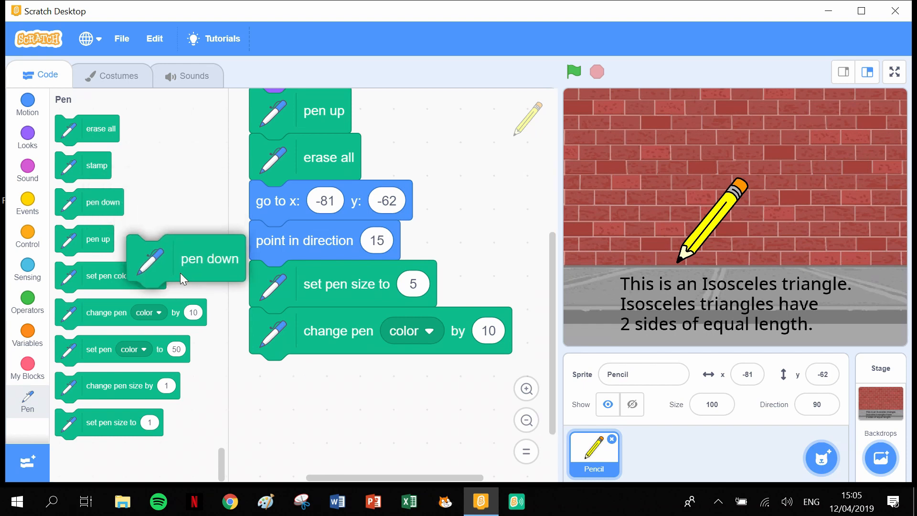
pyautogui.moveTo(209, 259); pyautogui.dragTo(328, 377)
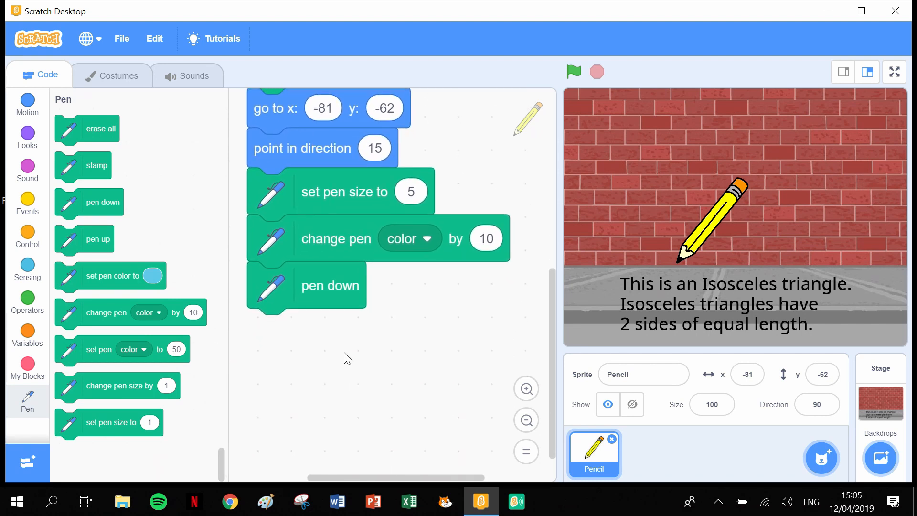
pyautogui.moveTo(340, 332)
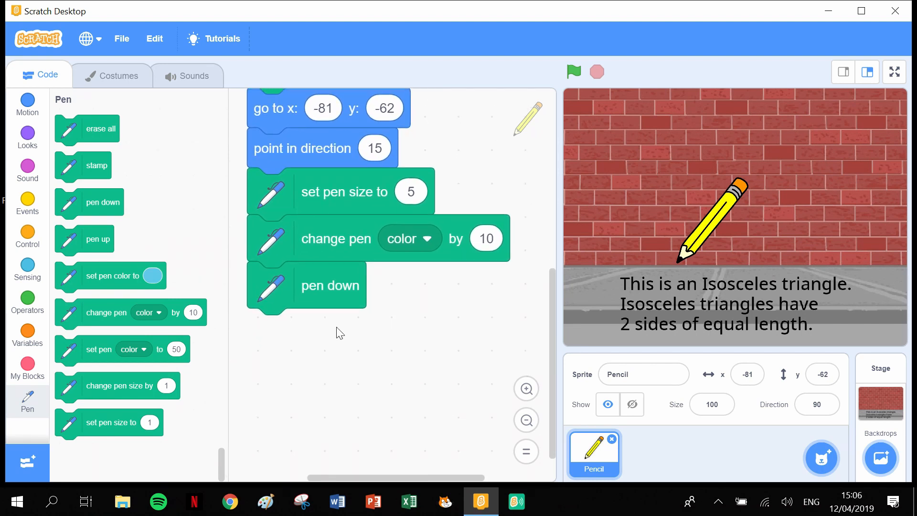
pyautogui.moveTo(673, 260)
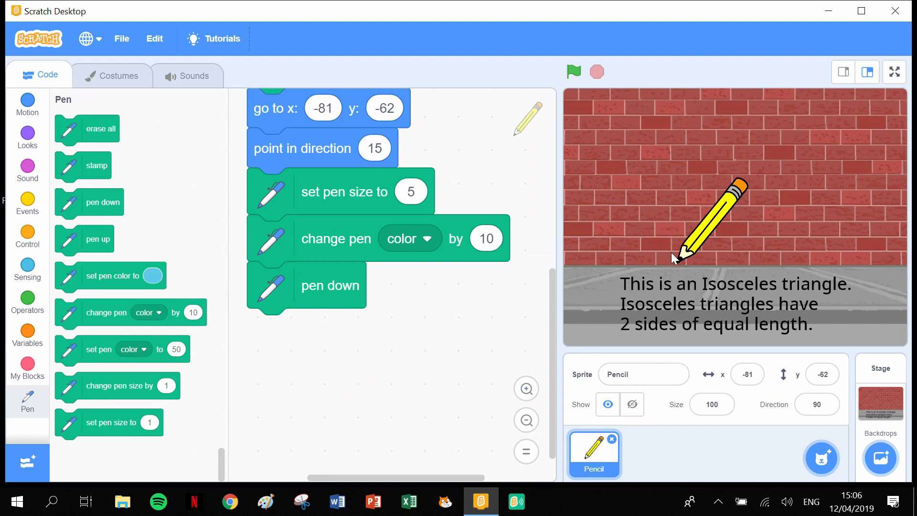
pyautogui.moveTo(664, 263)
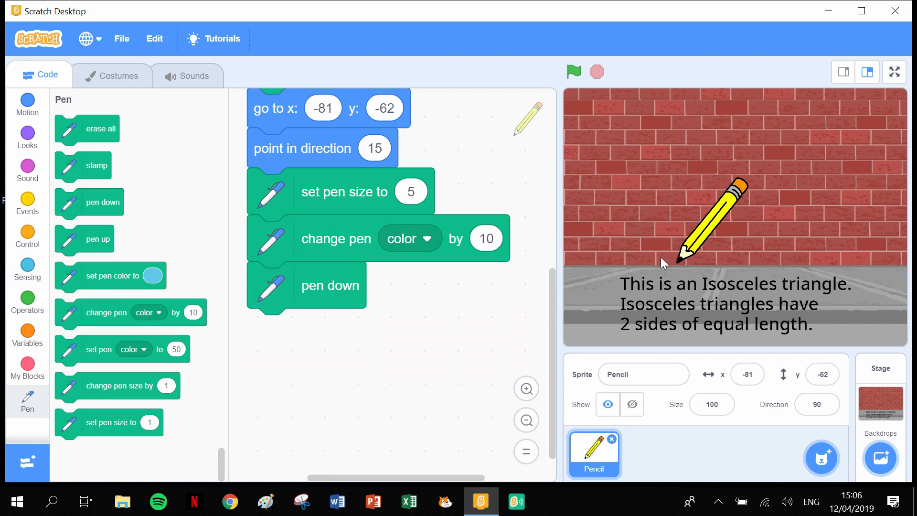
pyautogui.moveTo(774, 246)
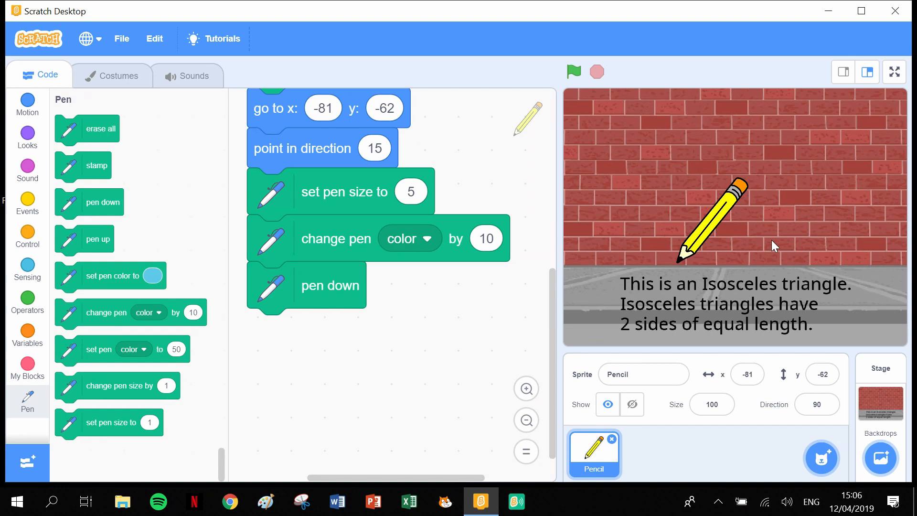
pyautogui.moveTo(410, 473)
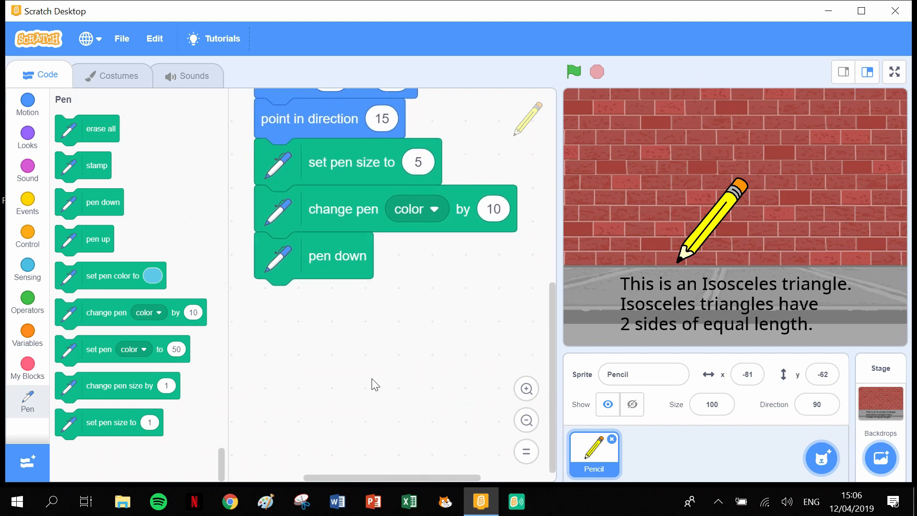
pyautogui.moveTo(382, 346)
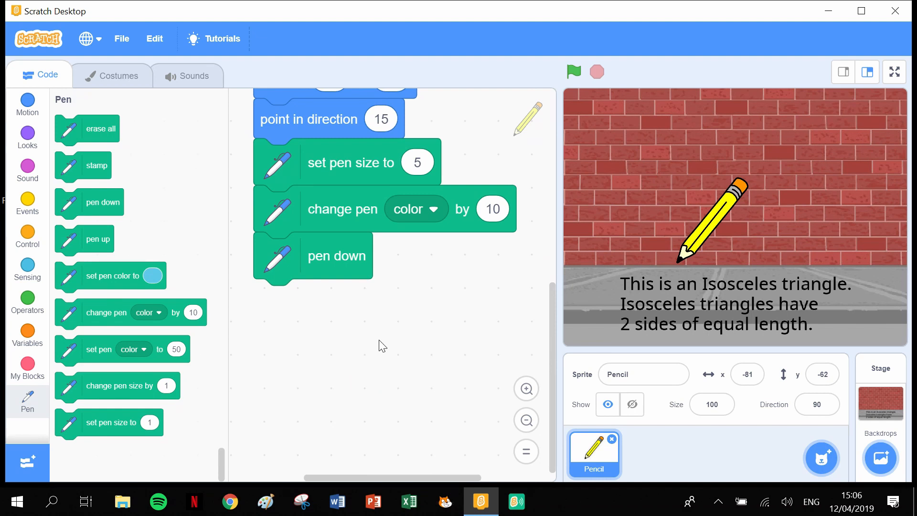
pyautogui.moveTo(682, 268)
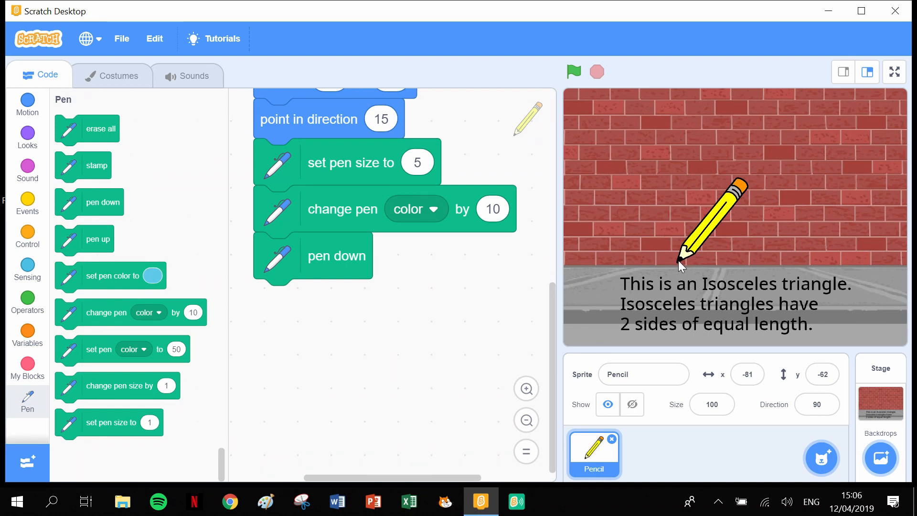
pyautogui.moveTo(734, 135)
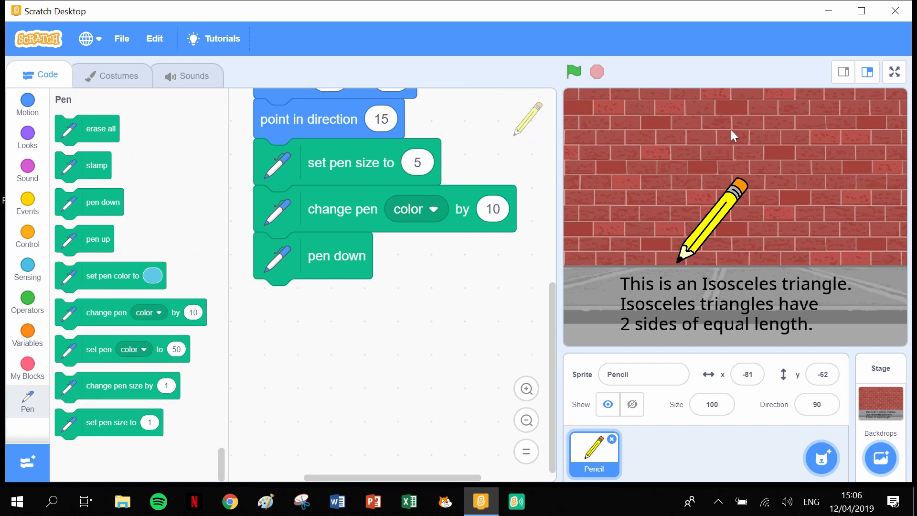
pyautogui.moveTo(735, 169)
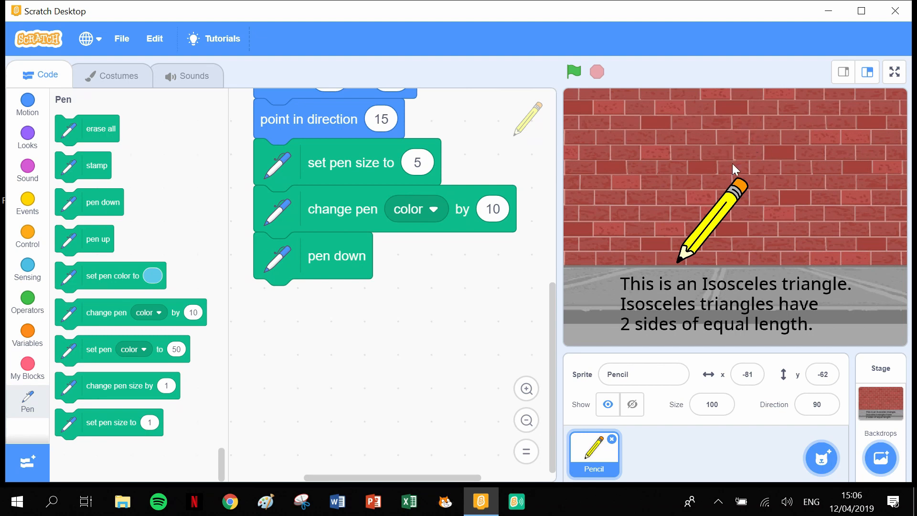
pyautogui.moveTo(94, 222)
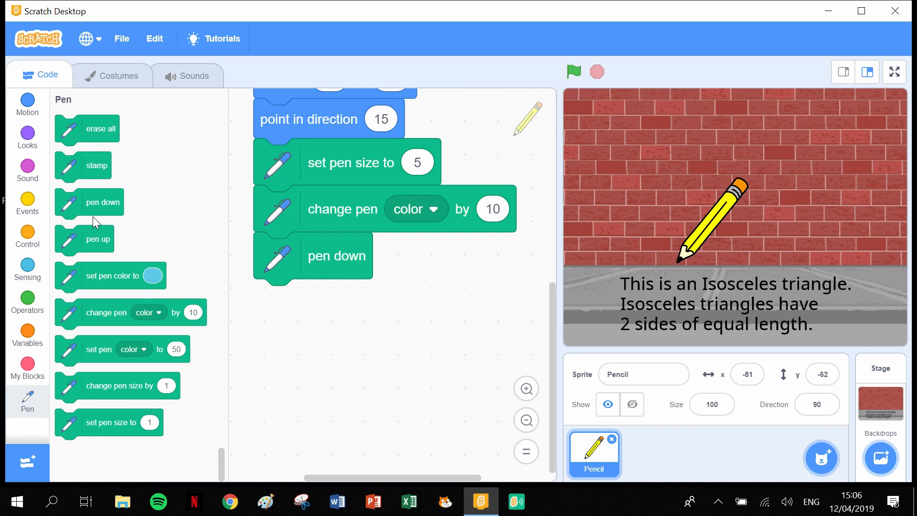
# Step: Place a repeat 10 loop under pen down holding a move 20 steps block
pyautogui.click(26, 237)
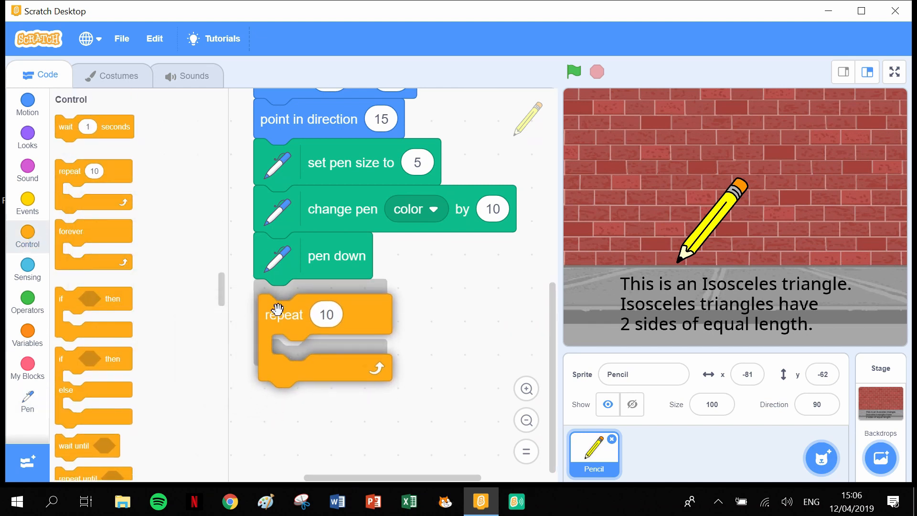
pyautogui.moveTo(283, 315); pyautogui.dragTo(279, 299)
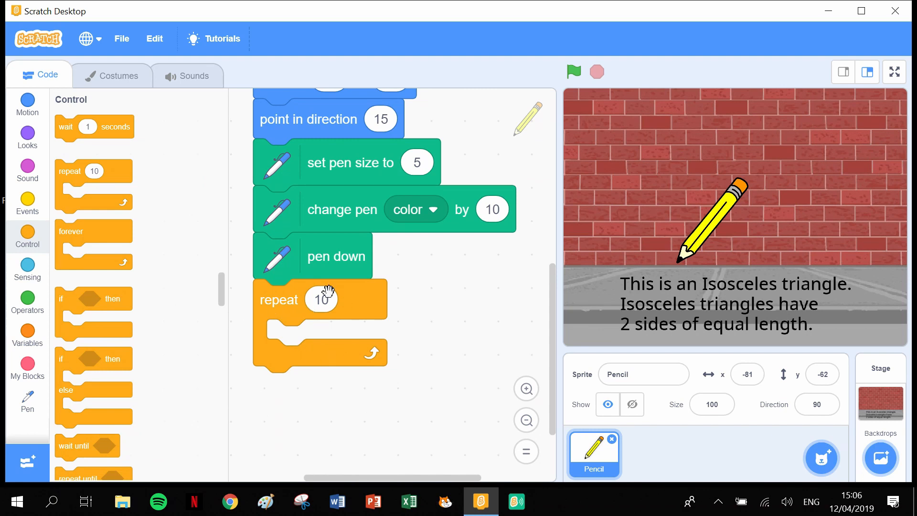
pyautogui.moveTo(303, 388)
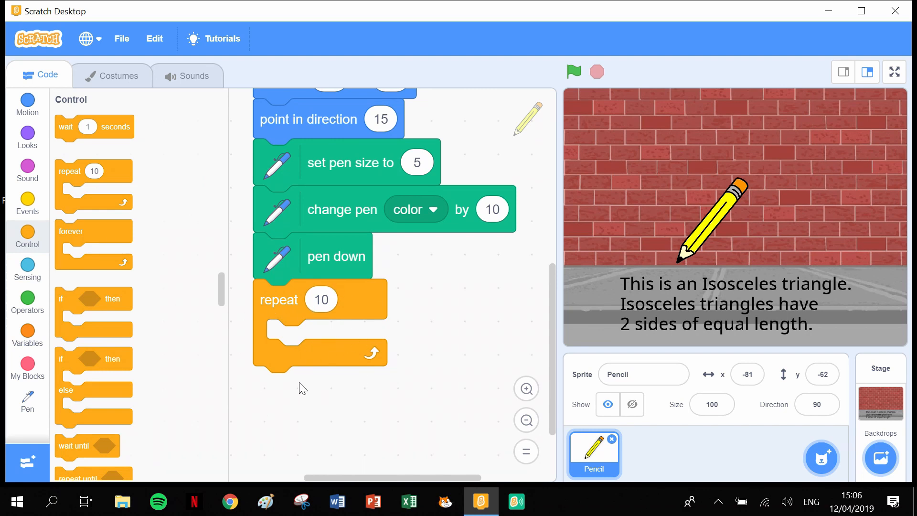
pyautogui.click(27, 105)
pyautogui.write('20')
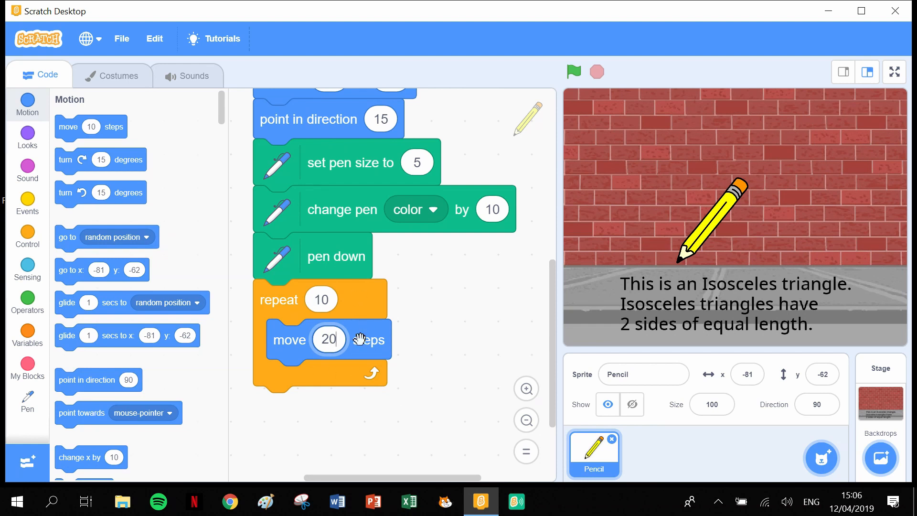
pyautogui.moveTo(680, 271)
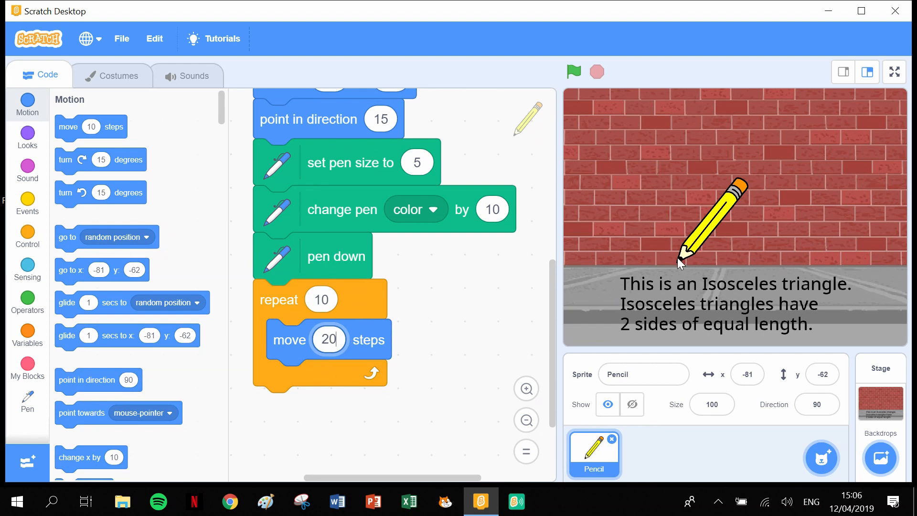
pyautogui.moveTo(726, 152)
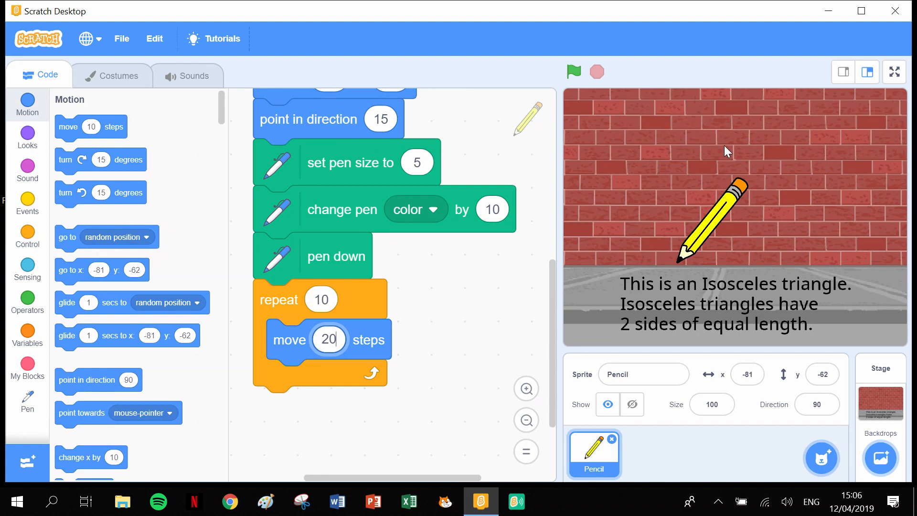
pyautogui.moveTo(422, 307)
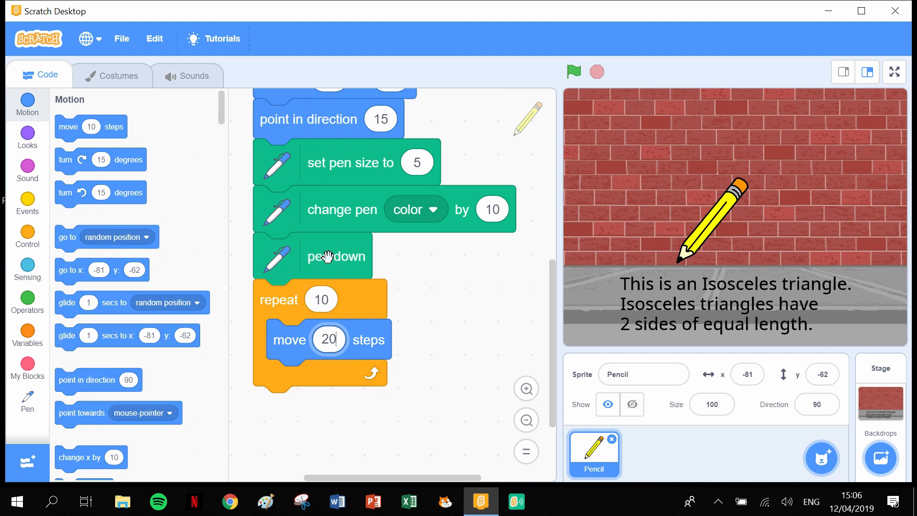
pyautogui.moveTo(278, 299); pyautogui.dragTo(324, 393)
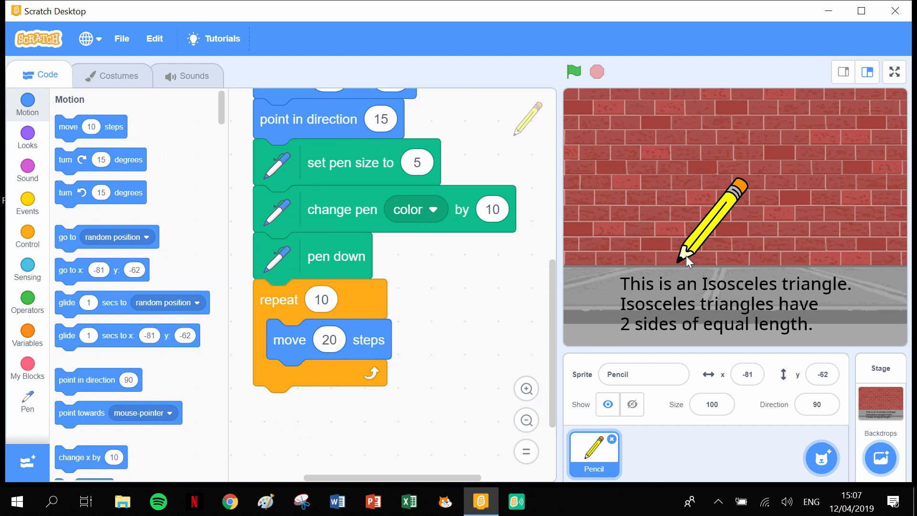
pyautogui.moveTo(701, 169)
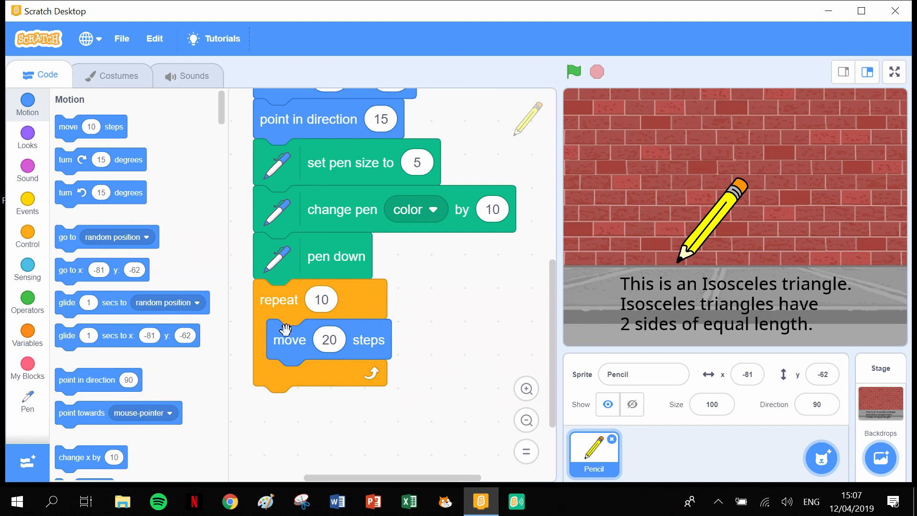
pyautogui.moveTo(338, 365)
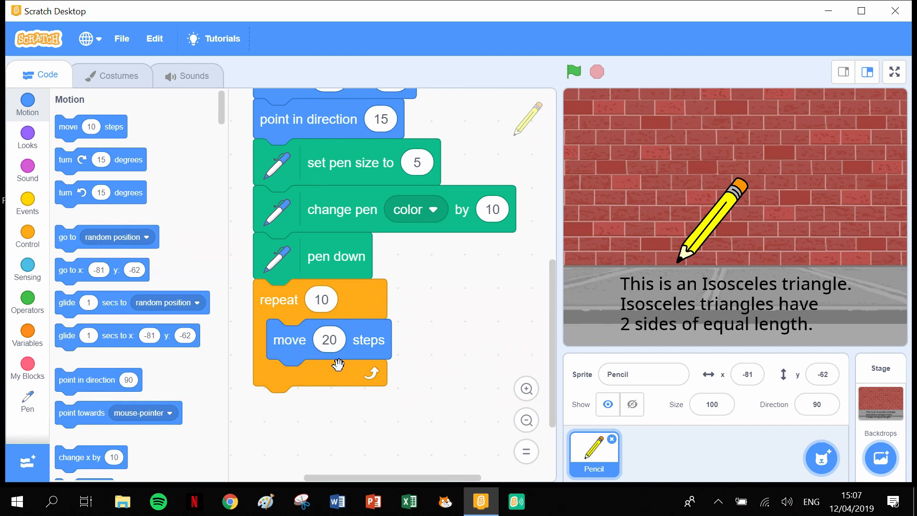
pyautogui.moveTo(364, 325)
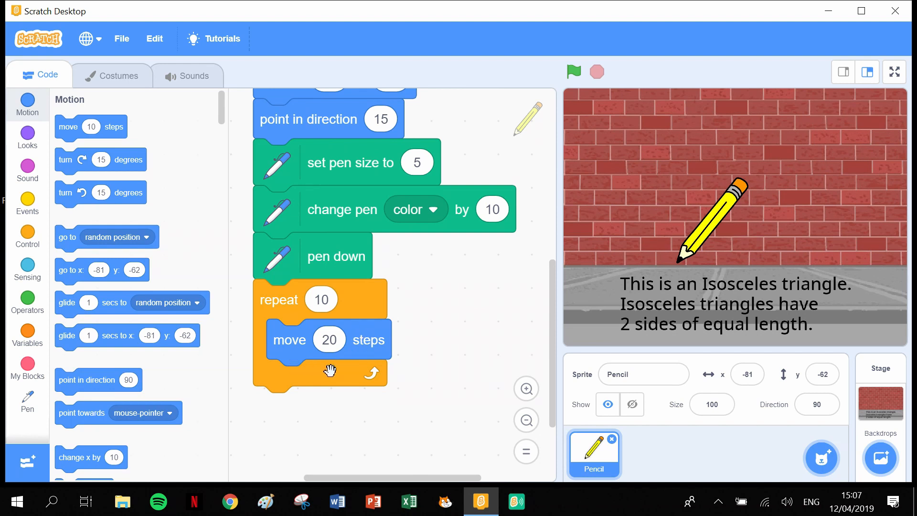
pyautogui.moveTo(294, 361)
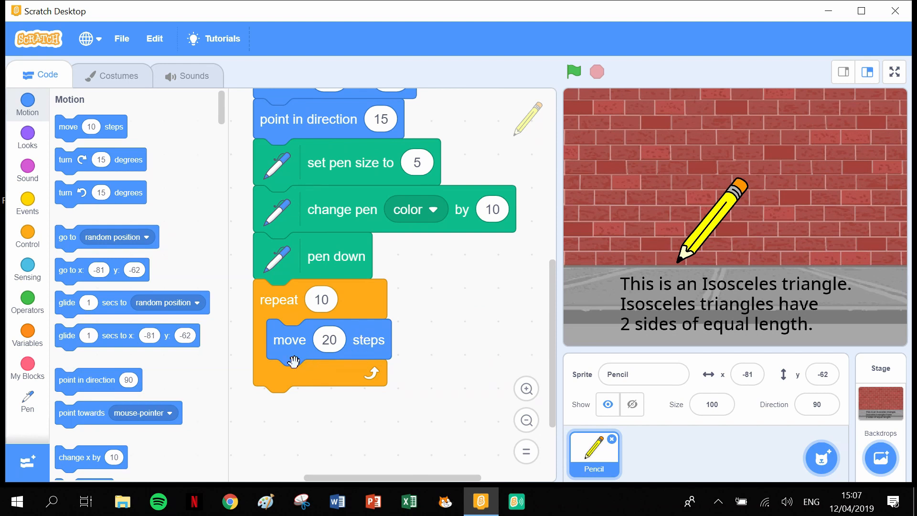
pyautogui.moveTo(342, 346)
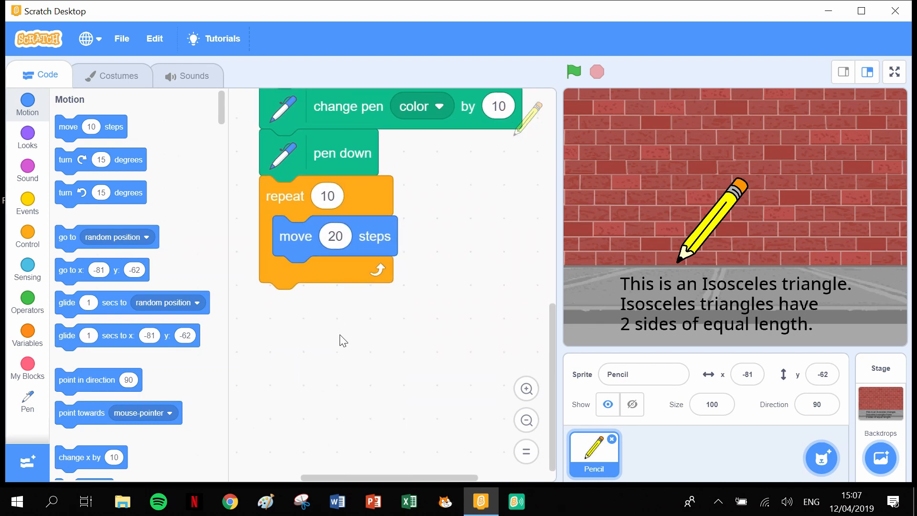
pyautogui.moveTo(726, 172)
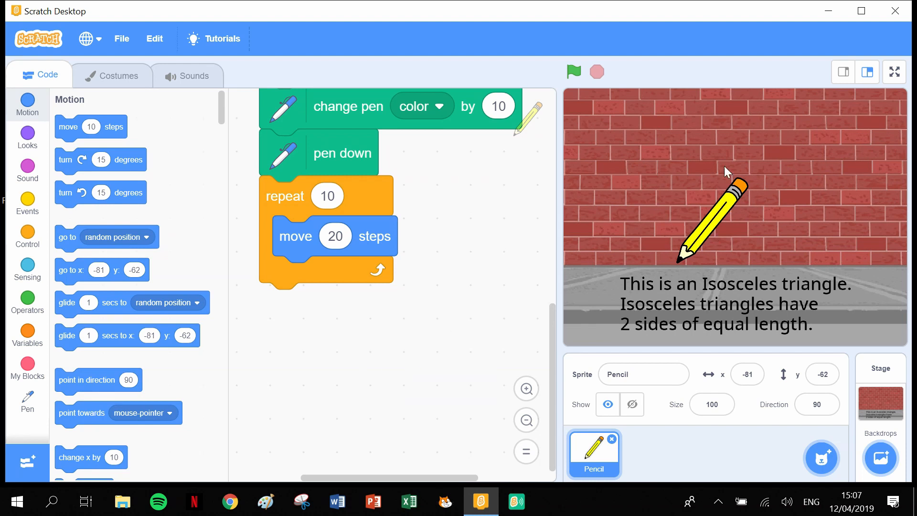
pyautogui.moveTo(733, 133)
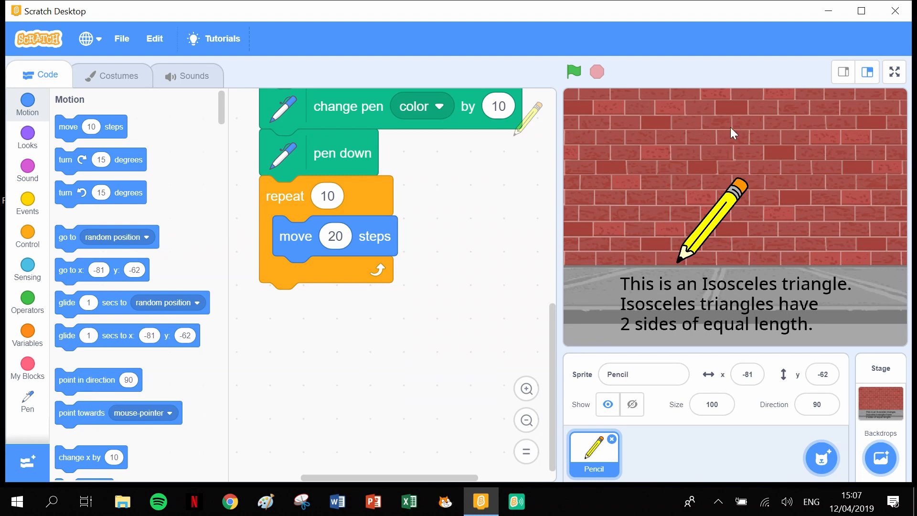
pyautogui.moveTo(290, 398)
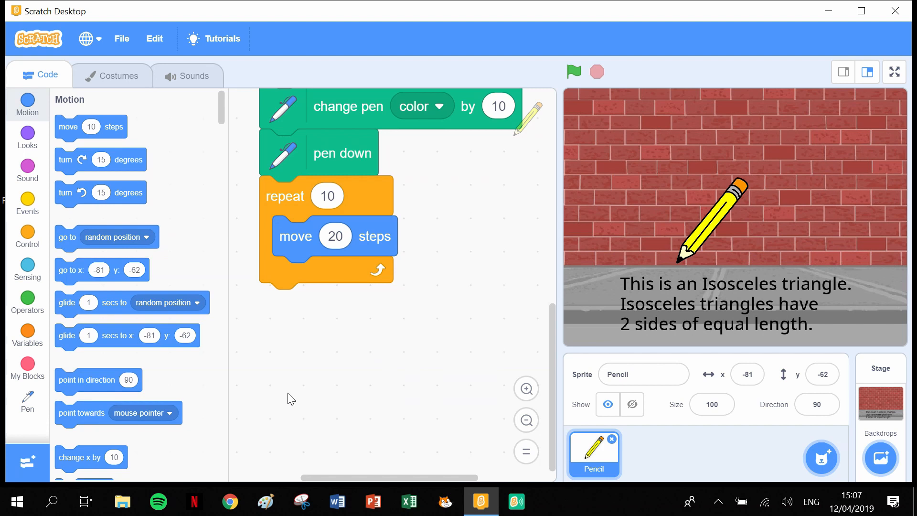
pyautogui.moveTo(237, 400)
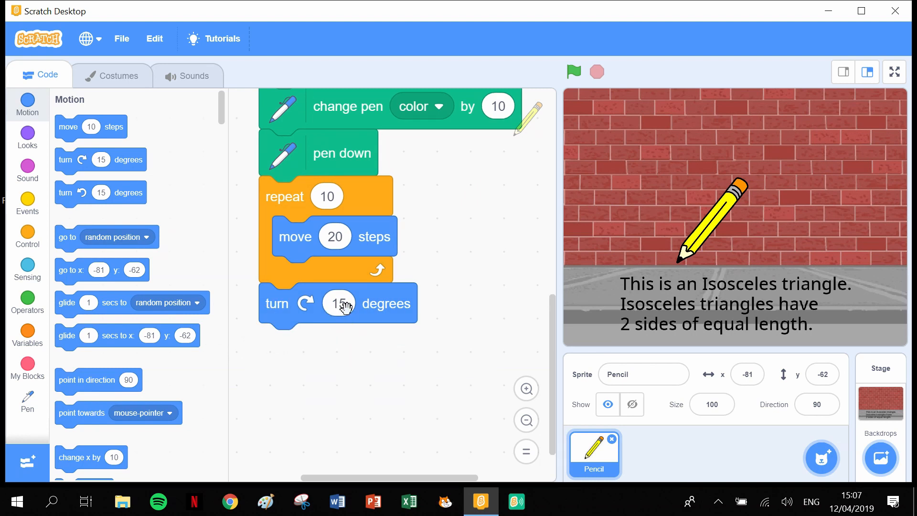
# Step: Set the new turn right block after the loop to 151 degrees
pyautogui.click(338, 304)
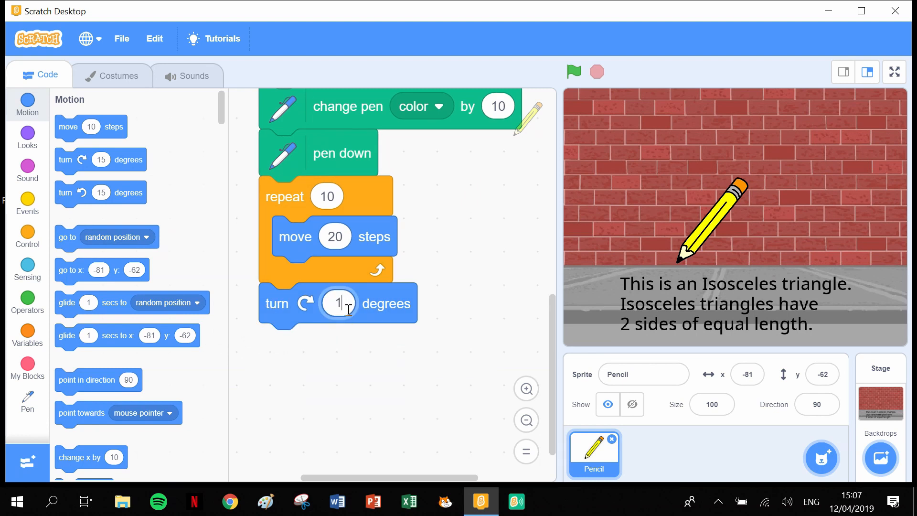
pyautogui.write('151')
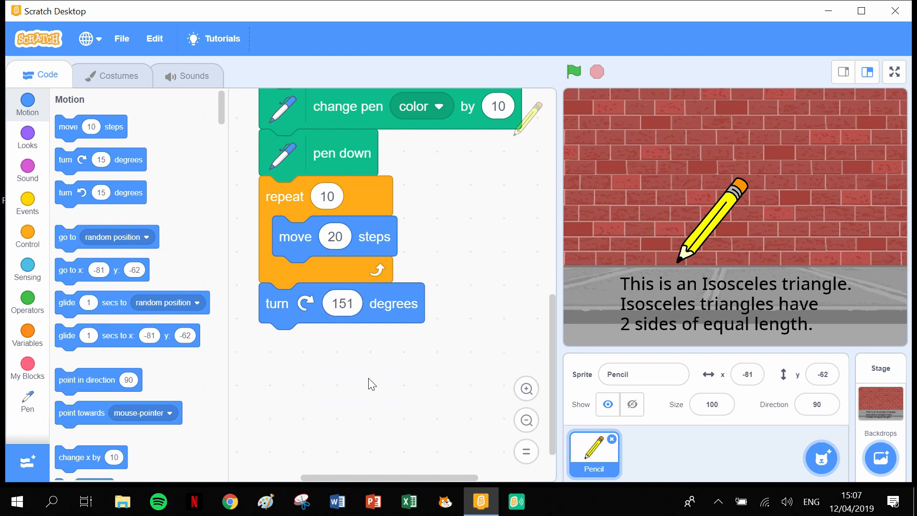
pyautogui.moveTo(175, 207)
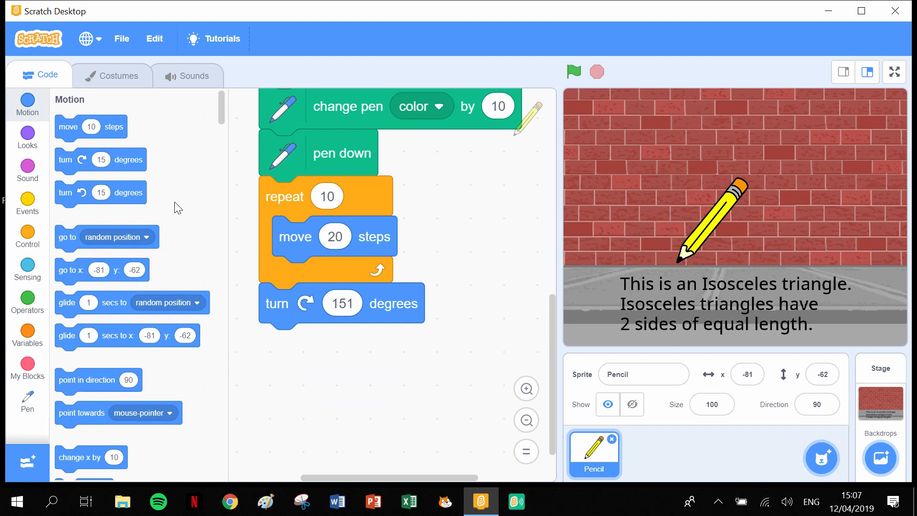
pyautogui.moveTo(263, 209)
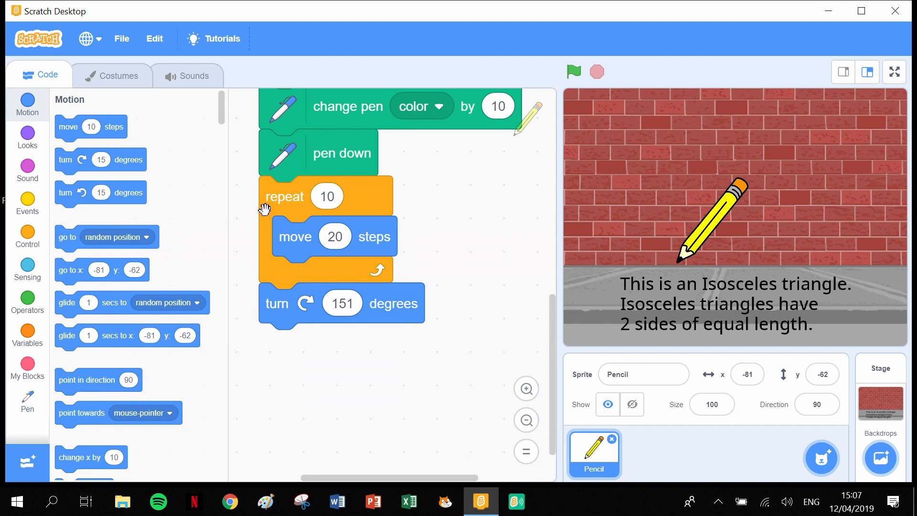
# Step: Duplicate the repeat 10 loop with move 20 steps and attach the copy below turn 151
pyautogui.moveTo(284, 196); pyautogui.dragTo(314, 279)
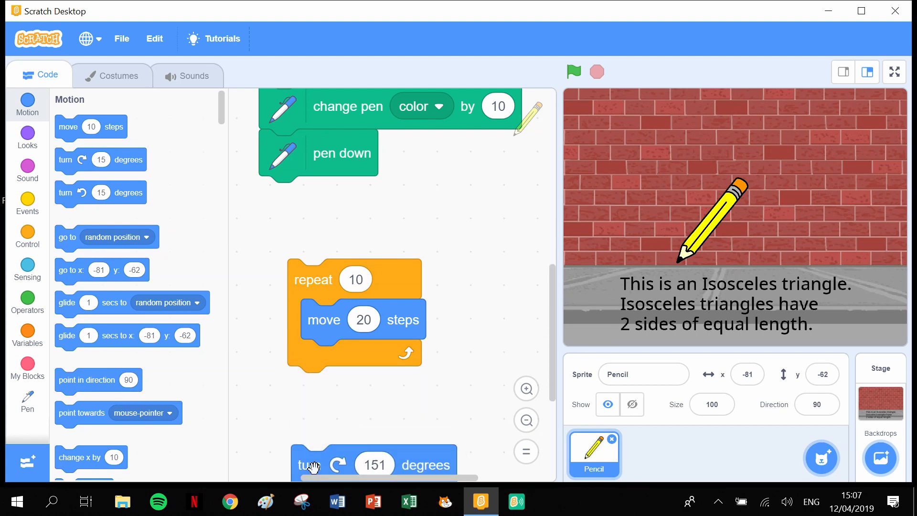
pyautogui.rightClick(313, 279)
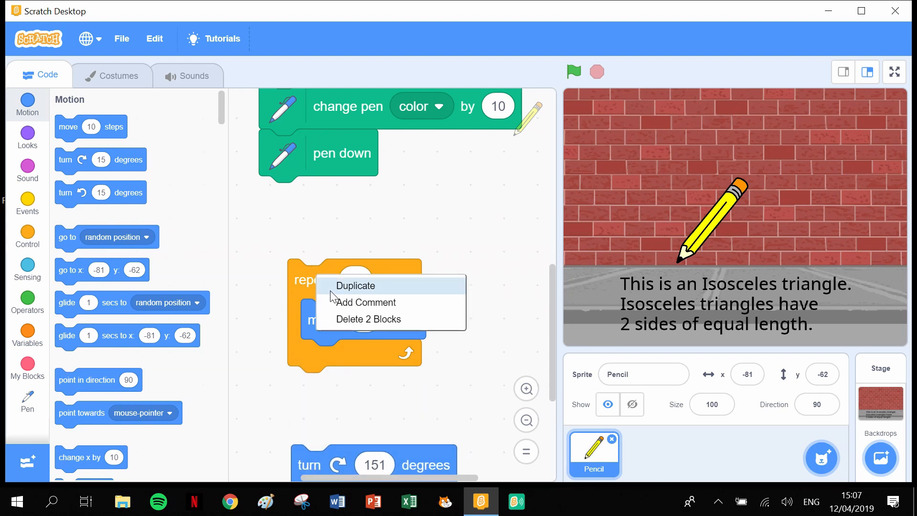
pyautogui.click(355, 285)
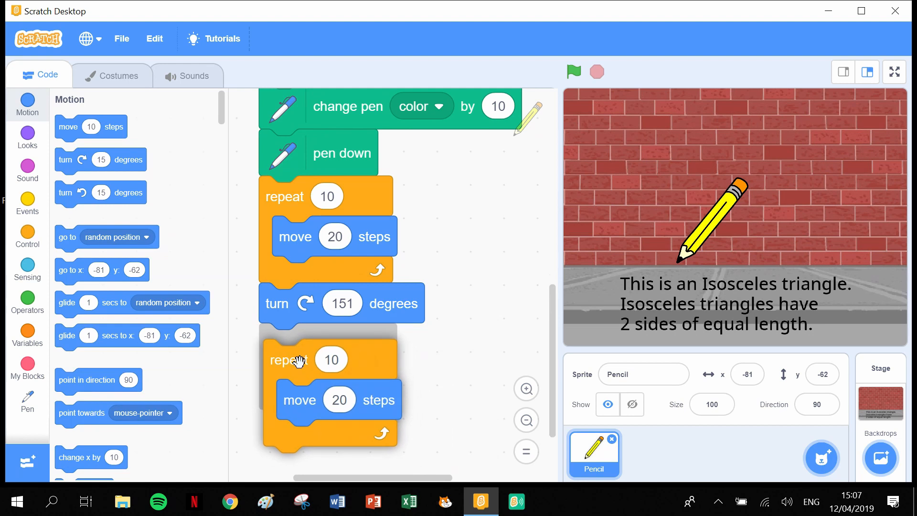
pyautogui.scroll(-3)
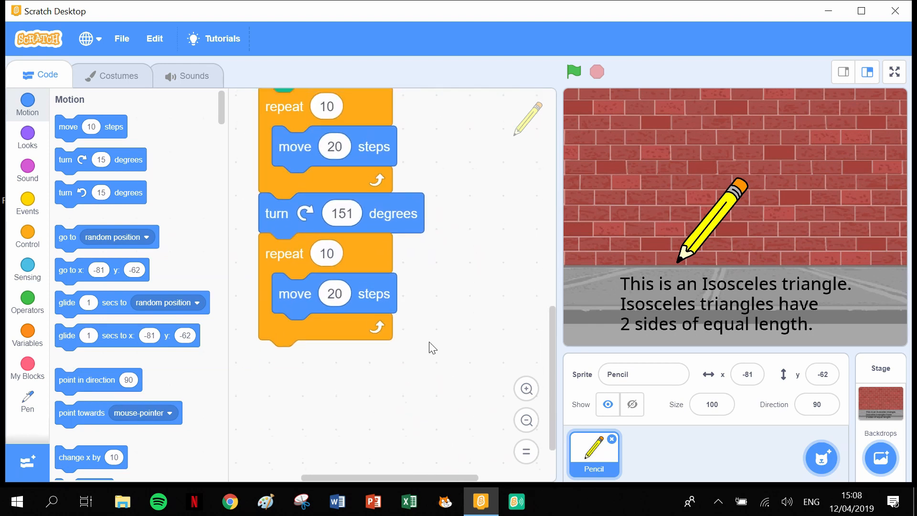
pyautogui.scroll(-3)
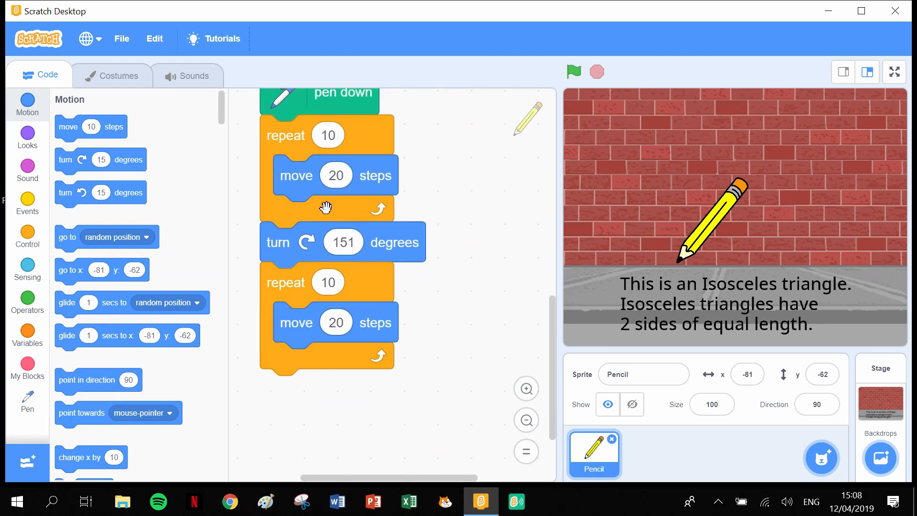
pyautogui.moveTo(345, 256)
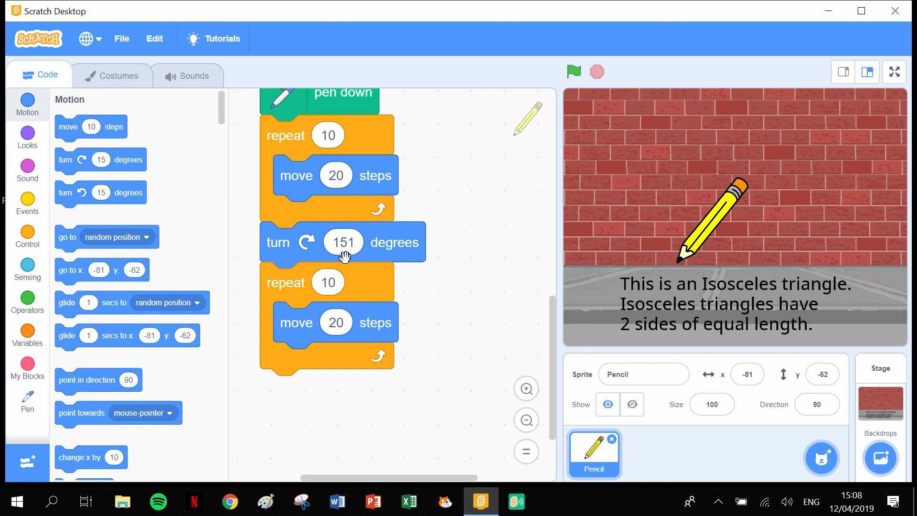
pyautogui.moveTo(797, 256)
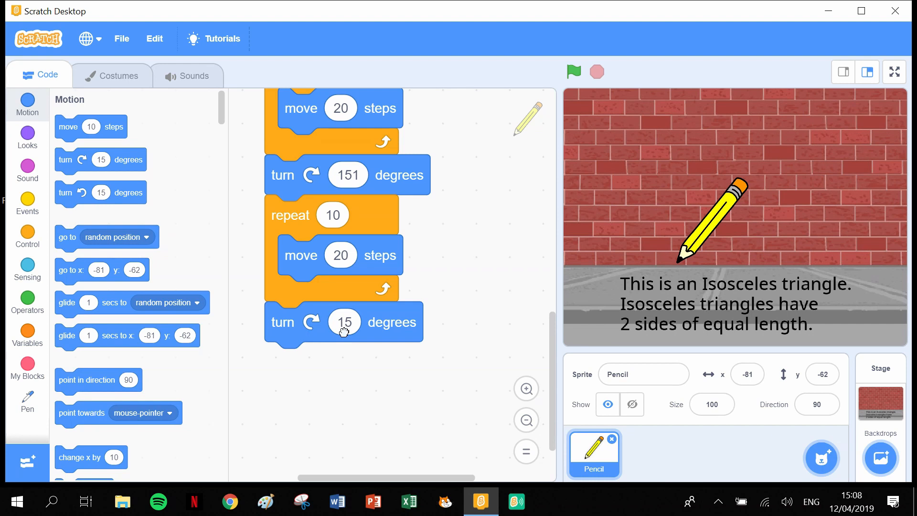
# Step: Set the turn right block after the second loop to 104 degrees
pyautogui.click(344, 322)
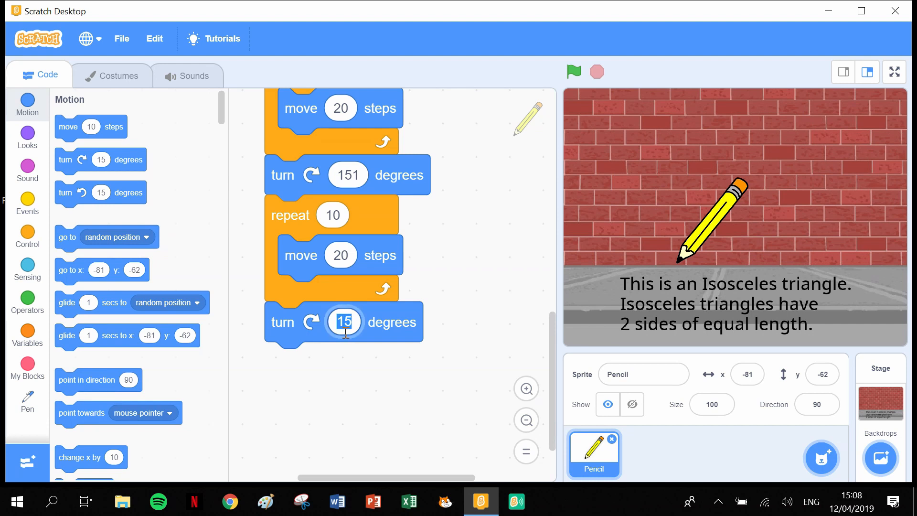
pyautogui.write('10')
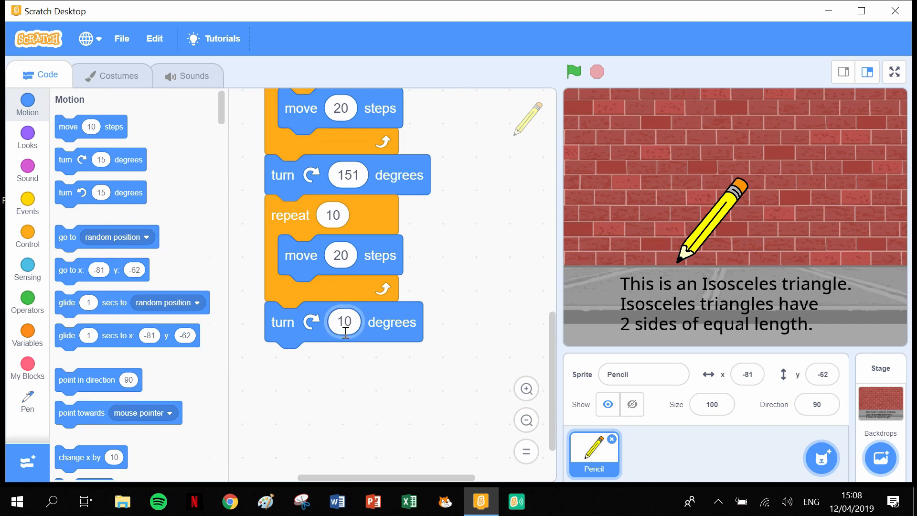
pyautogui.write('104')
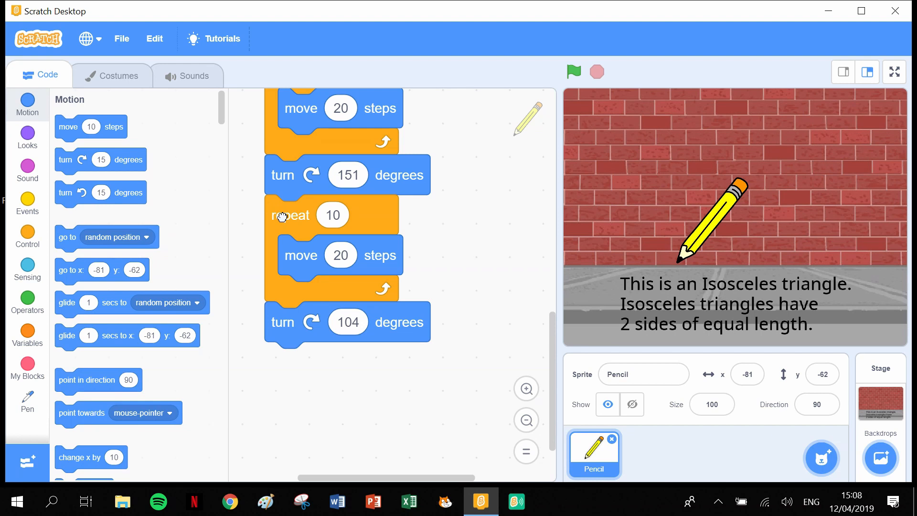
# Step: Duplicate the second repeat 10 loop so a third copy follows turn 104
pyautogui.rightClick(290, 215)
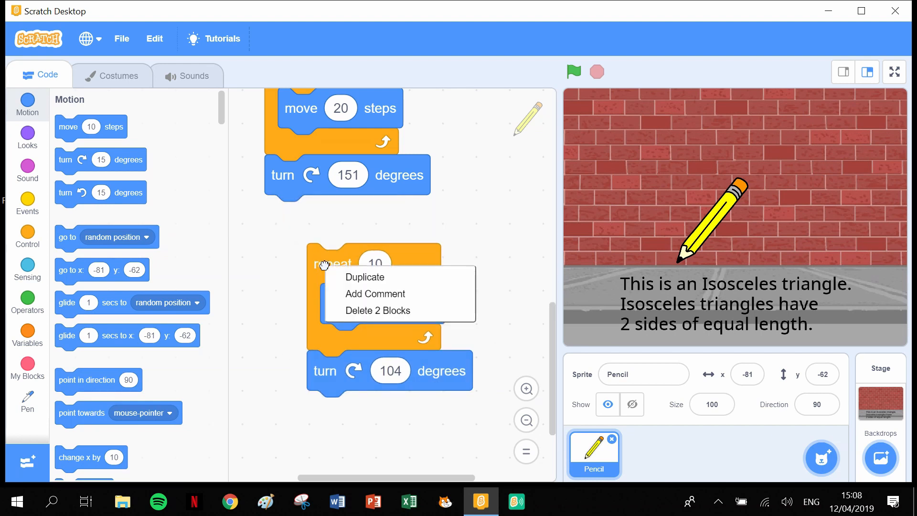
pyautogui.click(365, 277)
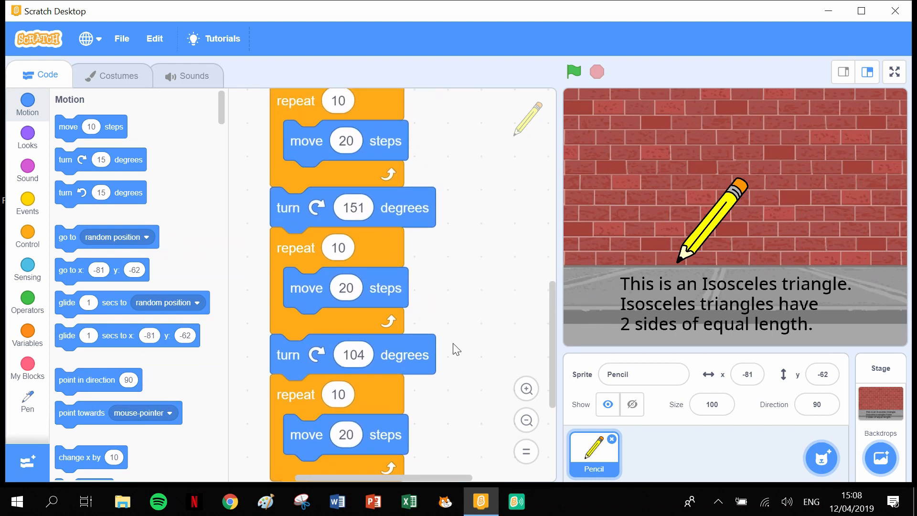
pyautogui.moveTo(315, 142)
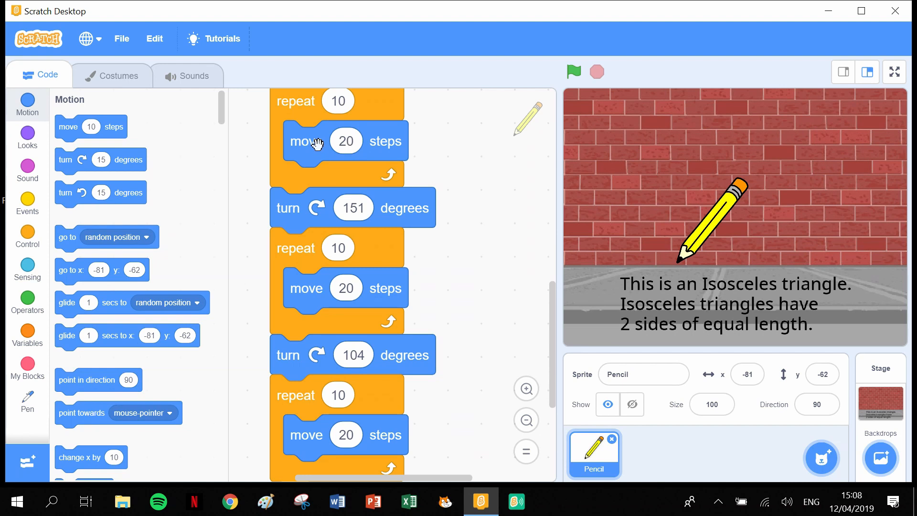
pyautogui.moveTo(362, 222)
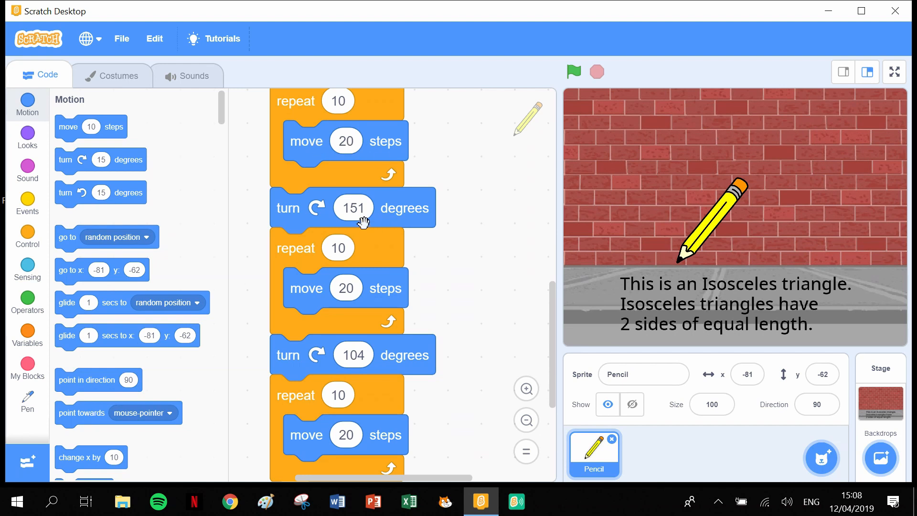
pyautogui.moveTo(734, 107)
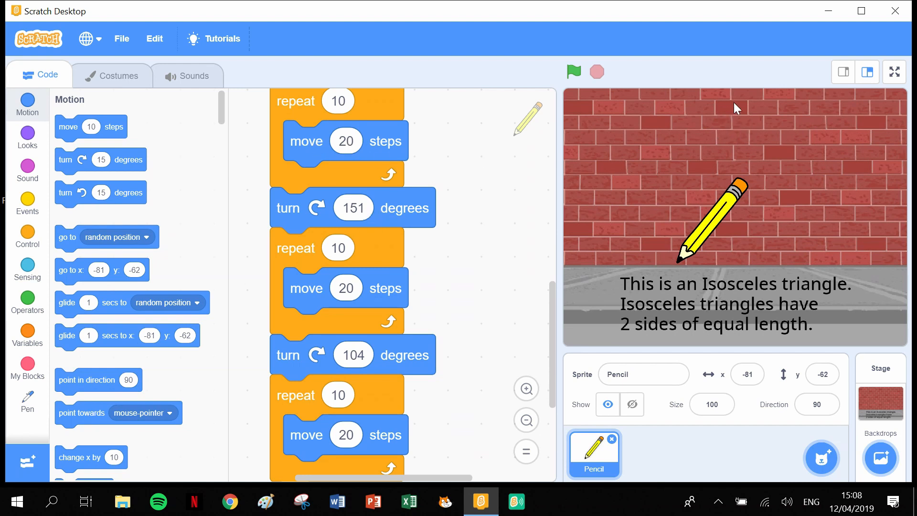
pyautogui.moveTo(760, 79)
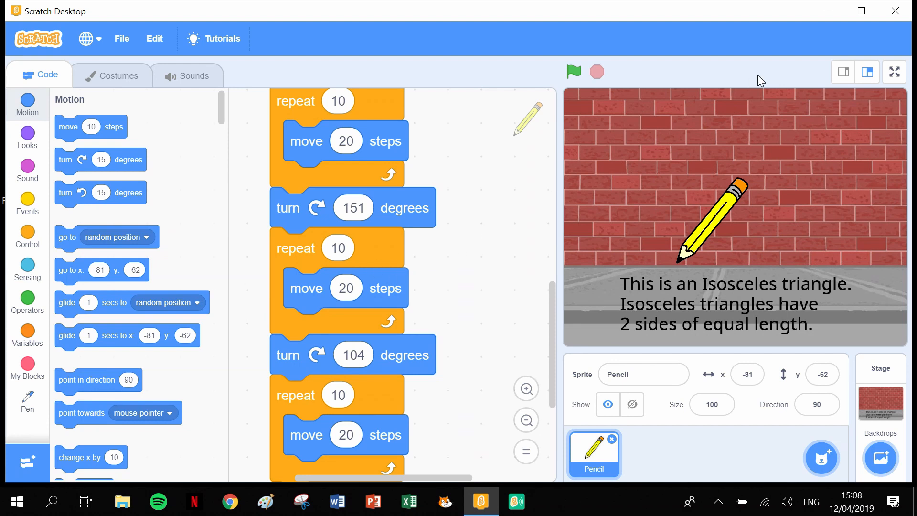
pyautogui.moveTo(525, 293)
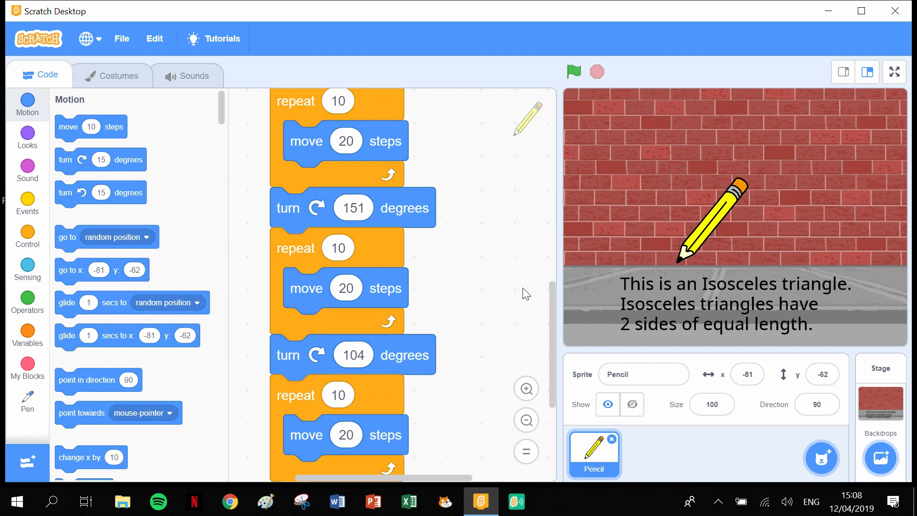
pyautogui.moveTo(374, 354)
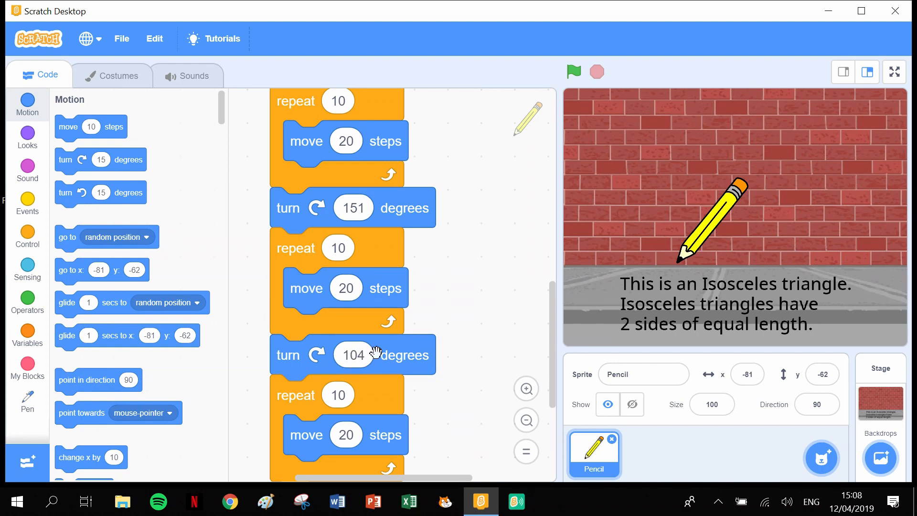
pyautogui.moveTo(806, 262)
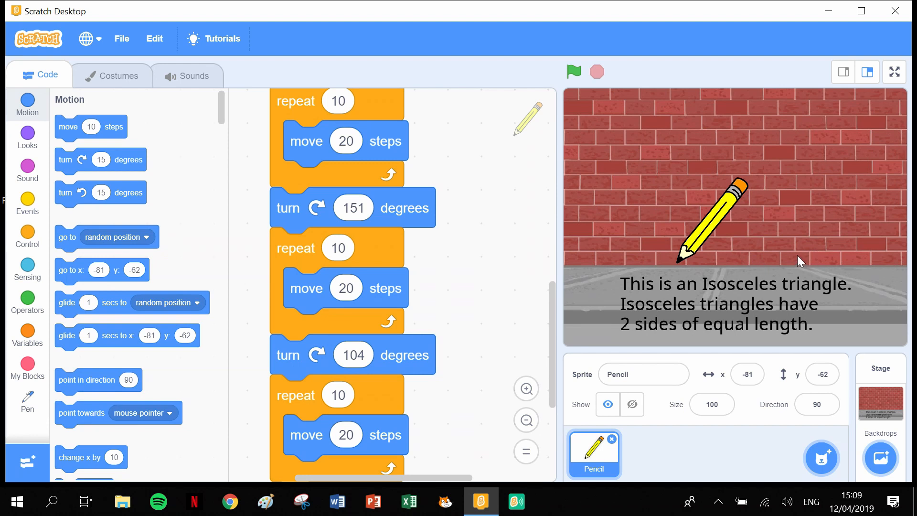
pyautogui.moveTo(659, 265)
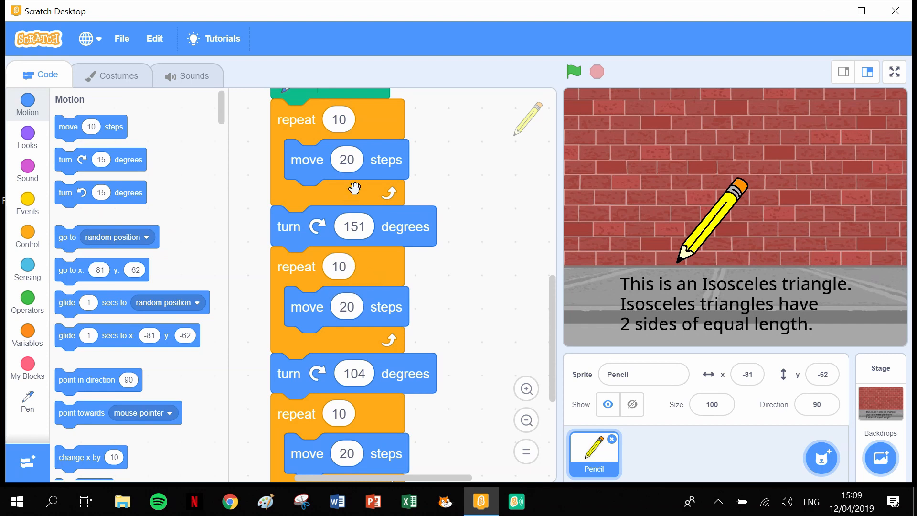
# Step: Change the third loop's move block from 20 to 10 steps
pyautogui.scroll(-3)
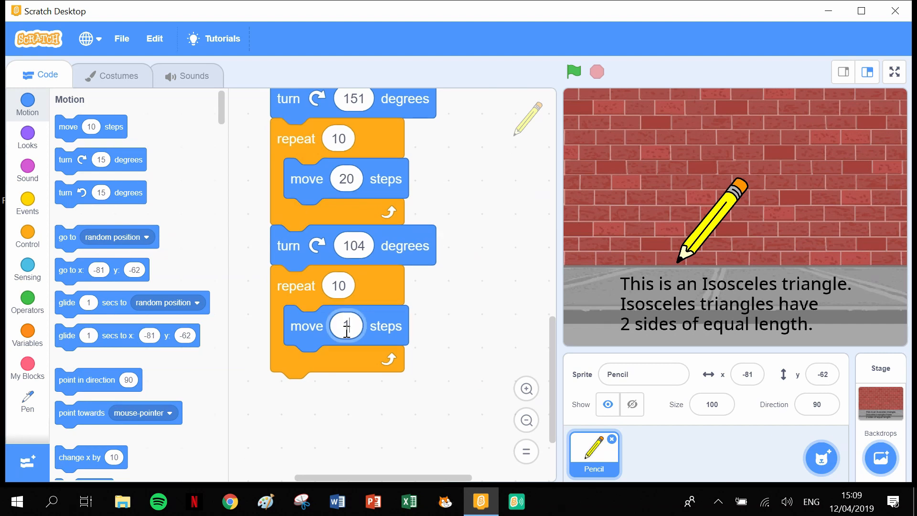
pyautogui.write('10')
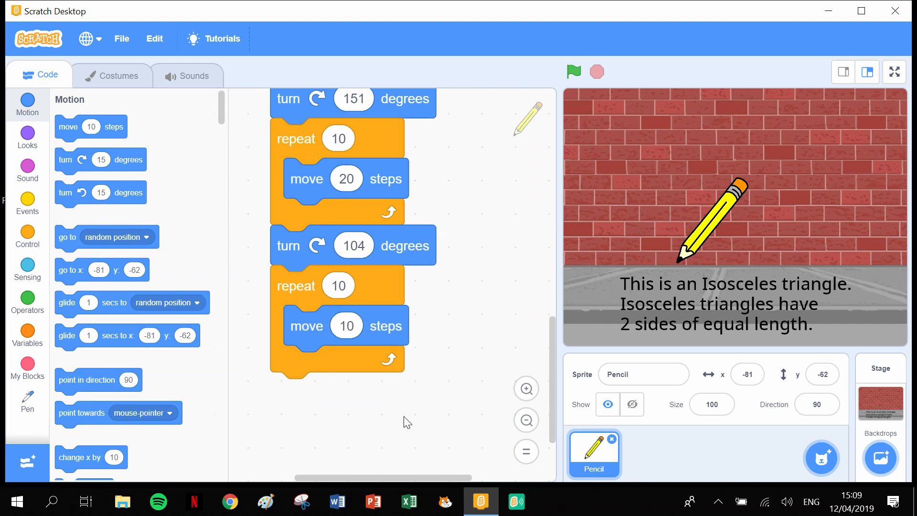
pyautogui.moveTo(374, 425)
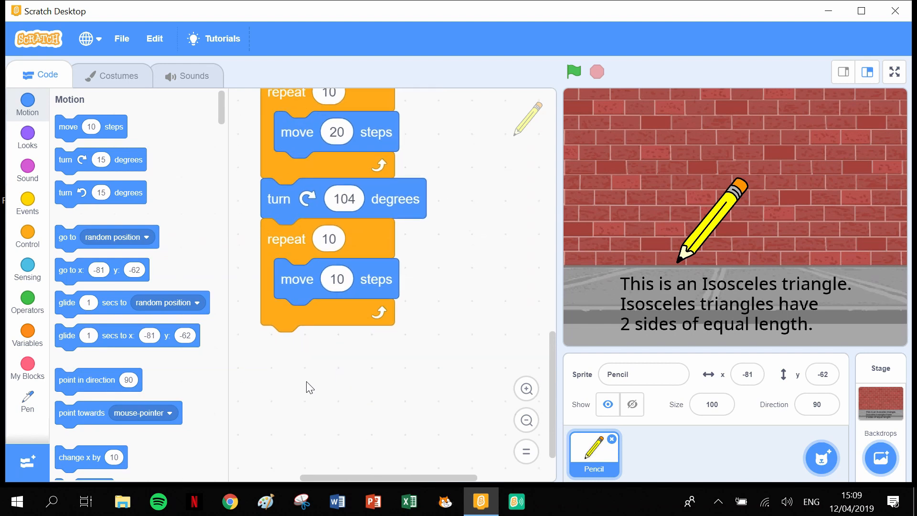
pyautogui.moveTo(176, 188)
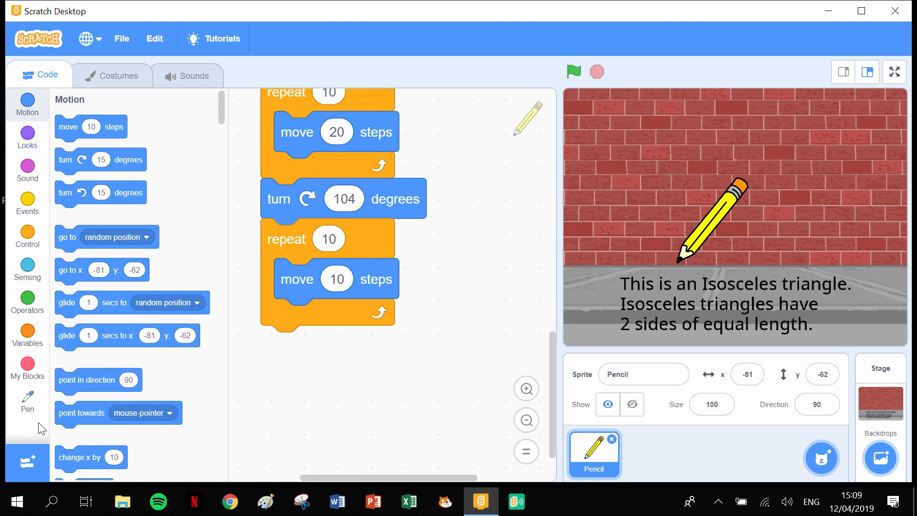
# Step: Bring a pen up block from the Pen category to the script's end
pyautogui.click(27, 401)
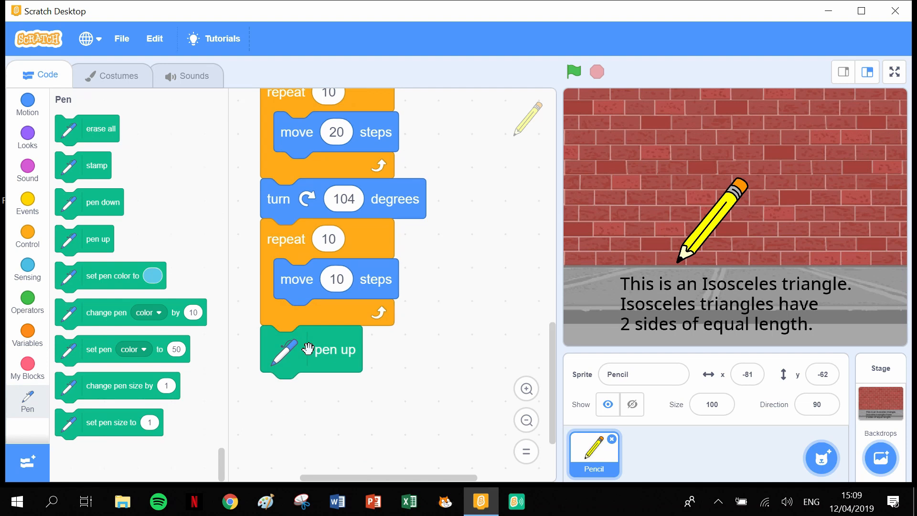
pyautogui.moveTo(348, 417)
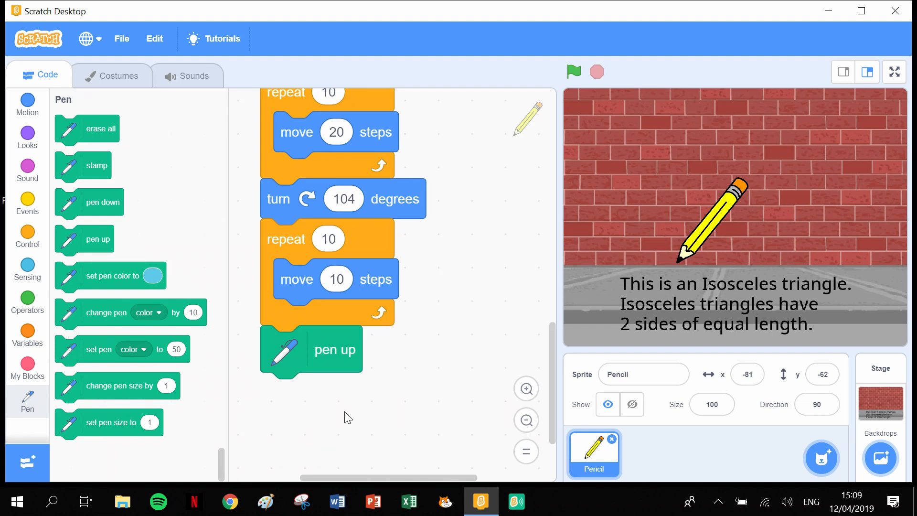
pyautogui.moveTo(466, 370)
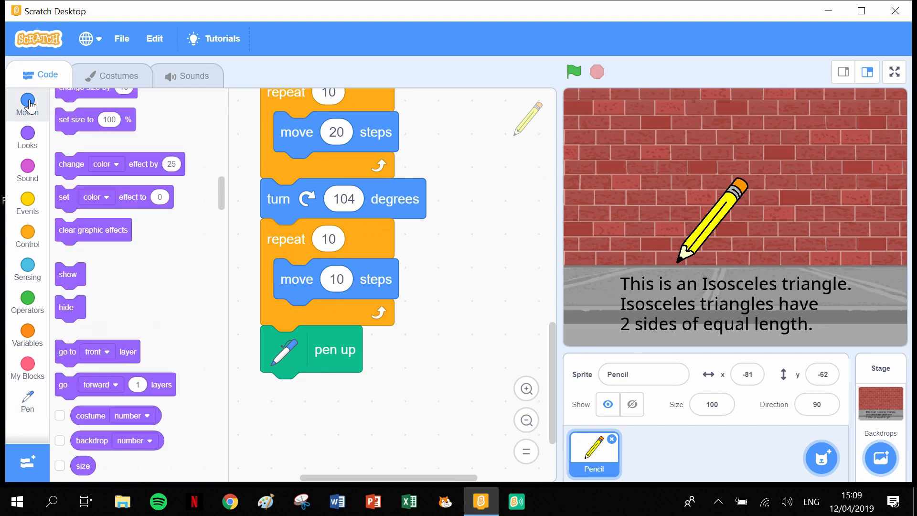
# Step: Attach go to x:127 y:16 from Motion right after pen up
pyautogui.click(27, 103)
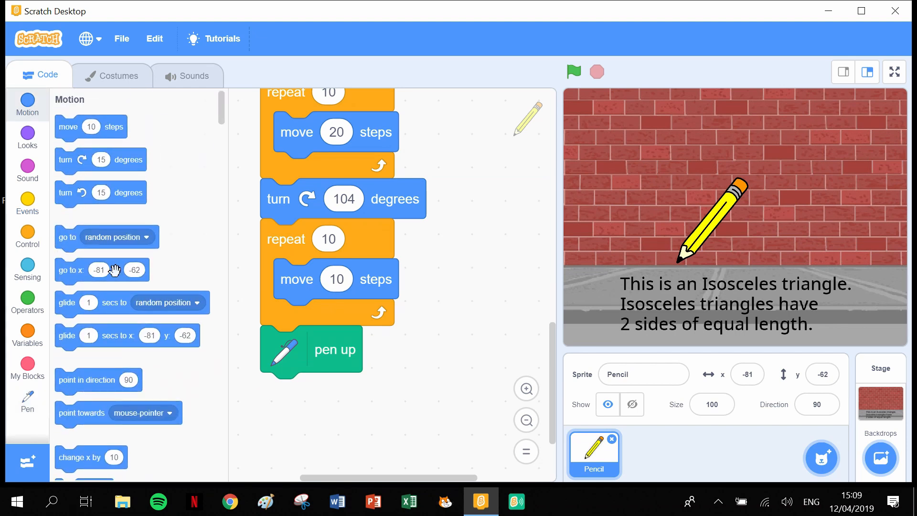
pyautogui.moveTo(800, 208)
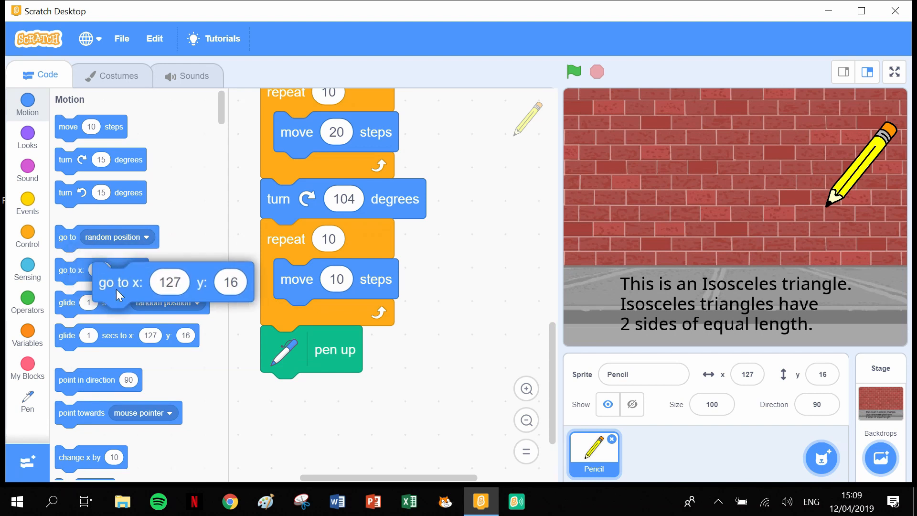
pyautogui.moveTo(120, 283); pyautogui.dragTo(287, 393)
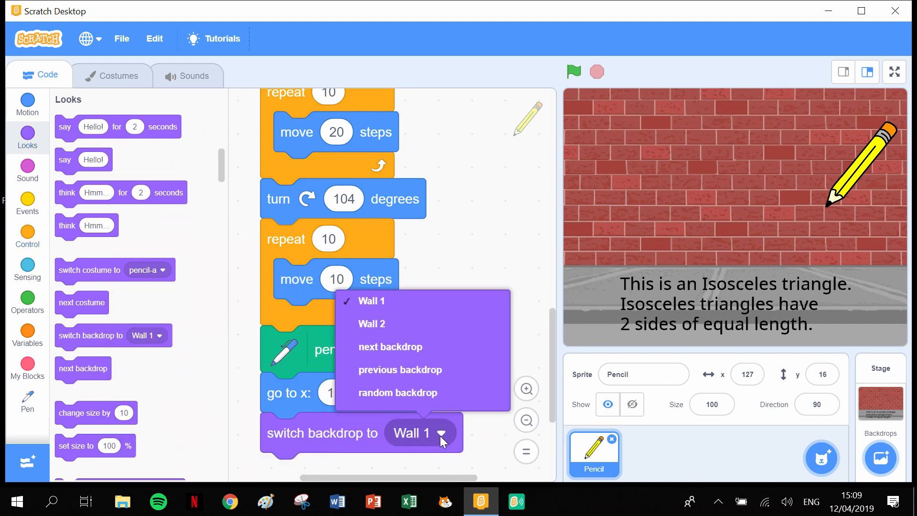
# Step: Choose Wall 2 in the final switch backdrop block
pyautogui.click(372, 323)
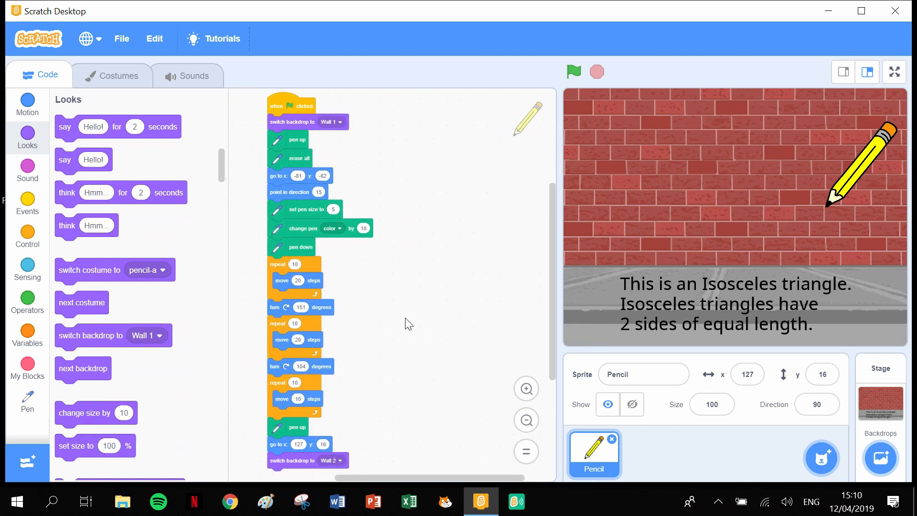
pyautogui.moveTo(779, 243)
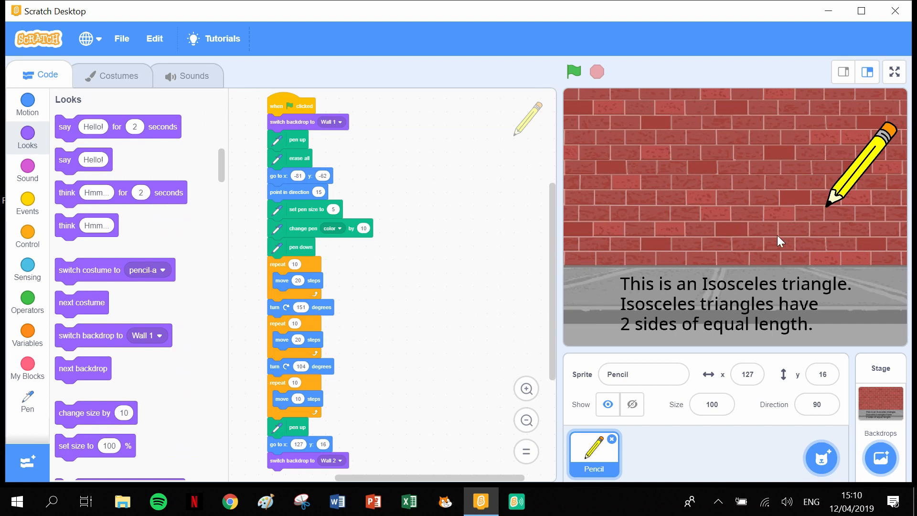
pyautogui.moveTo(665, 195)
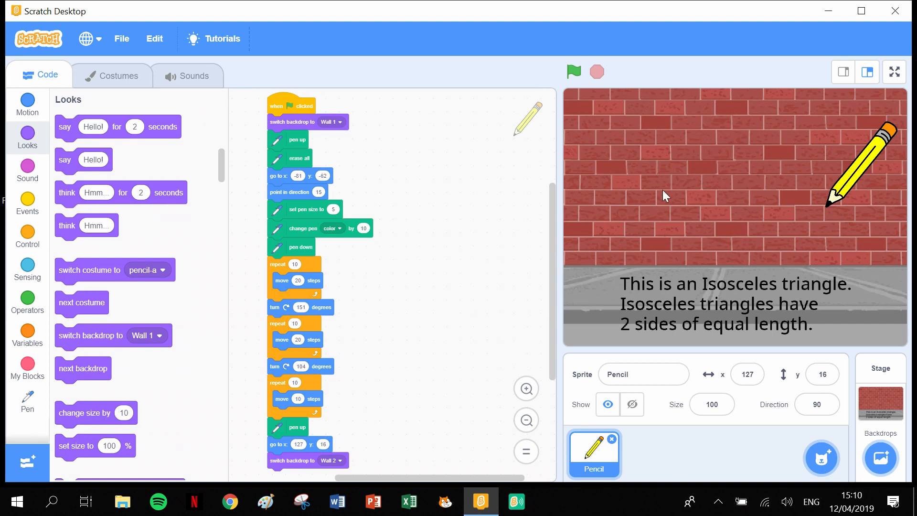
pyautogui.moveTo(751, 172)
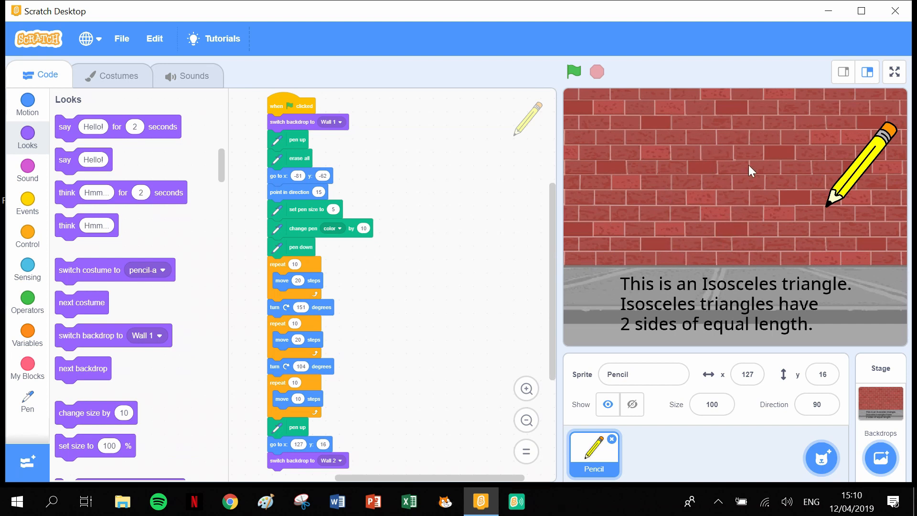
pyautogui.moveTo(657, 237)
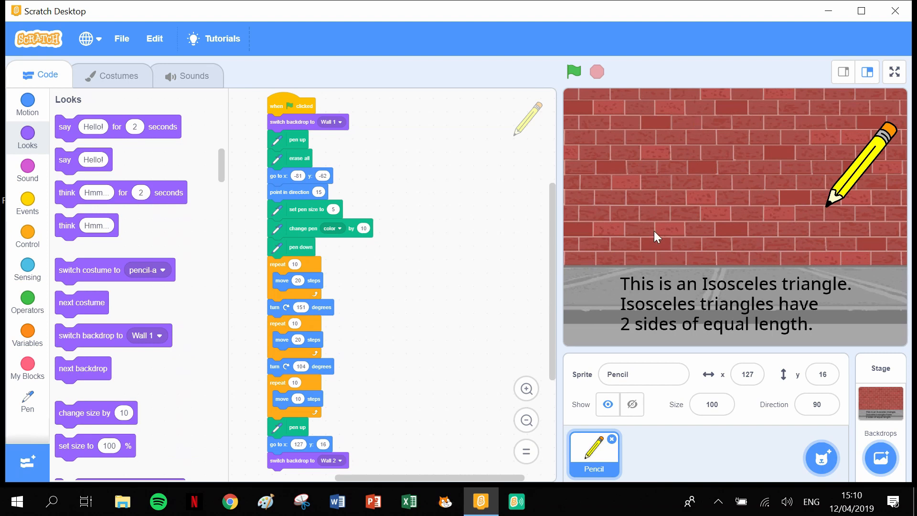
pyautogui.moveTo(368, 350)
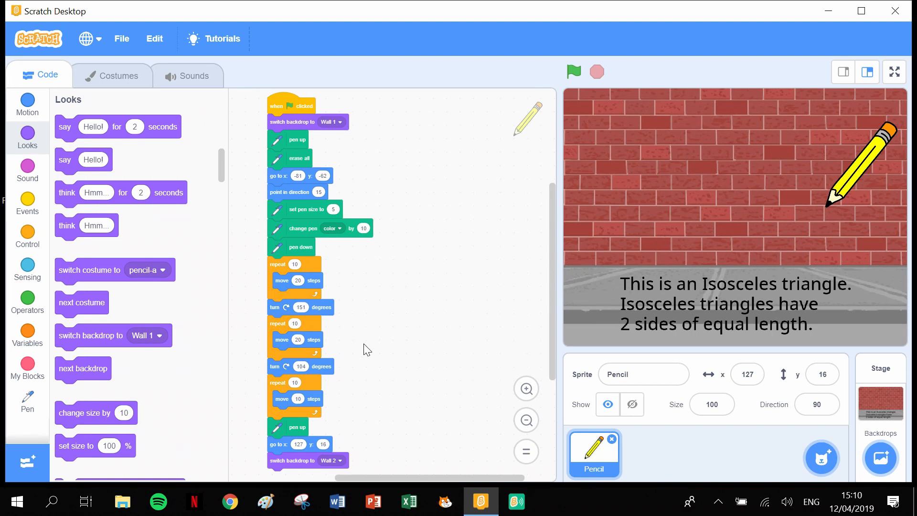
pyautogui.moveTo(366, 422)
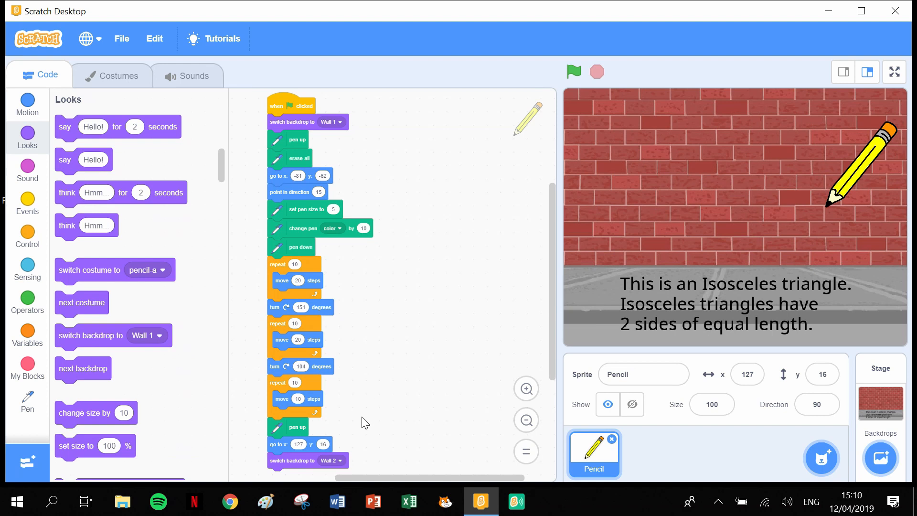
pyautogui.moveTo(279, 339)
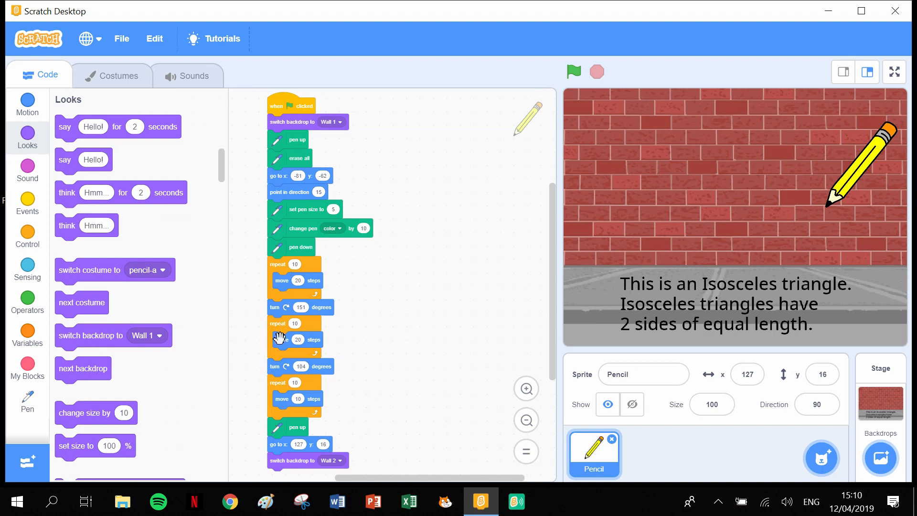
pyautogui.moveTo(287, 325)
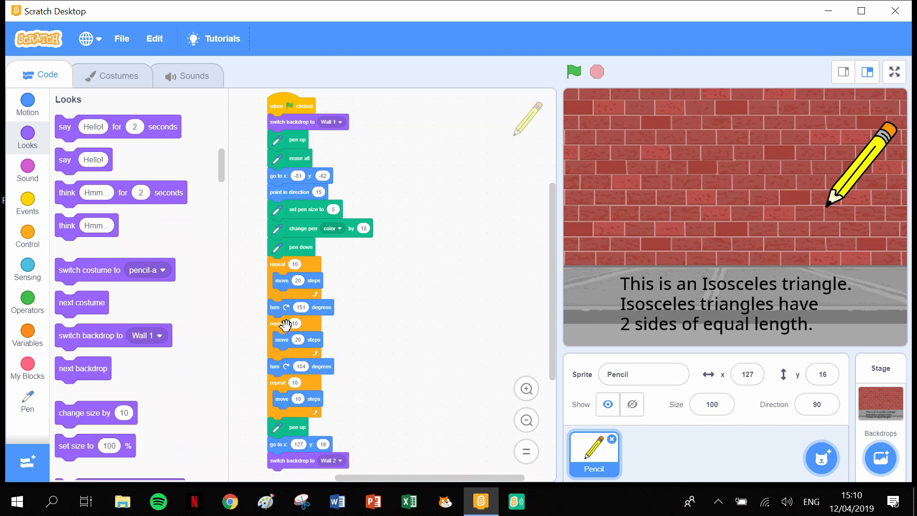
pyautogui.moveTo(278, 358)
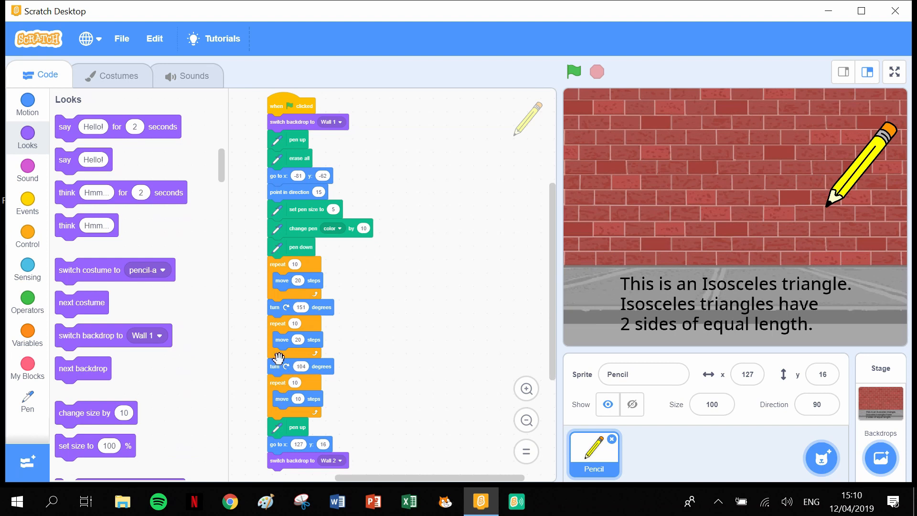
pyautogui.moveTo(408, 307)
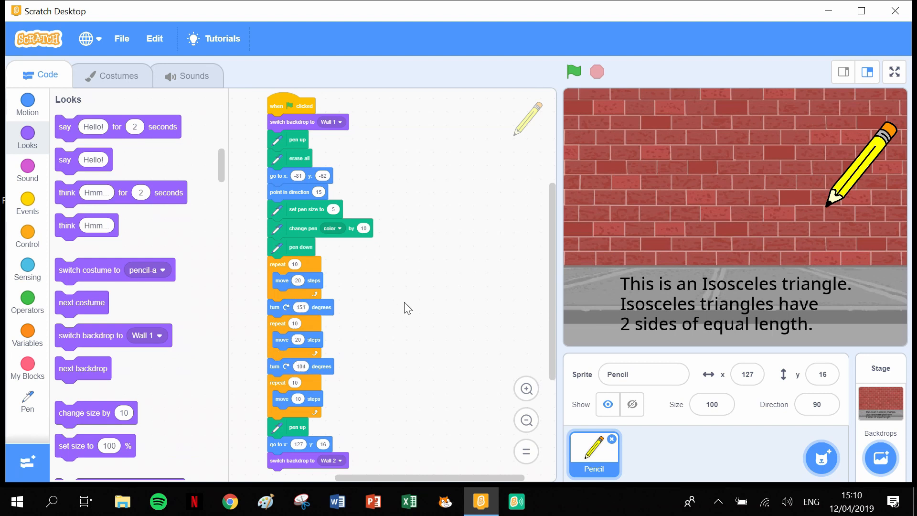
# Step: Run the script on the full-screen stage with the green flag to draw the purple triangle
pyautogui.click(894, 72)
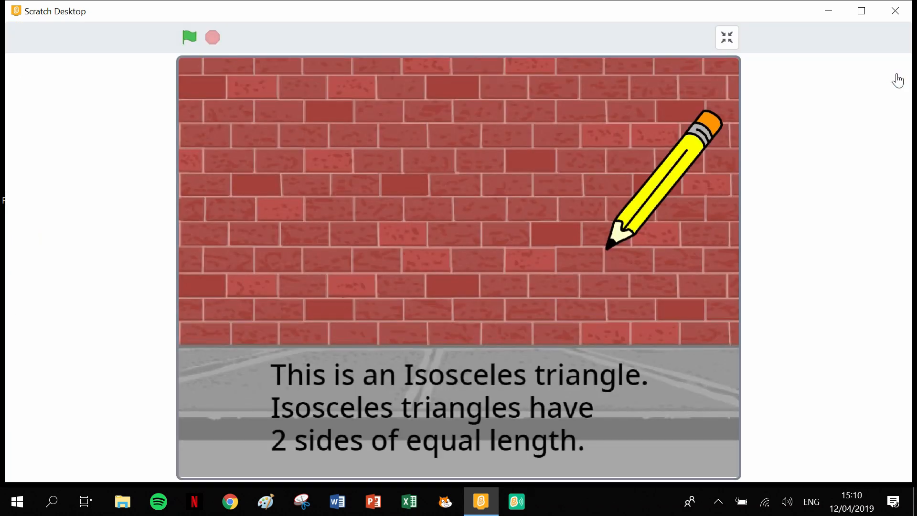
pyautogui.click(189, 38)
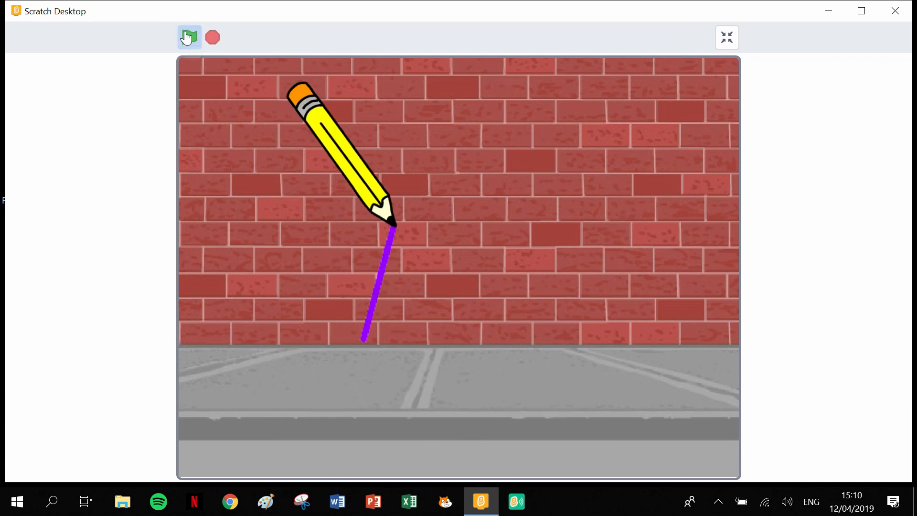
pyautogui.click(189, 37)
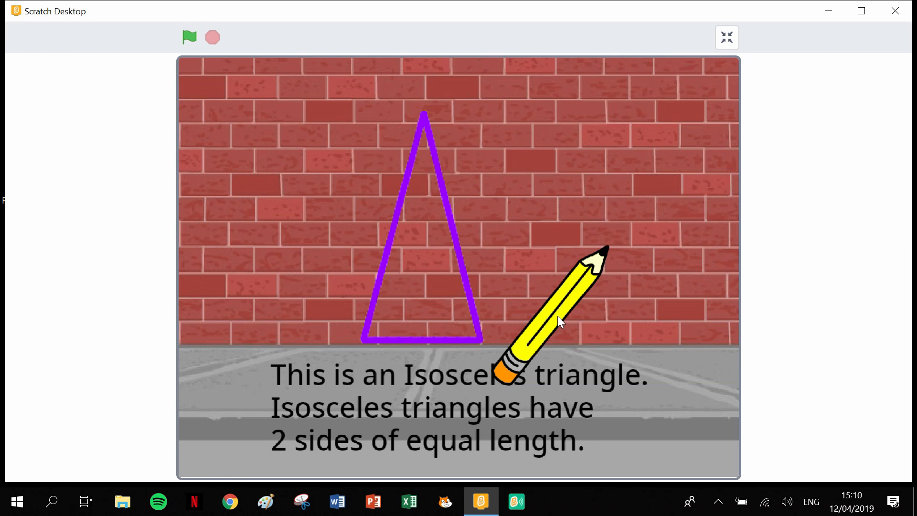
pyautogui.moveTo(676, 124)
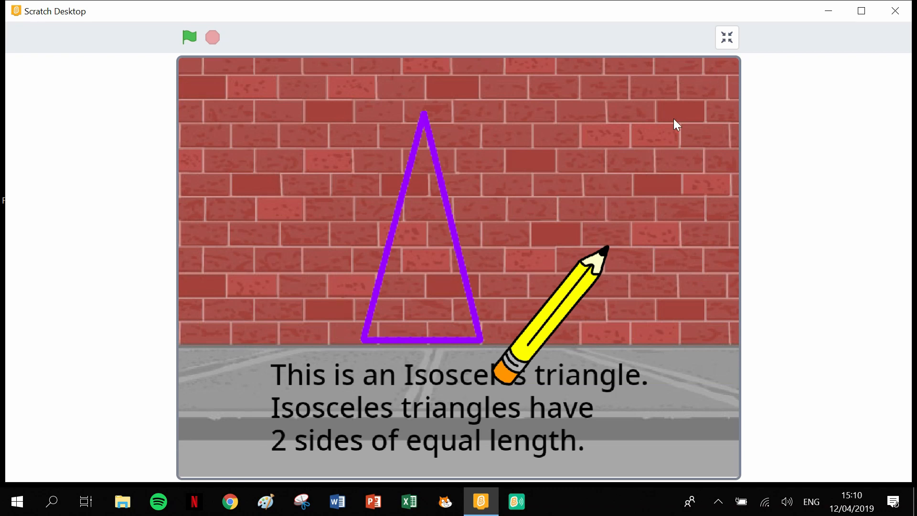
pyautogui.moveTo(602, 192)
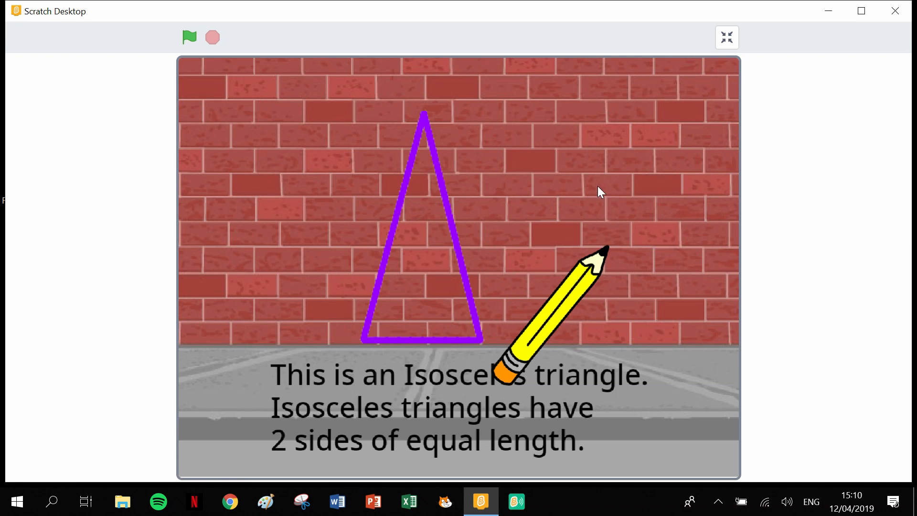